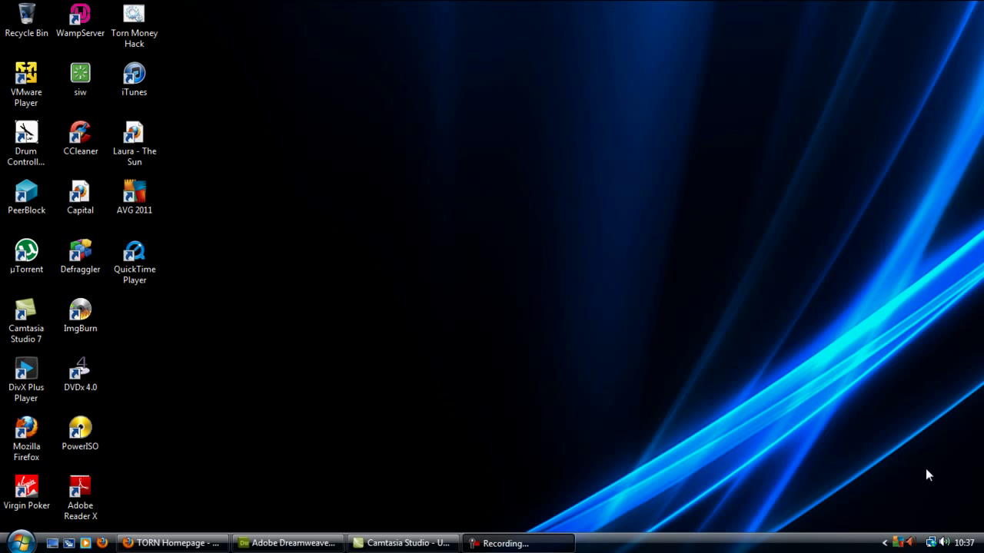
mouse_move(288, 543)
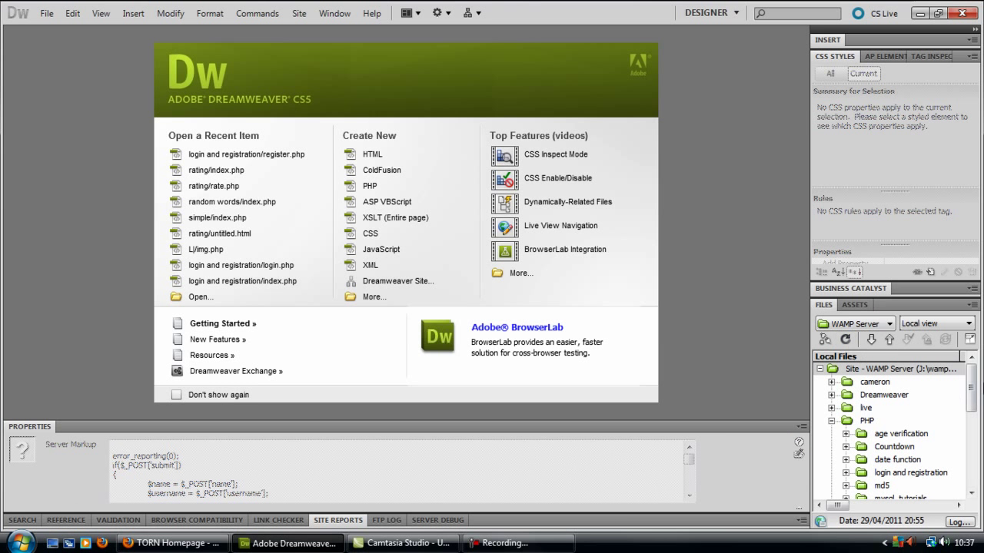
Step: Expand the login and registration folder, view index.php in Design view, then close it
scroll("down", 3)
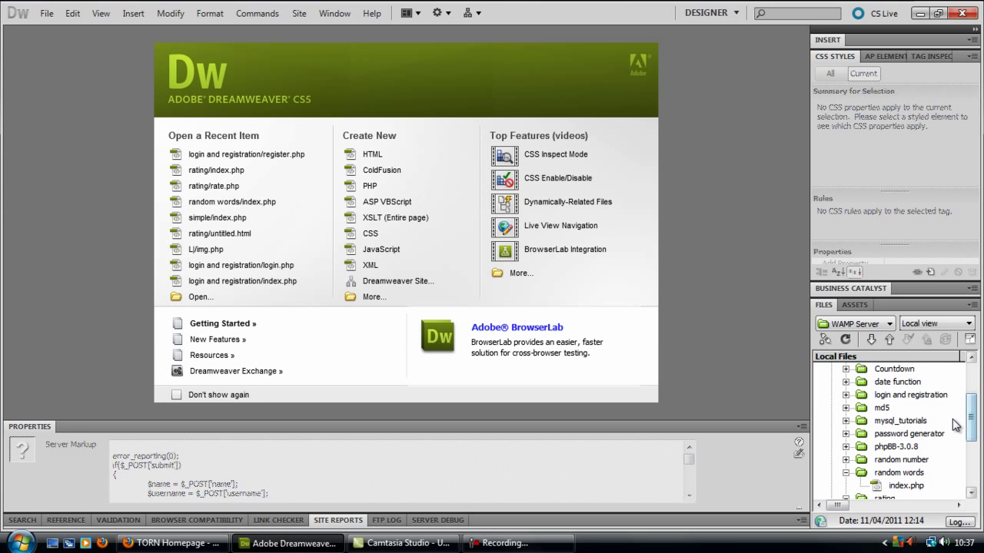
left_click(846, 395)
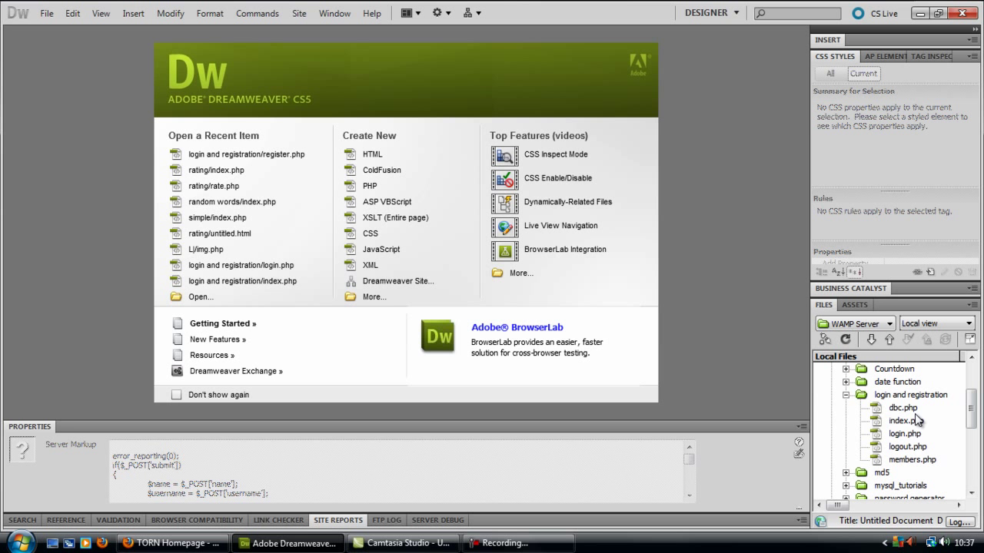
double_click(905, 421)
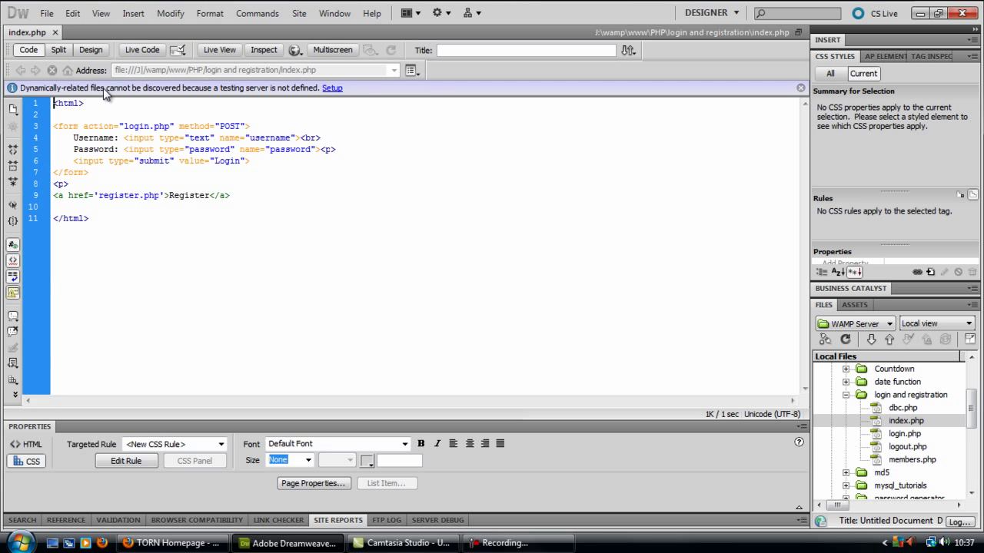
left_click(91, 49)
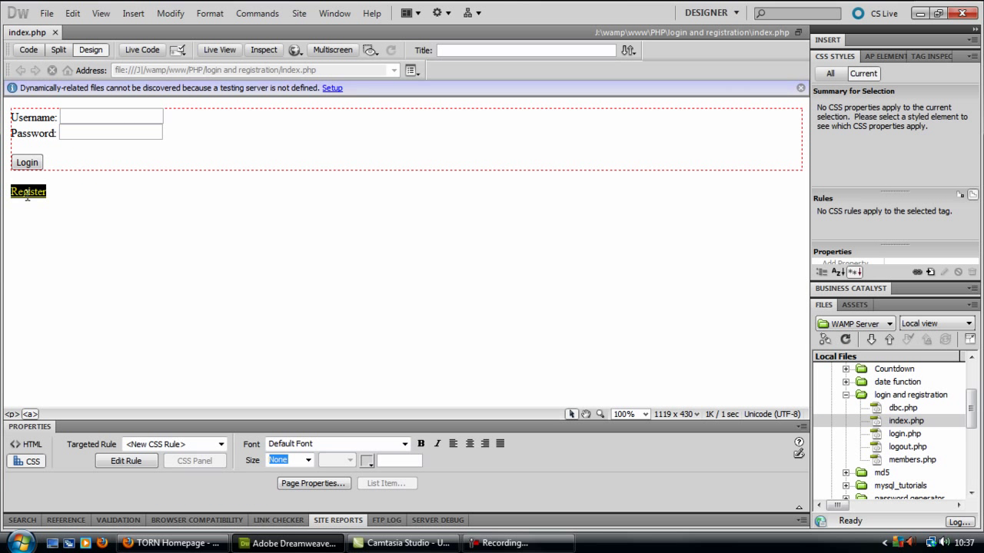
left_click(29, 50)
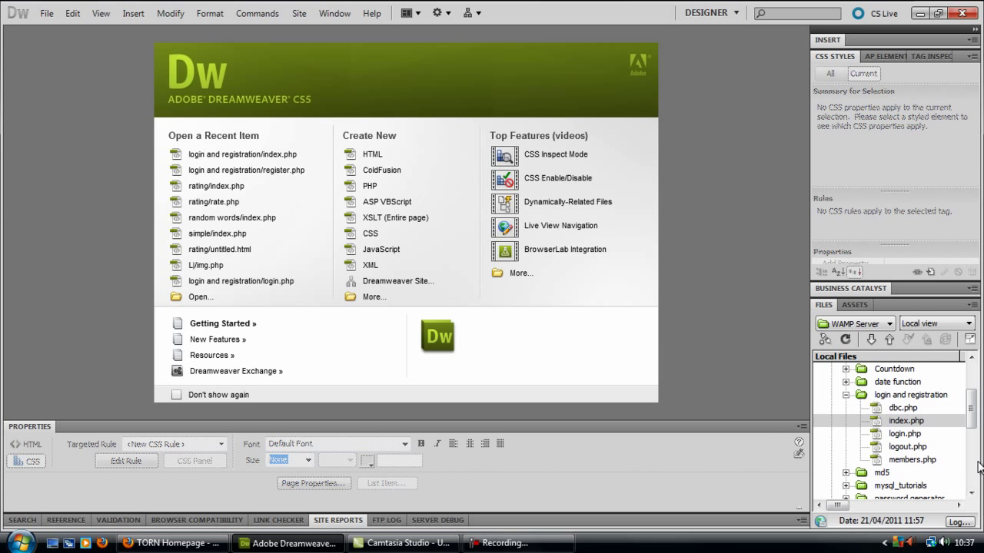
Step: Create register.php in the login and registration folder containing only an empty PHP block
double_click(904, 434)
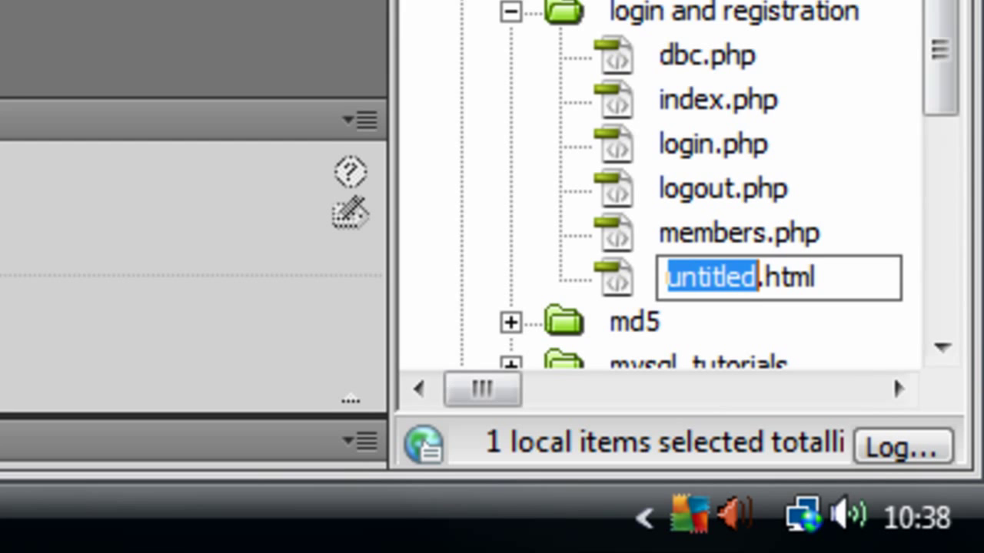
type("re")
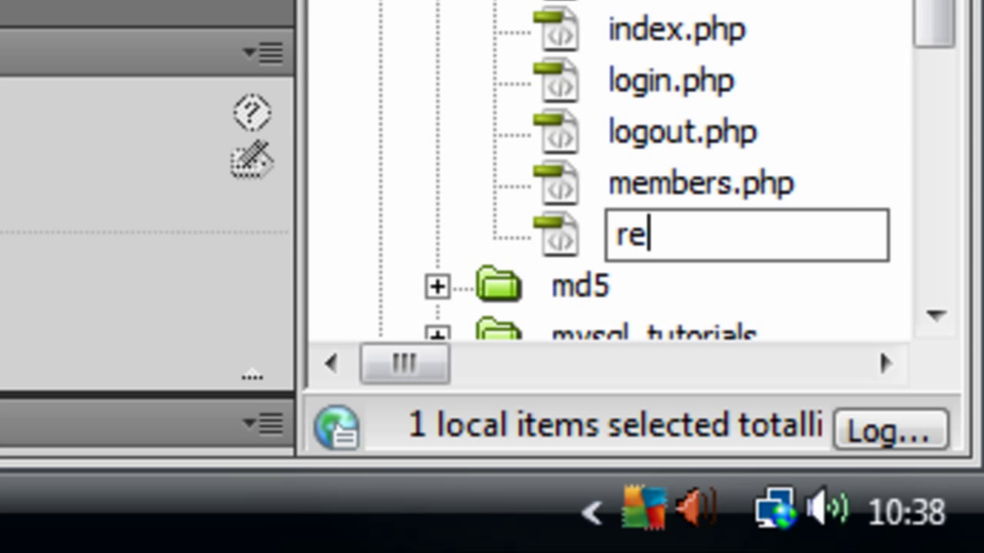
type("gister.php")
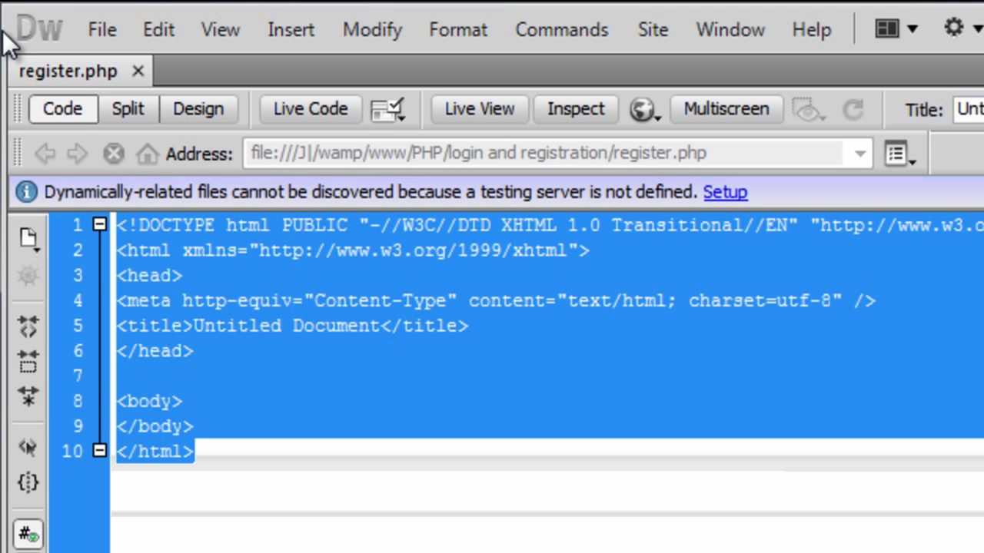
type("<?php")
type("?>")
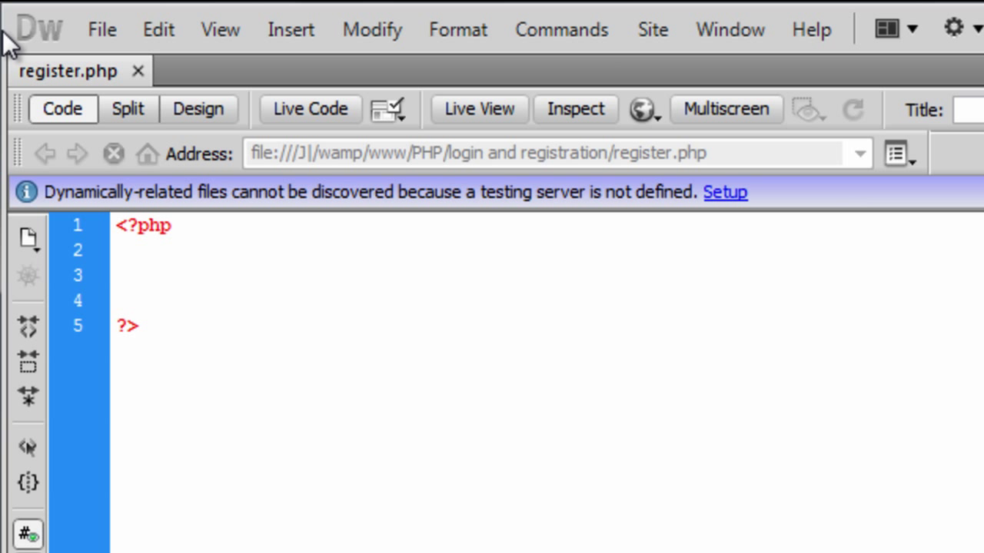
Step: Below the PHP block, add <html> containing a form with action register.php and method POST
left_click(119, 275)
type("<>")
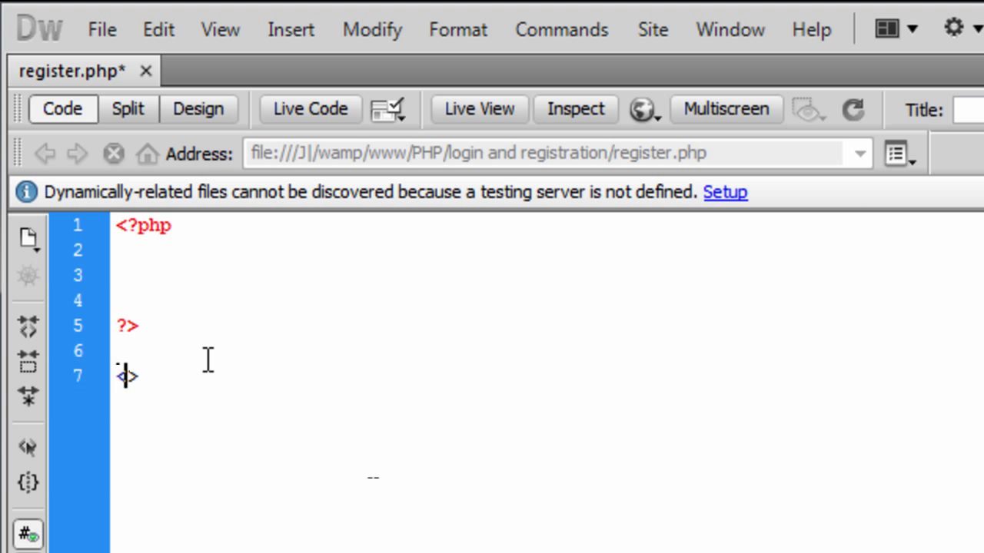
type("<html>")
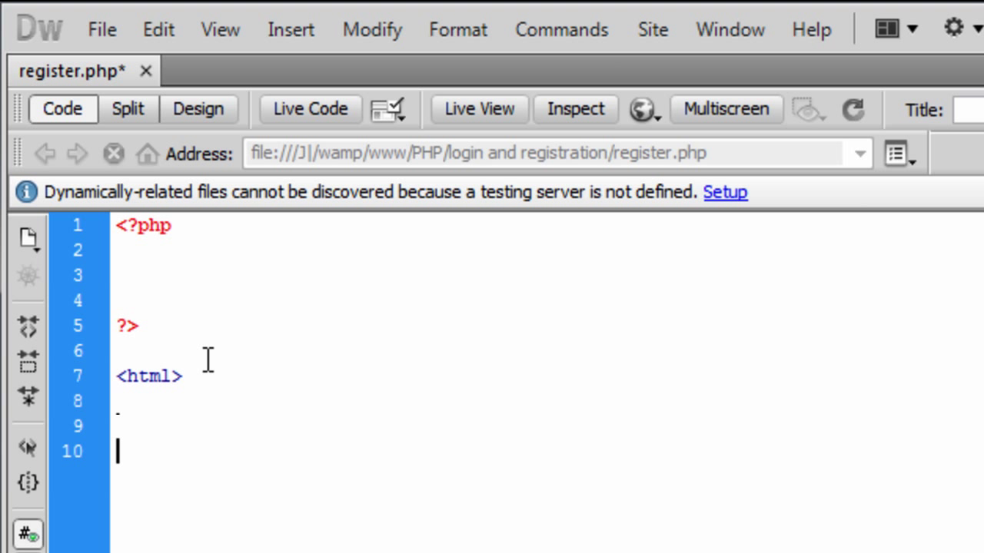
type("</html>")
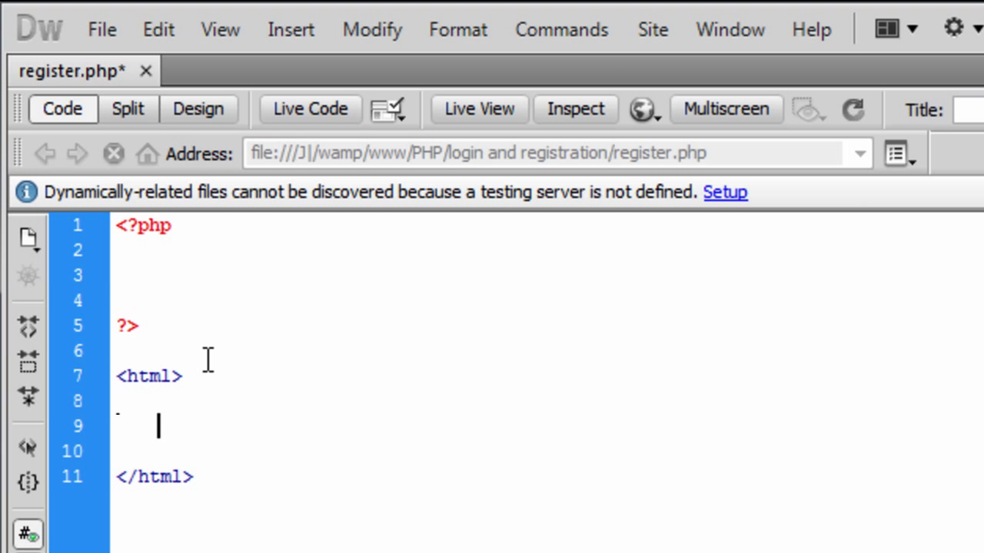
type("<form>")
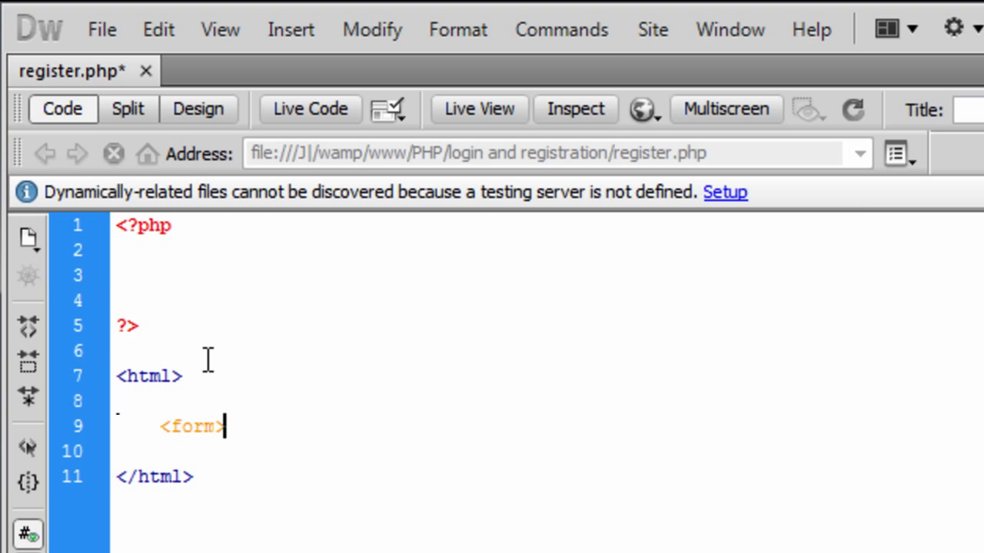
type("action=\"\"")
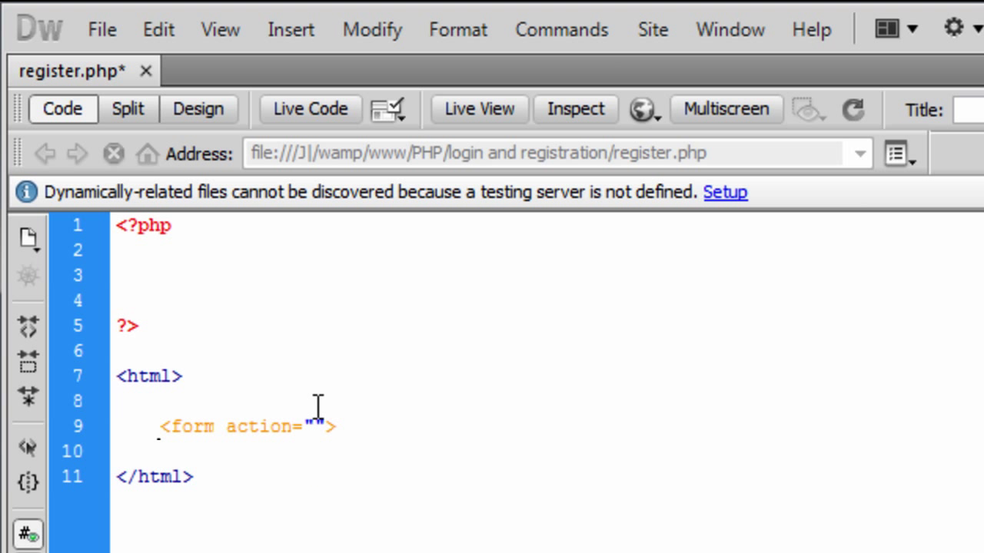
mouse_move(490, 471)
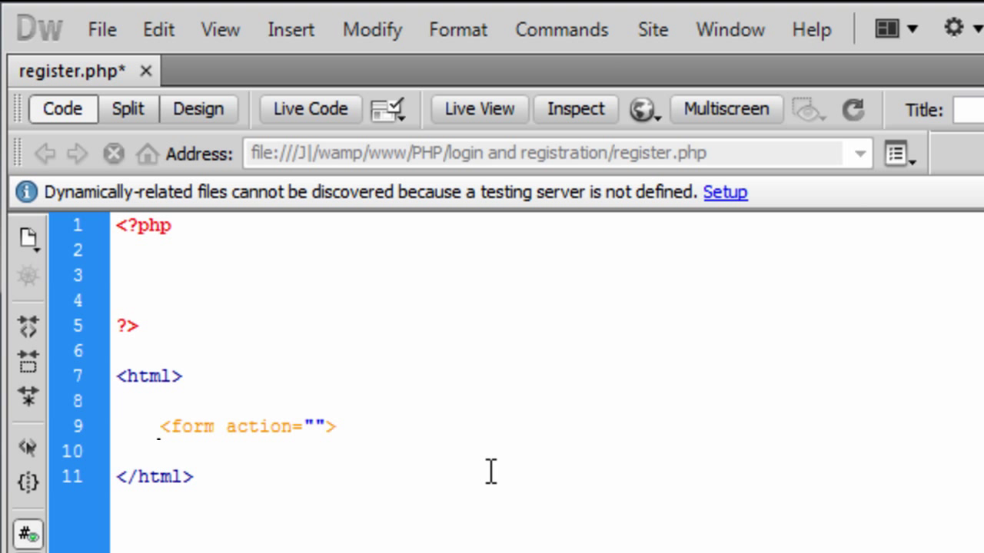
type("register.php\" method=\"POST")
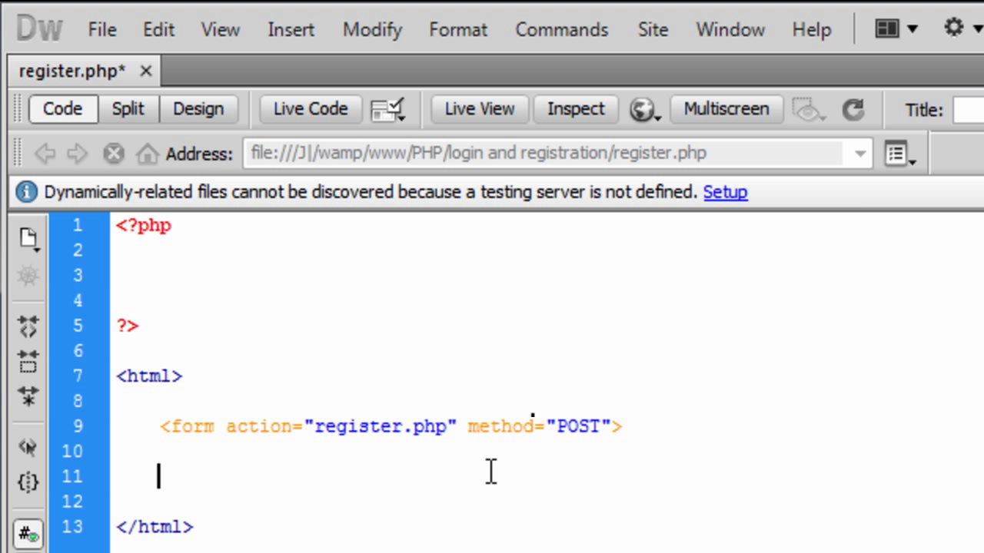
type("</form>")
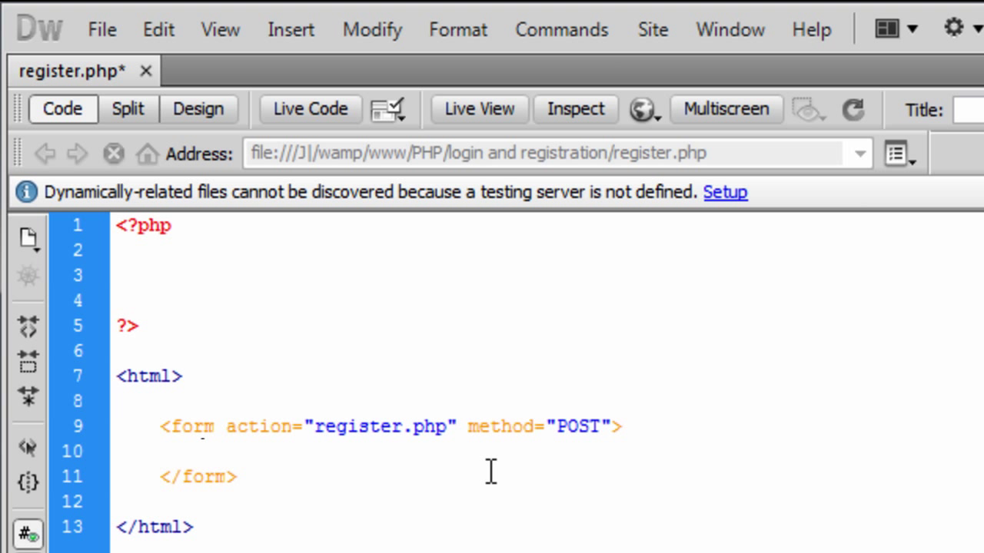
Step: Add a 'Name:' text input and the note 'Max Length:30' after it
type("Name:")
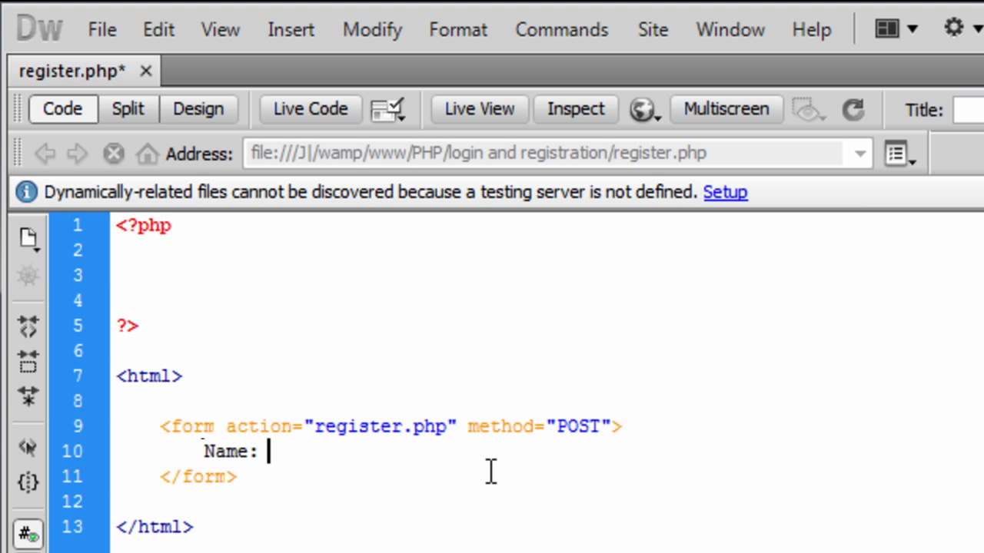
type("<input>")
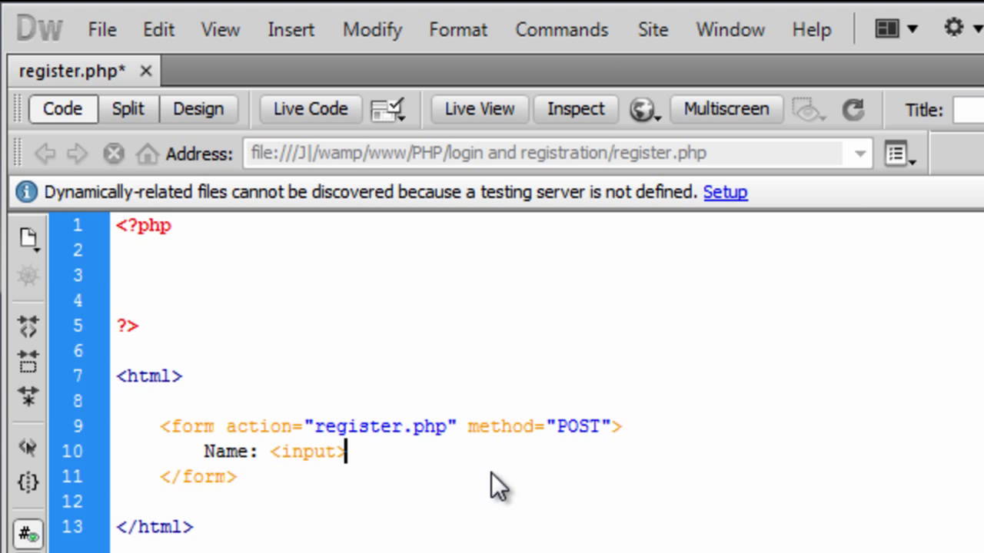
type("type=\"")
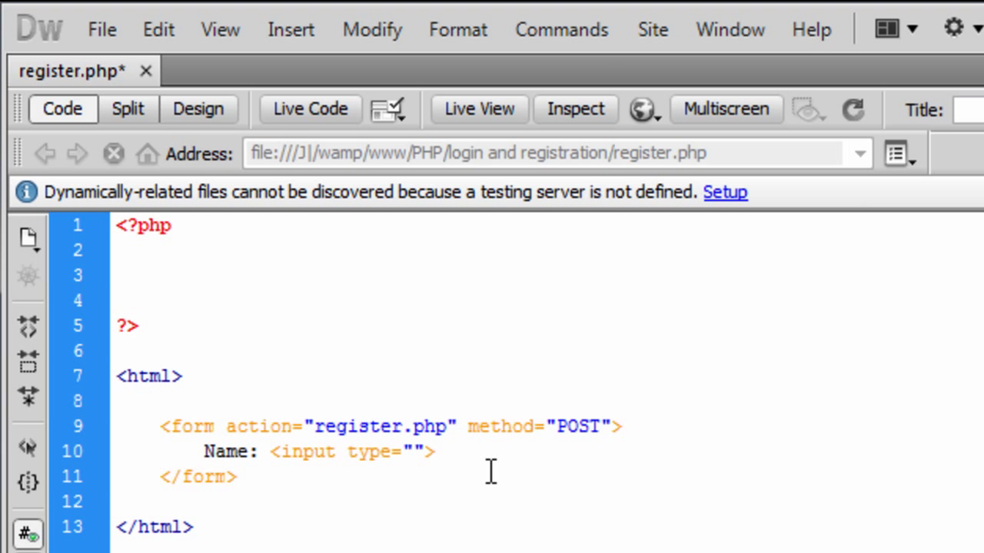
type("text")
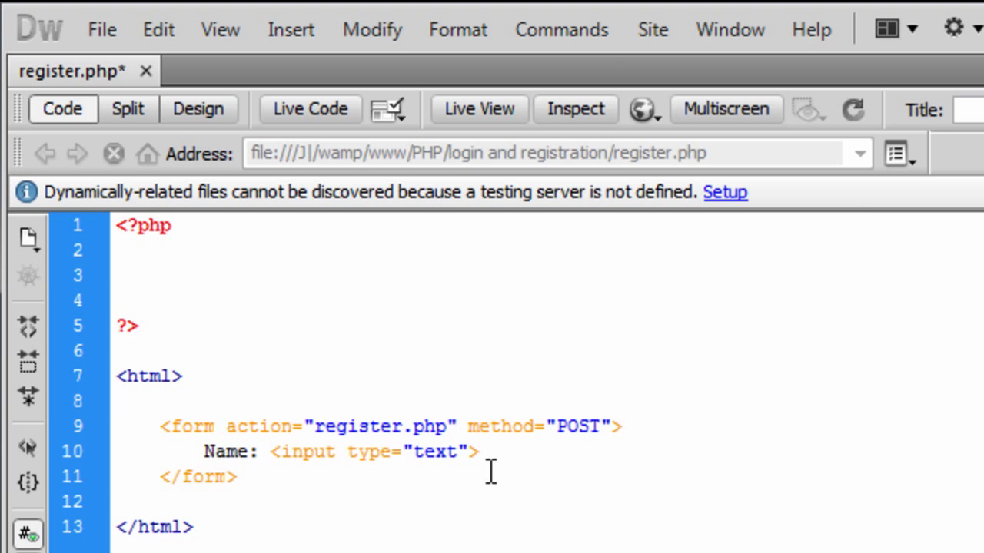
type("name=\"name")
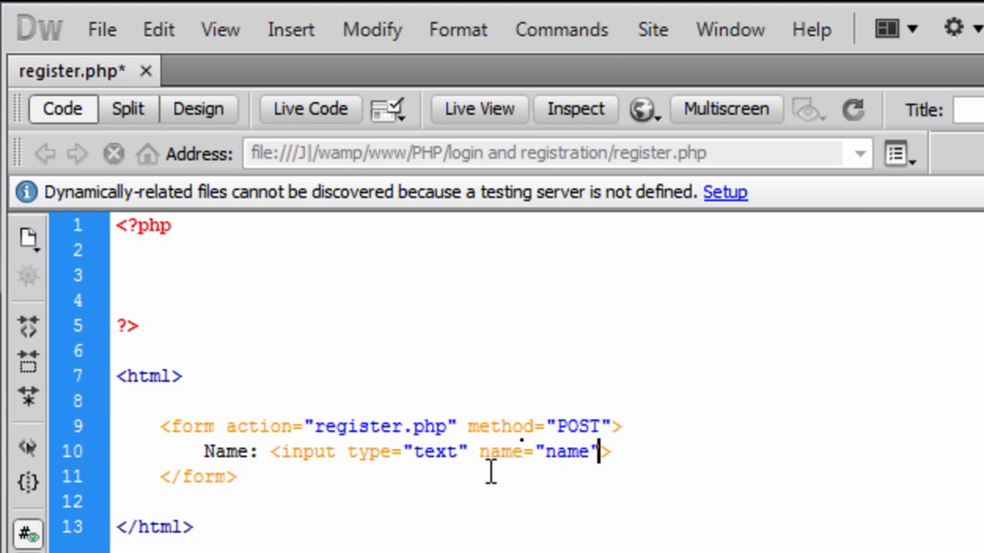
type("value=\"")
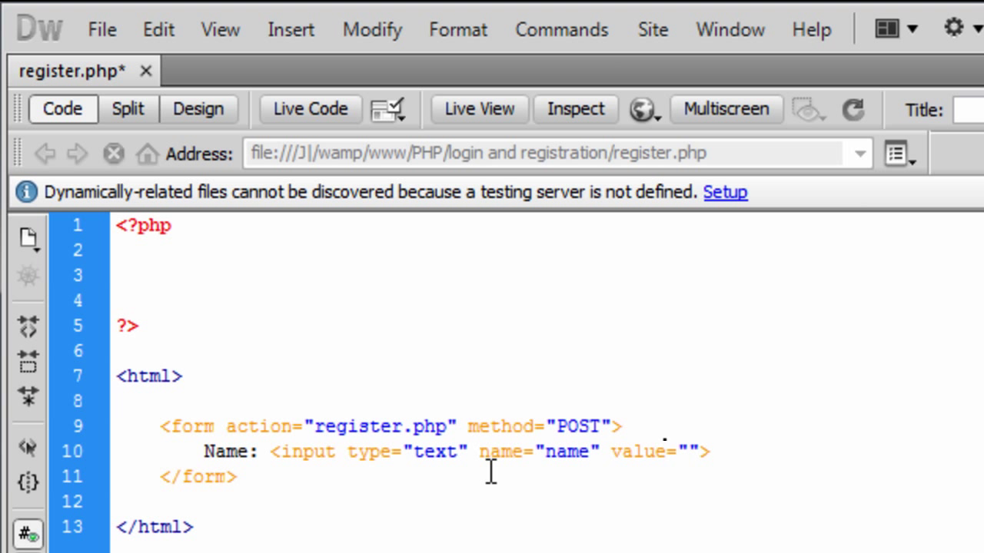
left_click(684, 452)
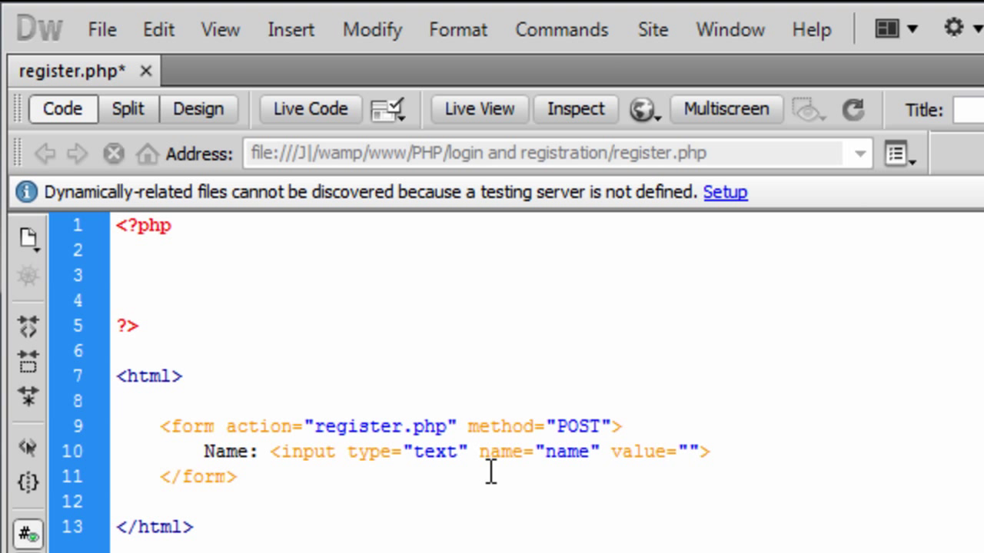
left_click(686, 452)
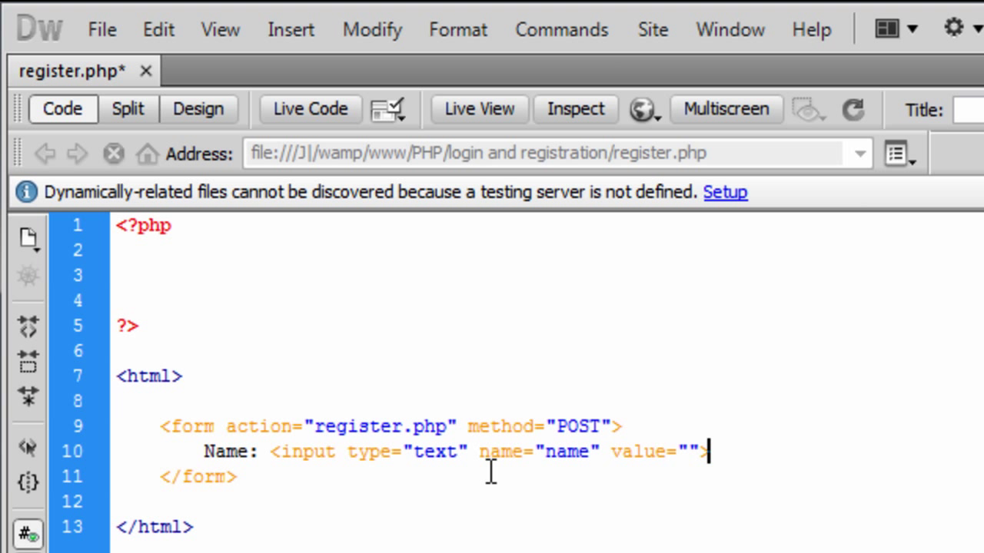
type("Max")
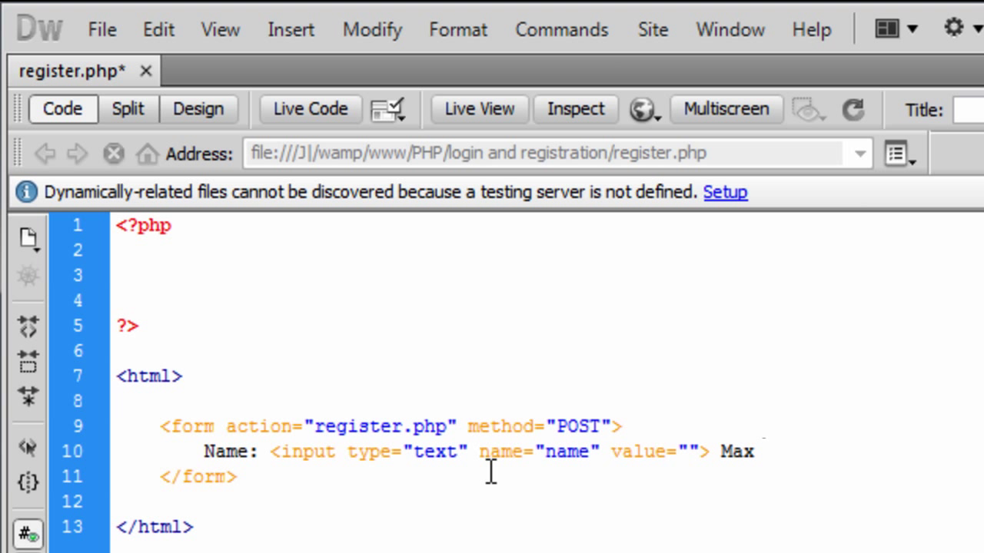
type("Ler")
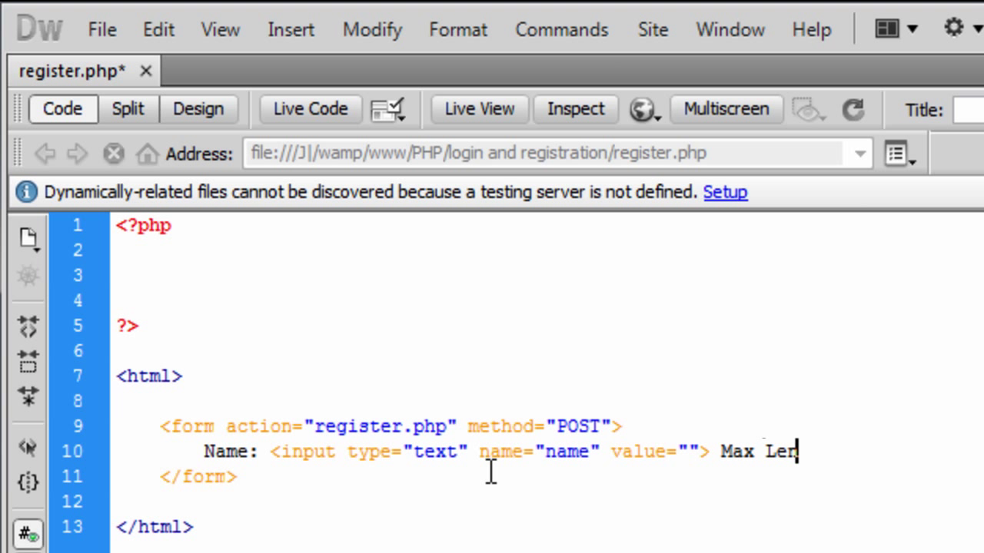
type("ng")
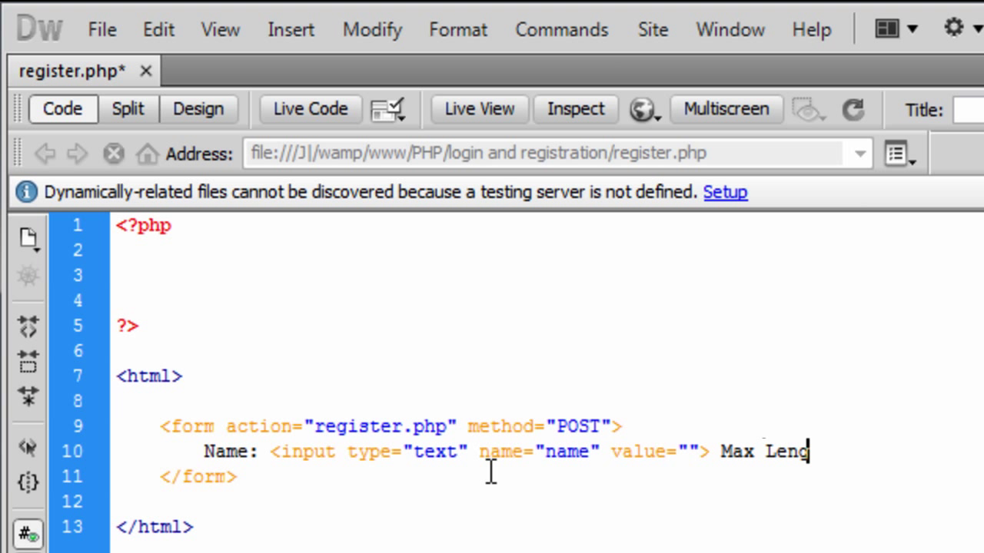
type("th")
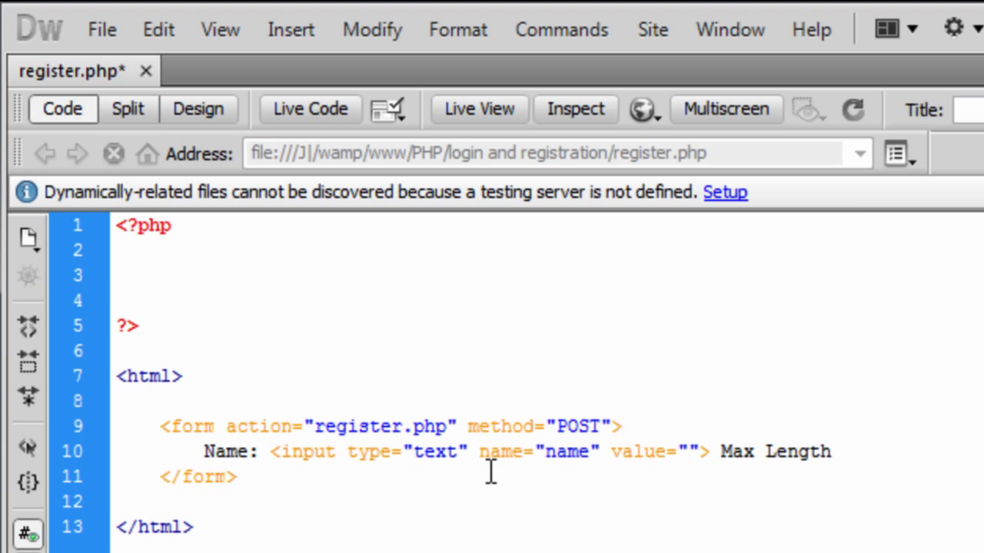
type(":30")
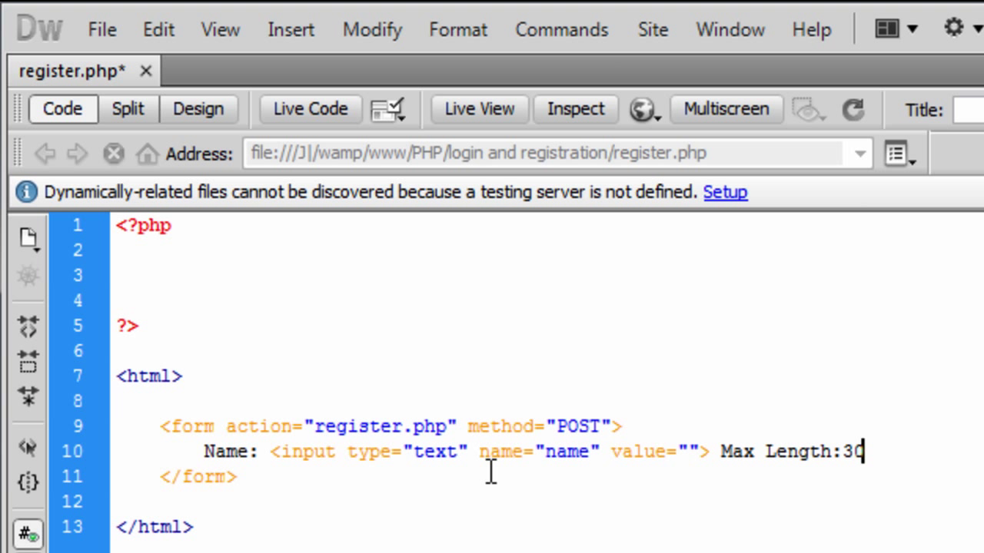
type("<>")
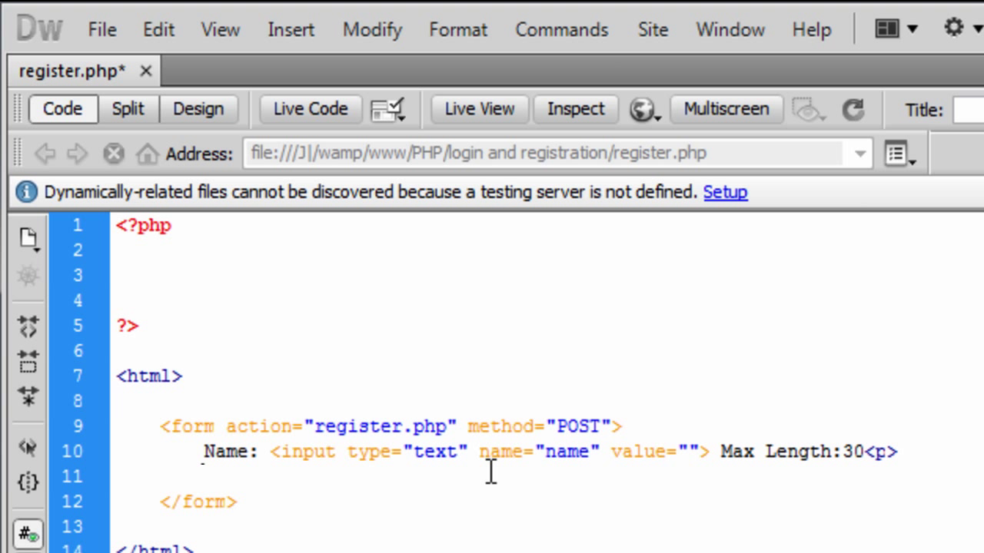
Step: Add a 'Username:' text input named username, noted 'Max Length:10'
type("Usern")
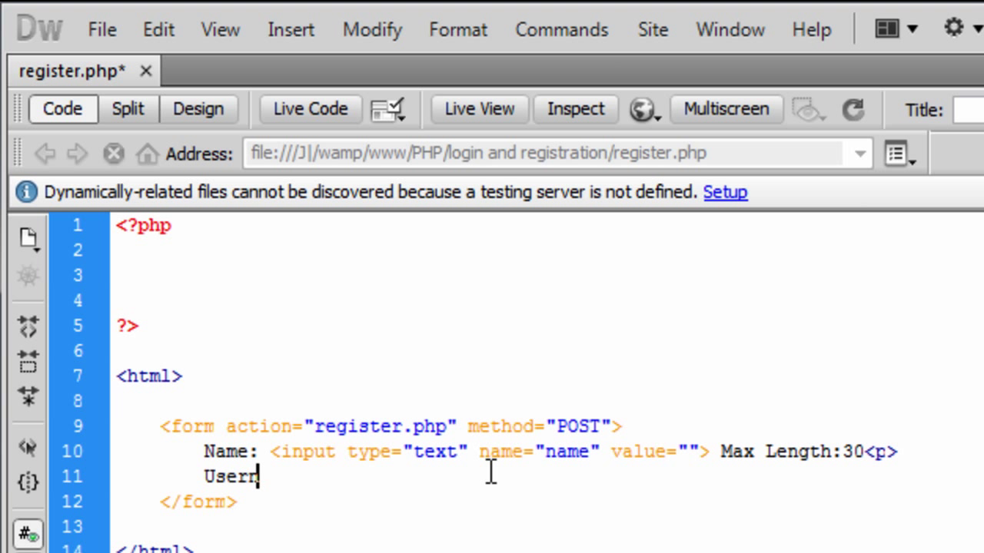
type("ame: <>")
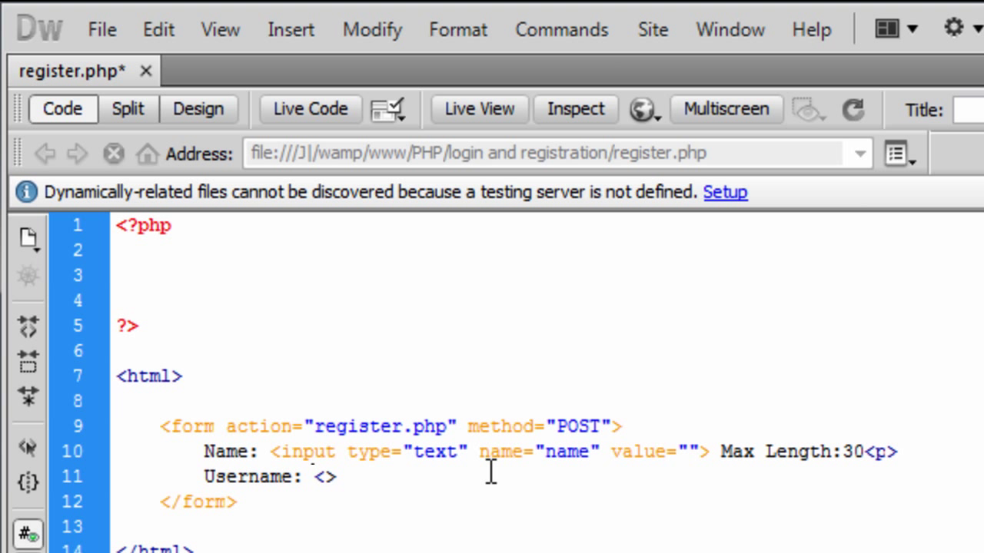
type("input u")
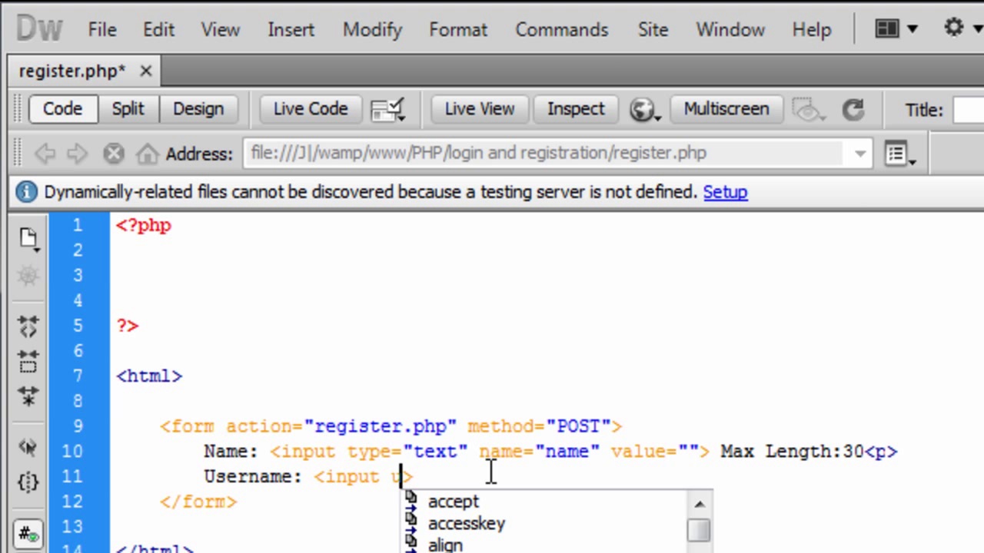
type("type=\"text")
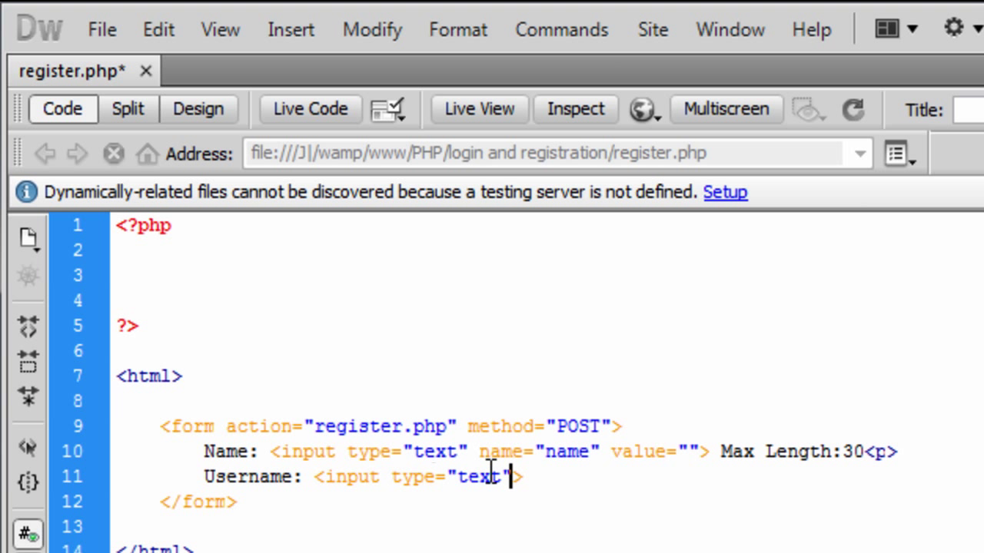
type("name=\"\"")
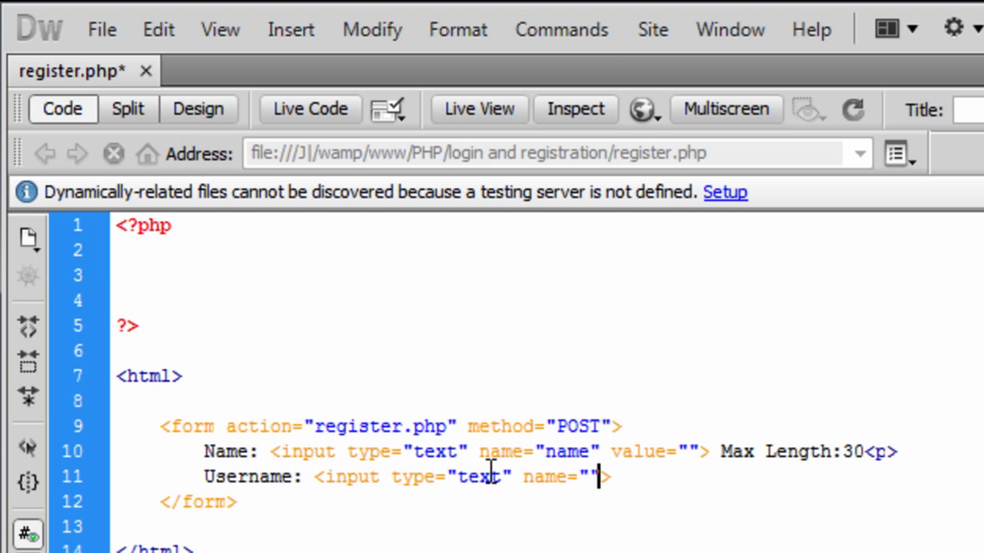
type("username")
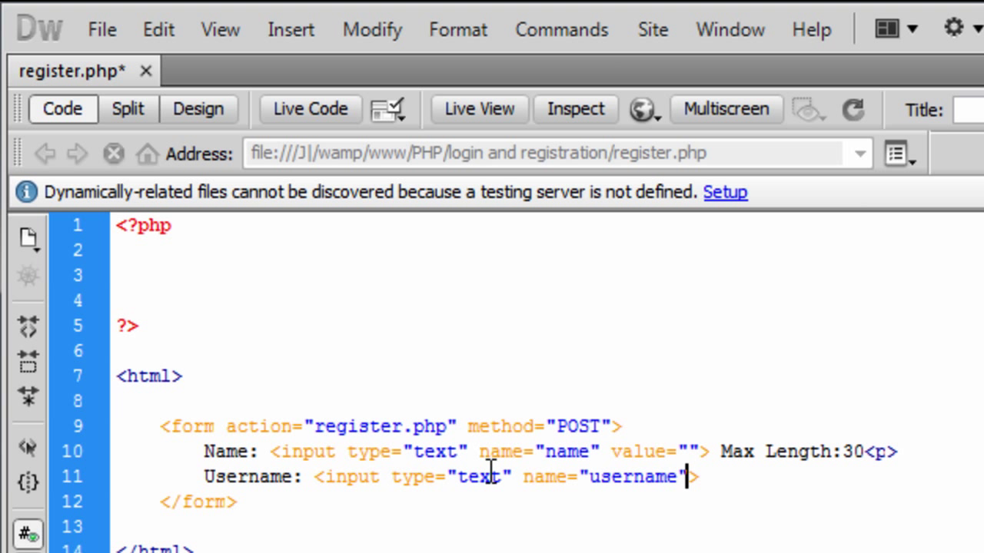
type("value=")
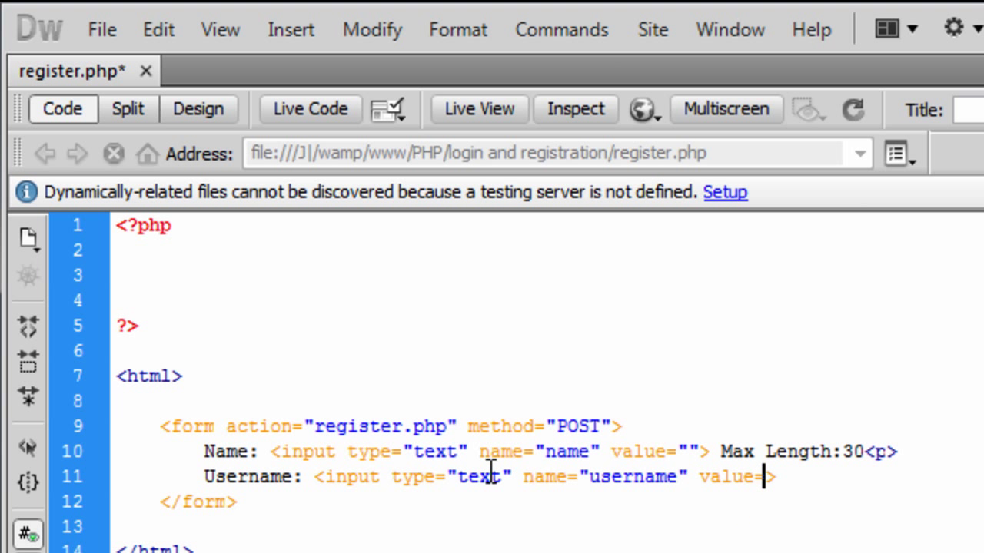
type("\"\"")
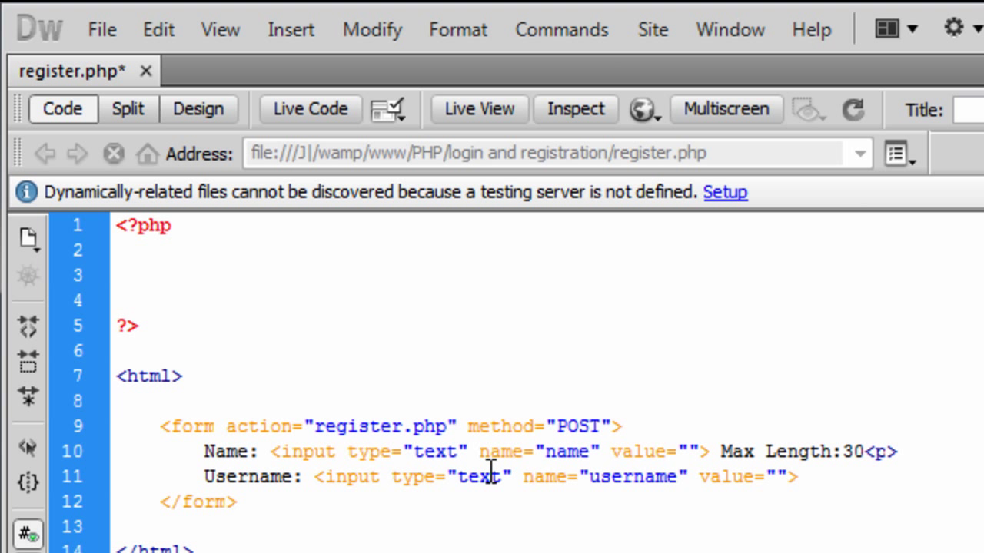
left_click(798, 477)
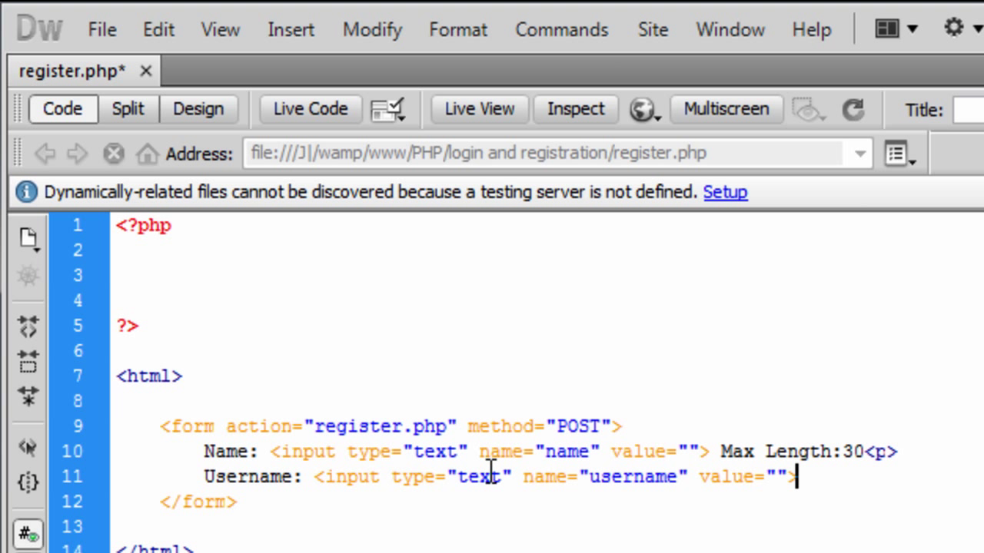
type("Max Len")
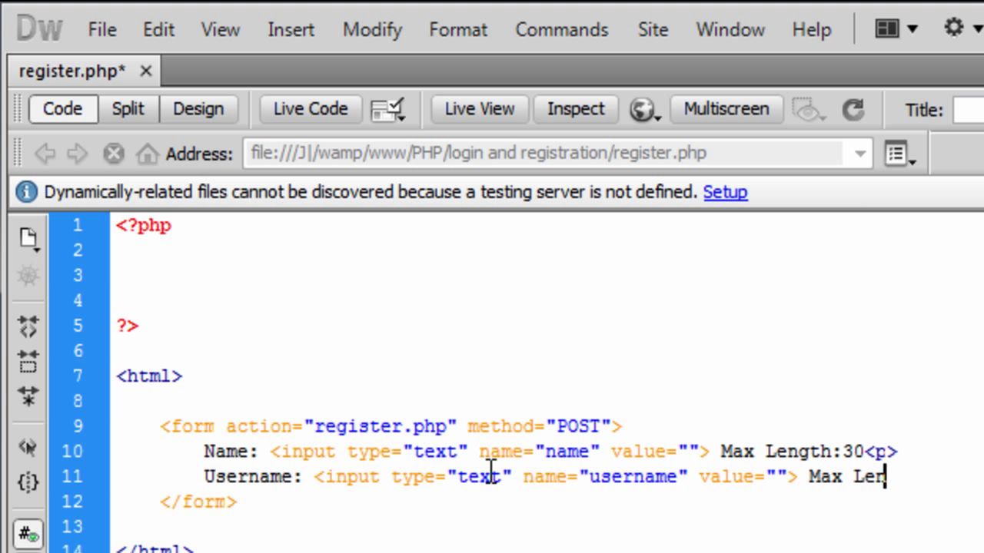
type("gth")
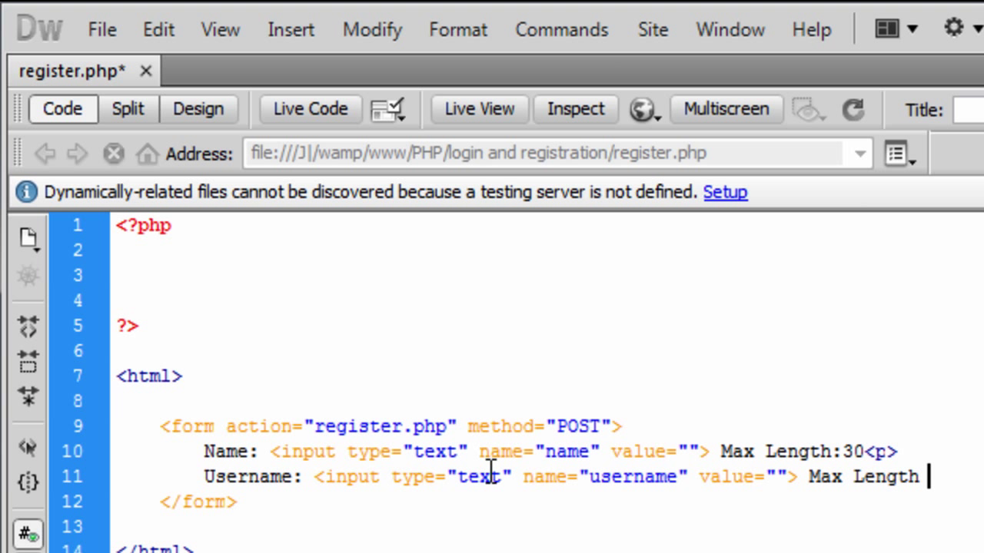
type(":10")
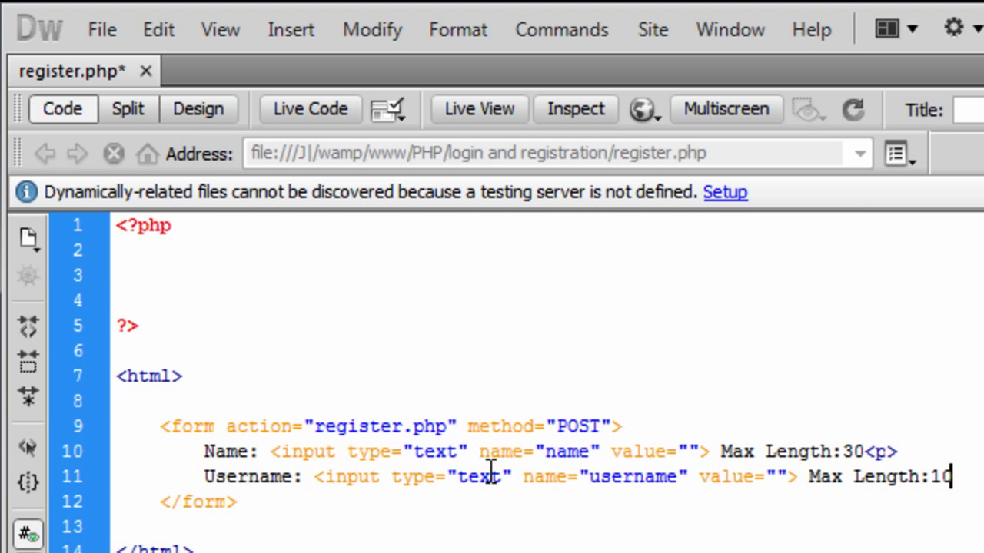
type("<p>")
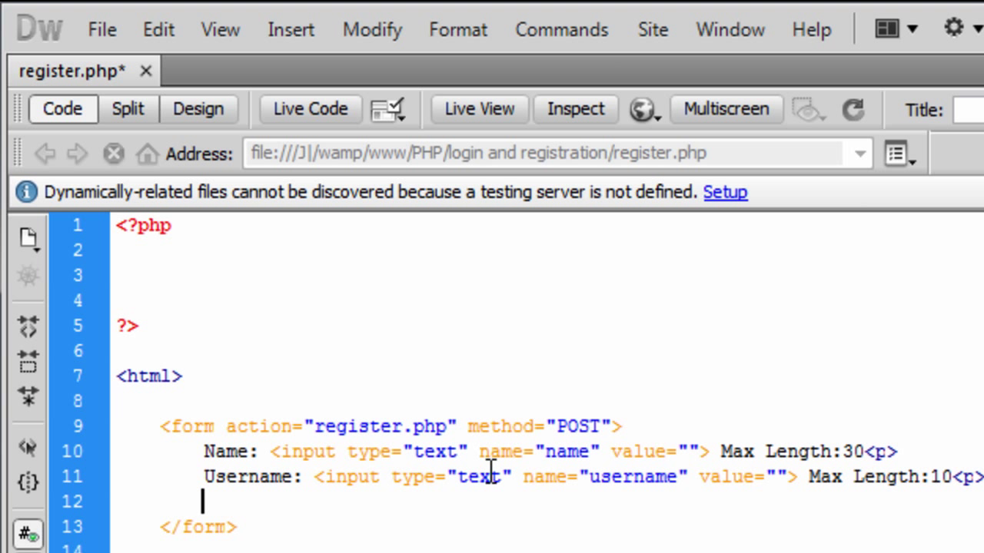
Step: Add 'Password:' with an input of type password named password
type("Pass")
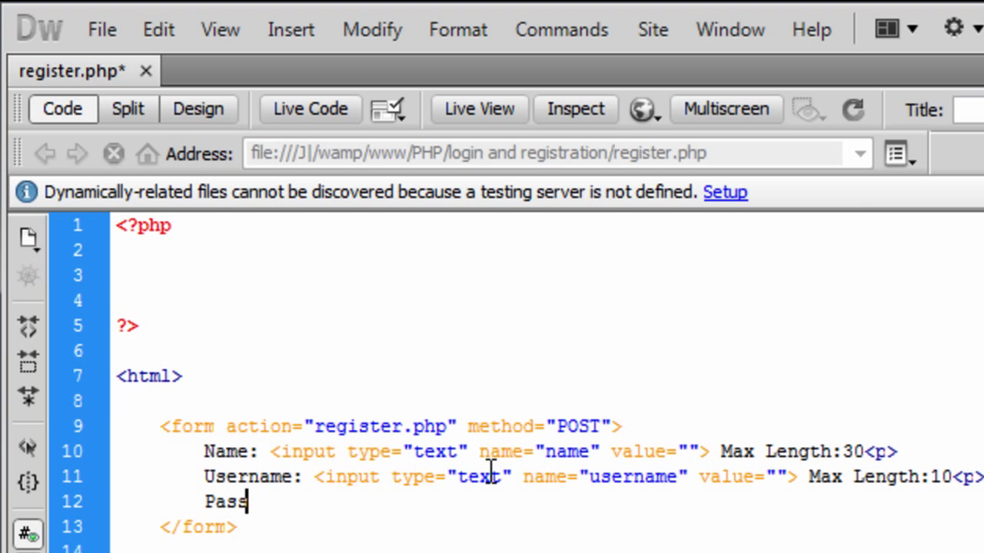
type("word:")
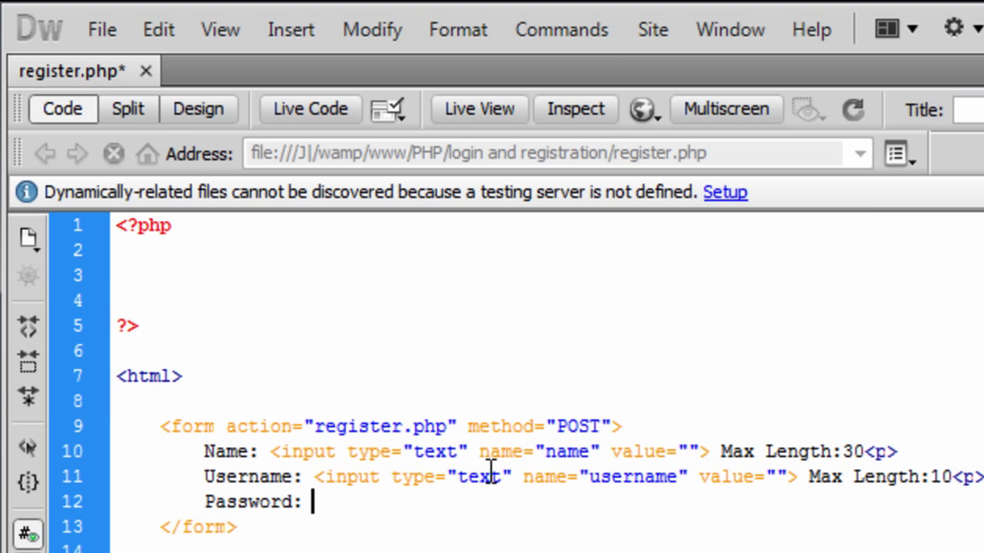
type("<inp>")
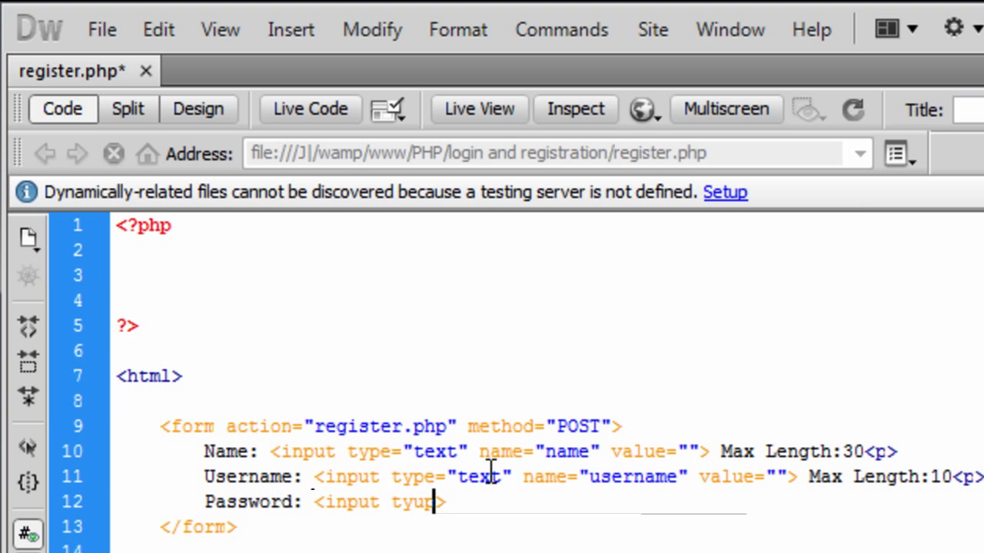
type("pe=")
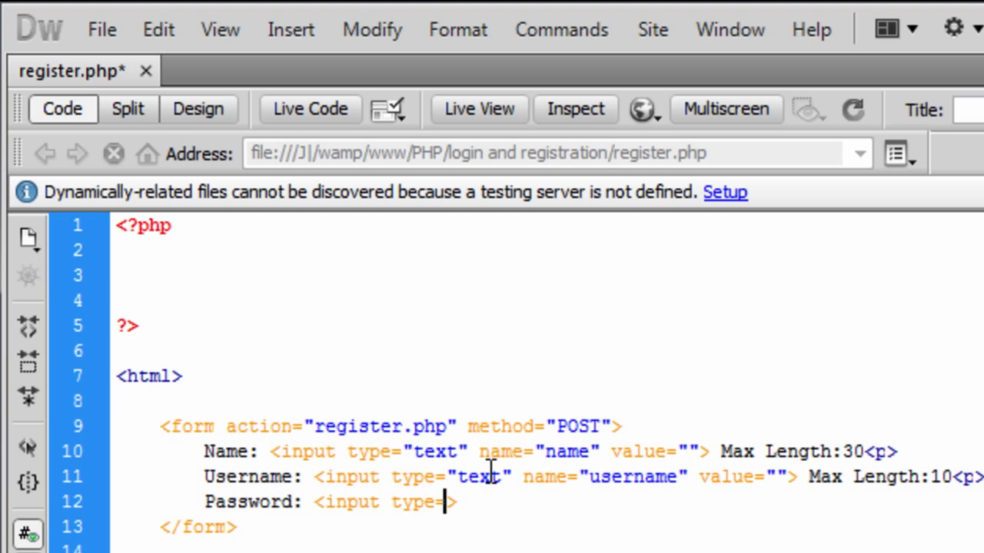
type("pass\"")
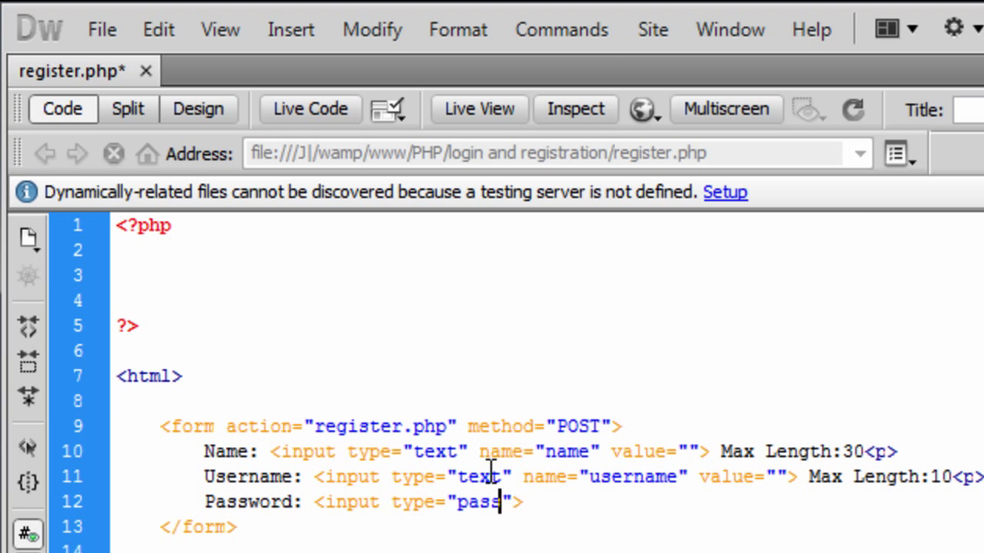
type("word\">")
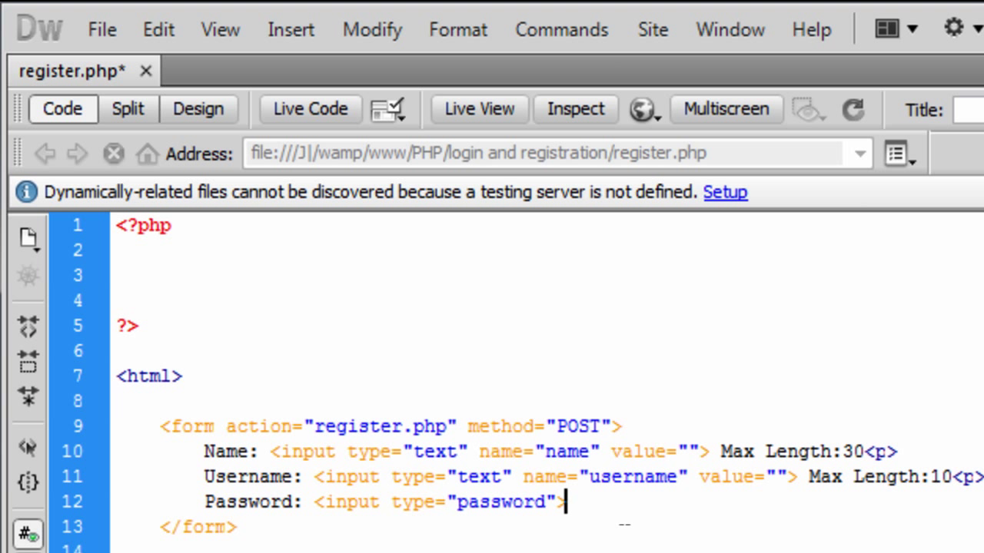
type("name=\"pa\"")
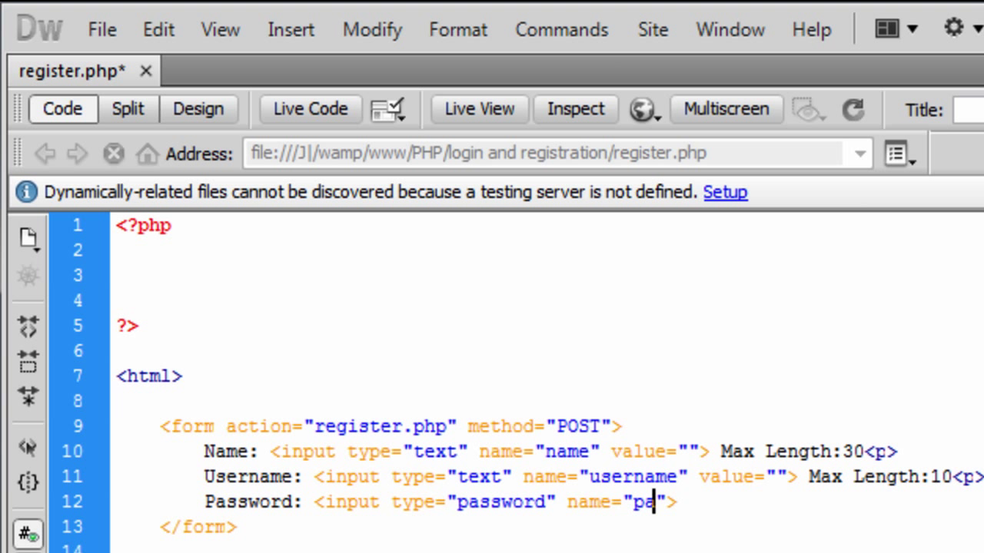
type("ssword")
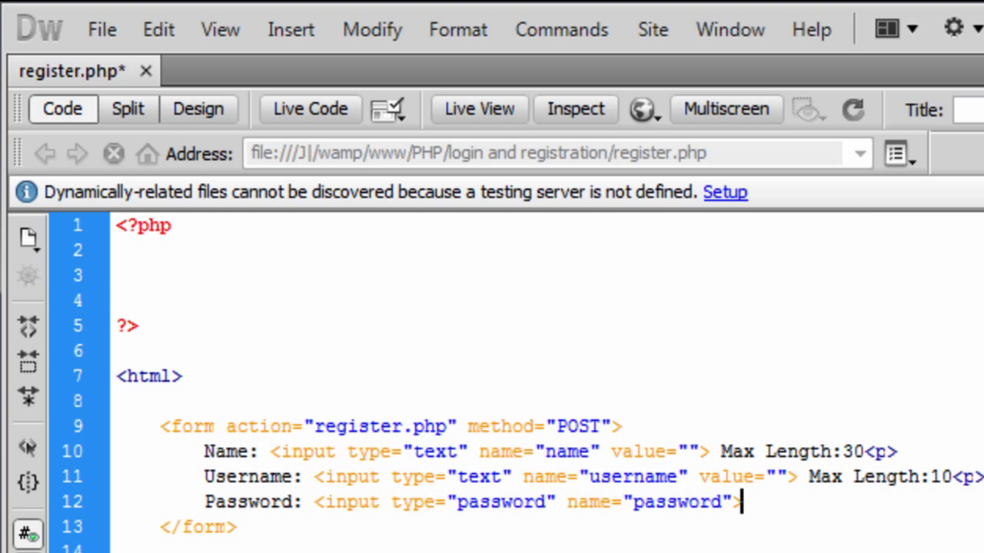
Step: Note 'Max length:15' after the password field and begin the 'Re-Enter' label
type("Max")
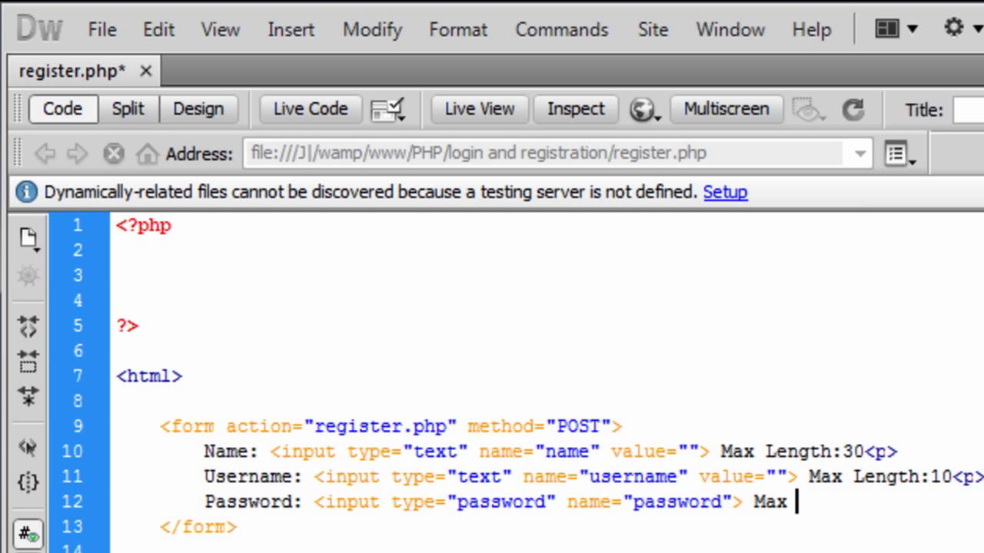
type("length:")
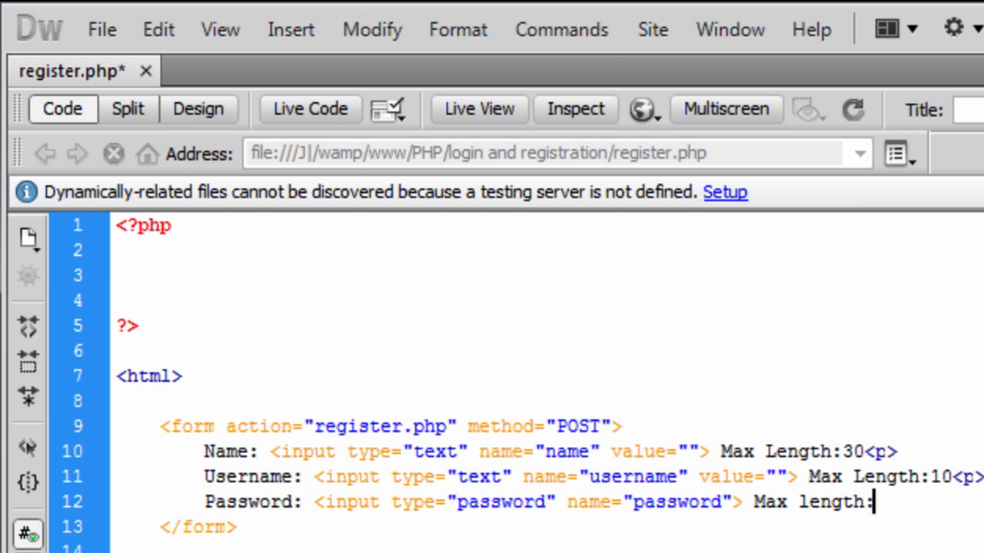
type("15")
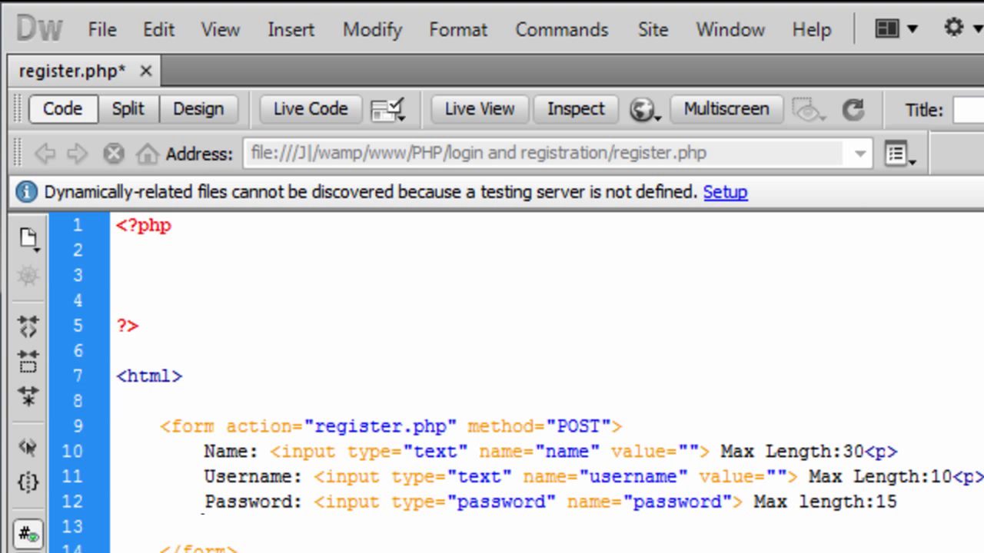
type("Re-")
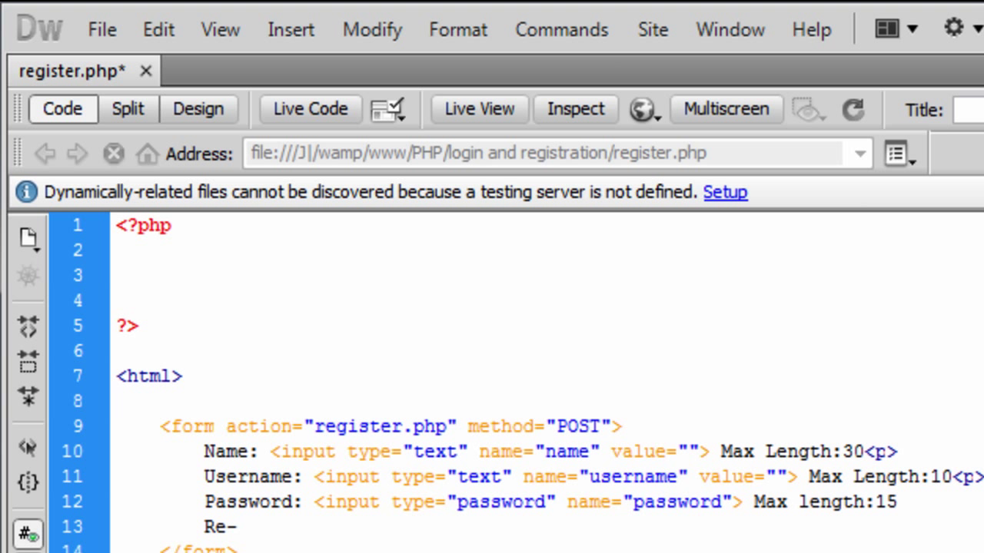
Step: Finish the 'Re-Enter Password' label with a password-type input named password1
type("nter Password: <")
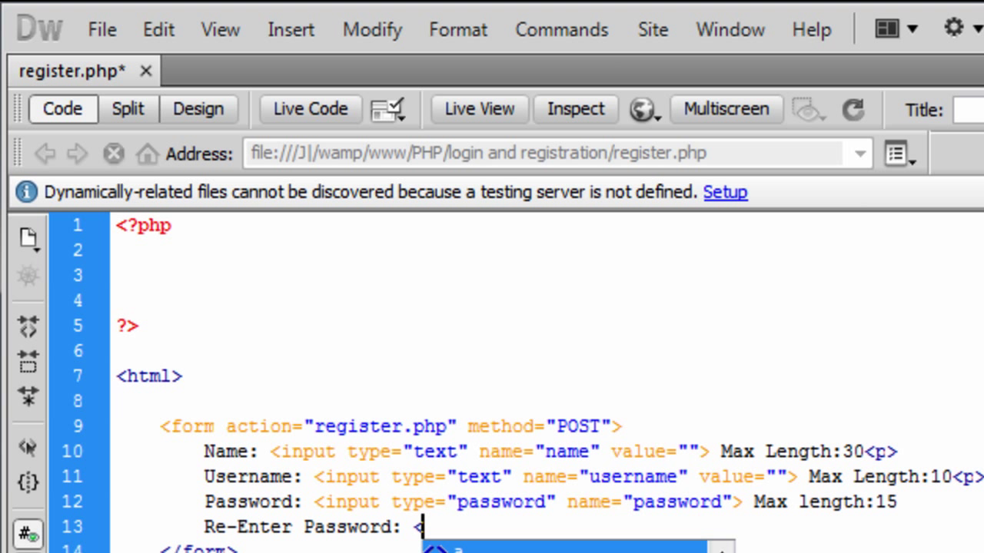
type("in>")
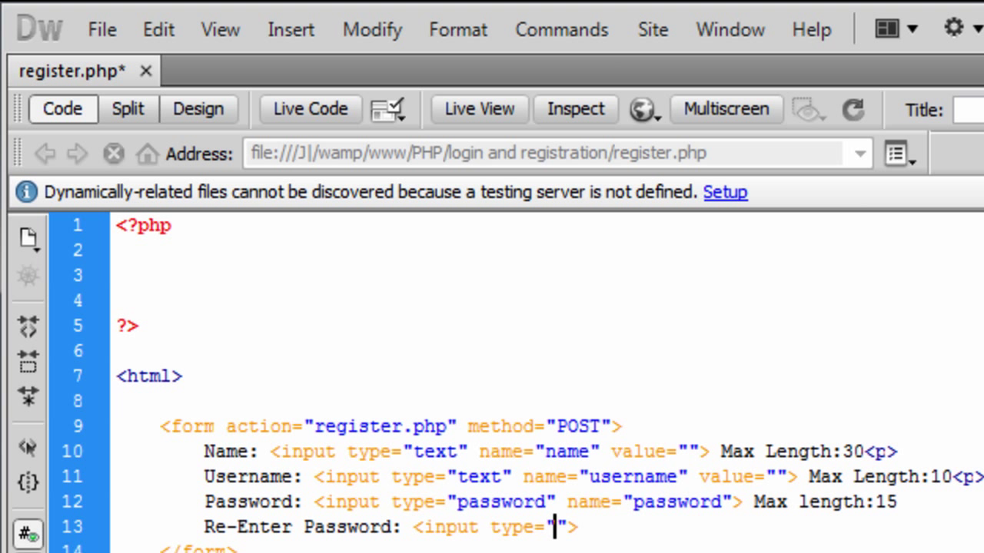
type("pass")
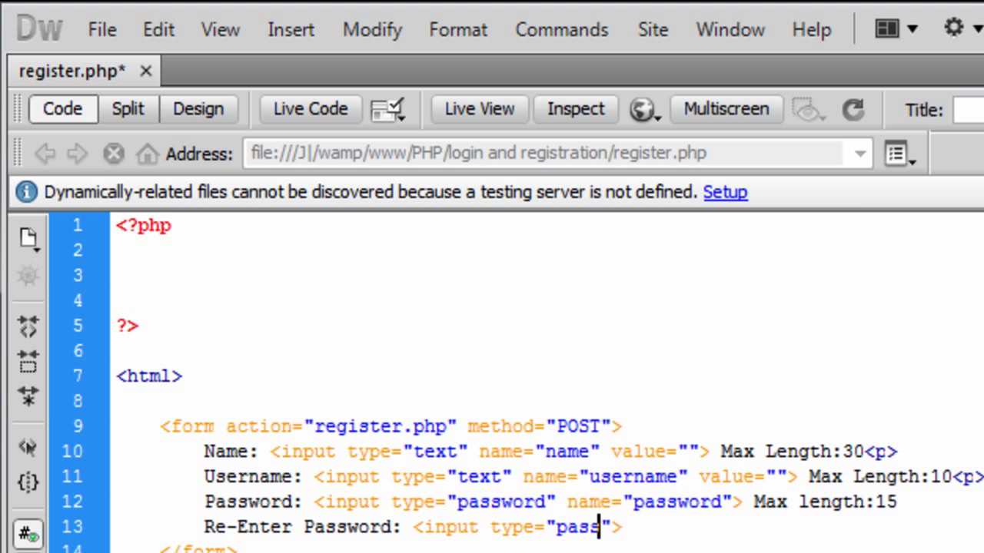
type("word1")
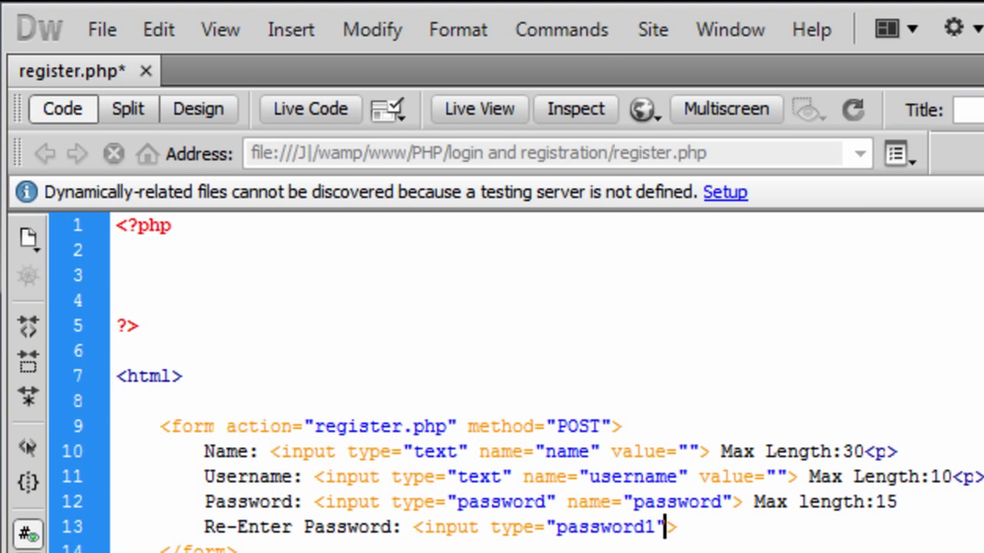
type("name>")
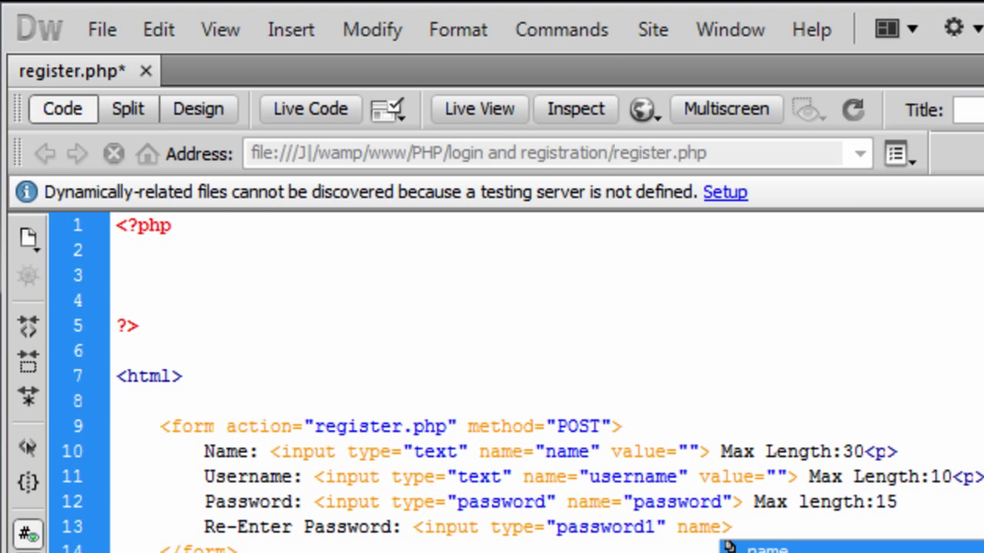
type("pa")
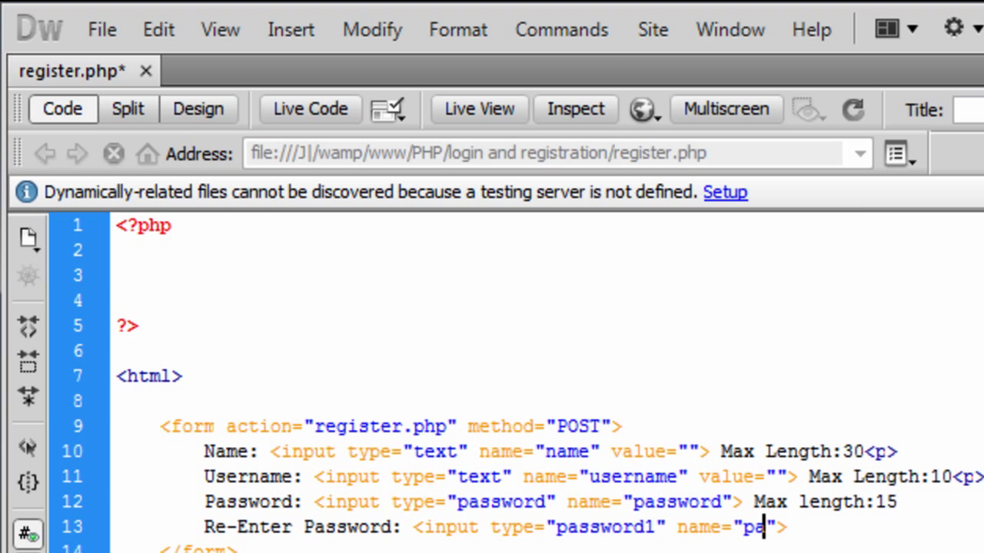
type("ssword1")
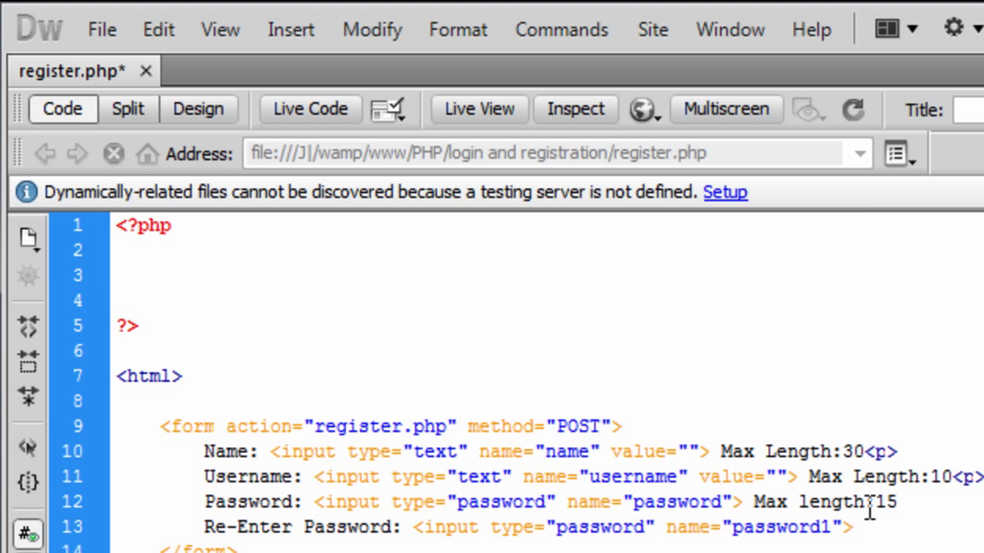
Step: Add <p> paragraph breaks after both password lines
scroll("down", 3)
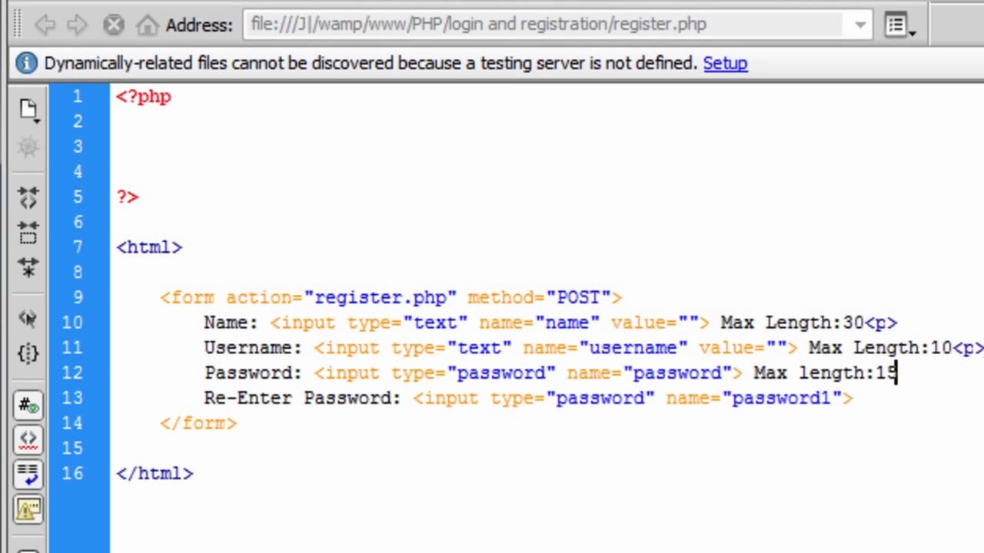
type("<p>")
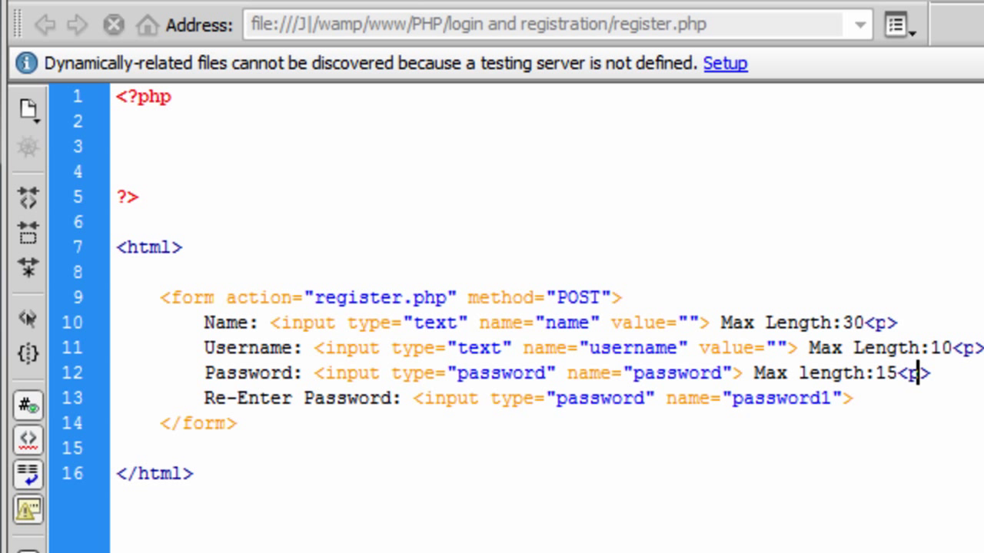
type("<p>")
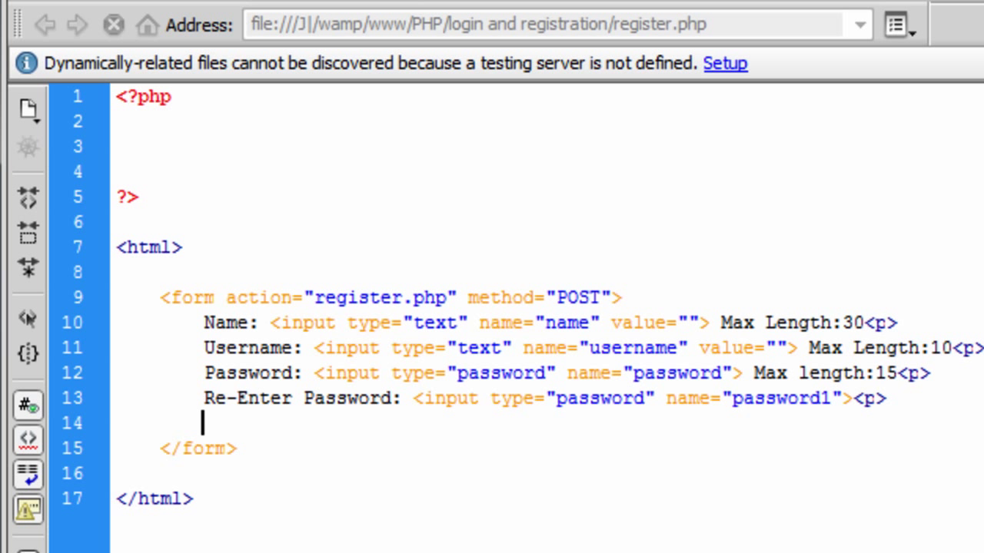
Step: Add a submit input named submit with the value 'Register' to the form
type("<input type>")
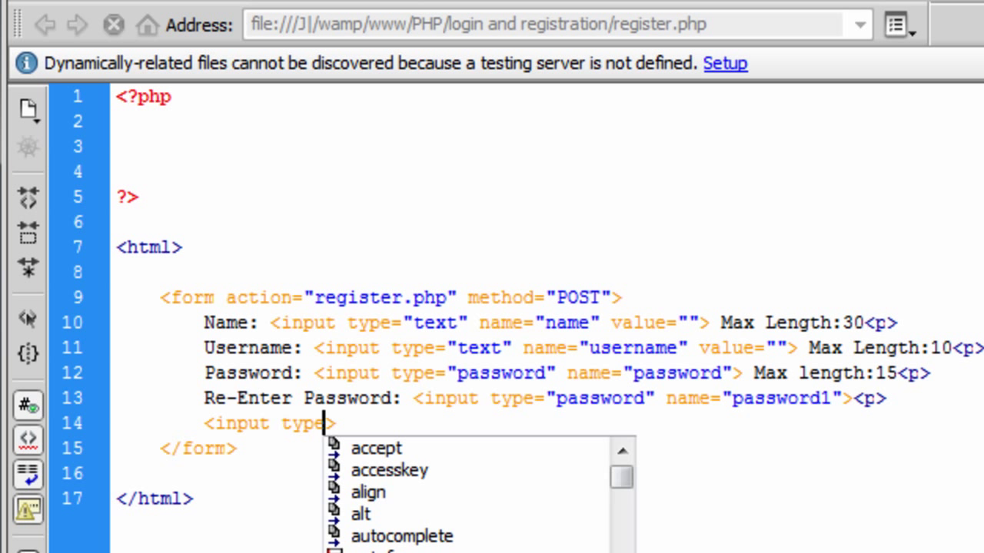
type("\"s\"")
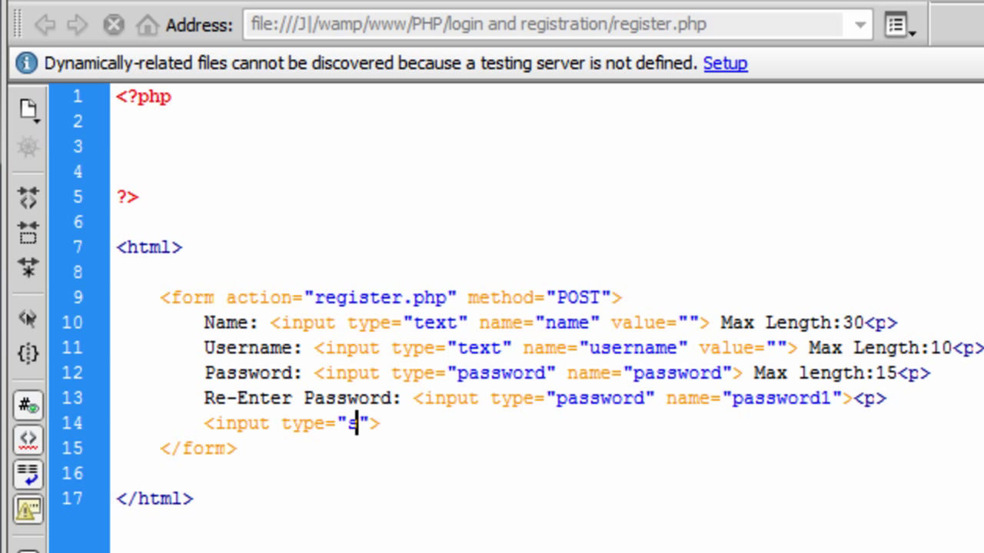
type("ubmit")
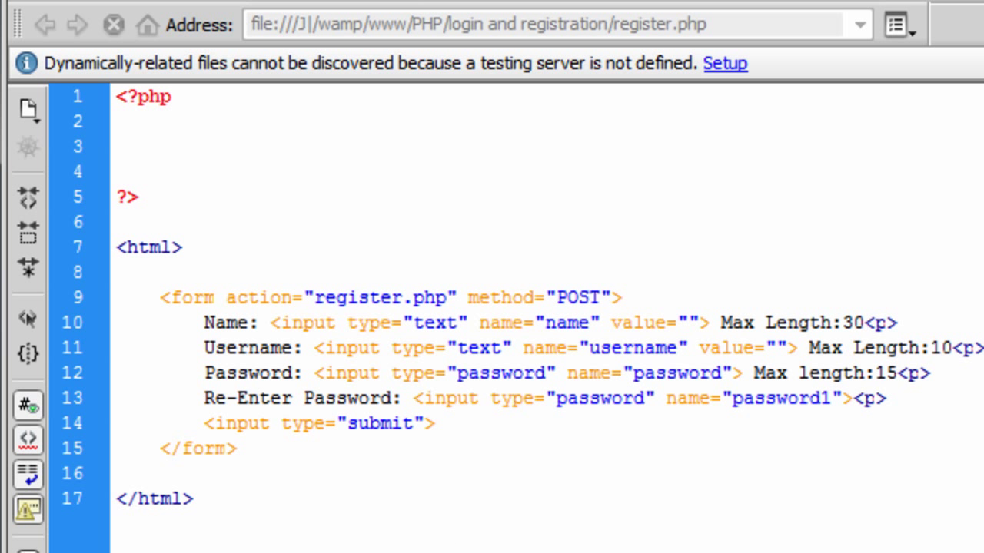
type("name=\"\"")
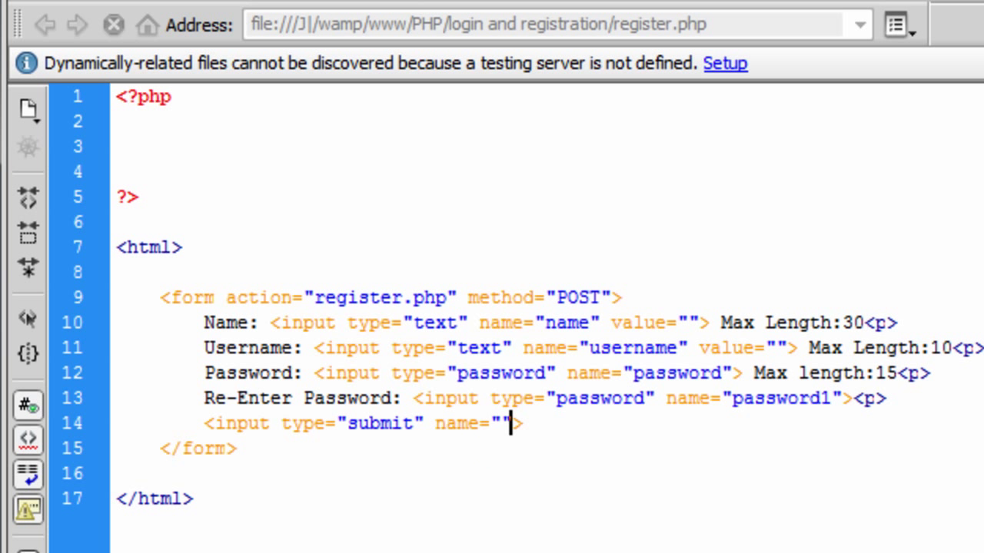
type("sub")
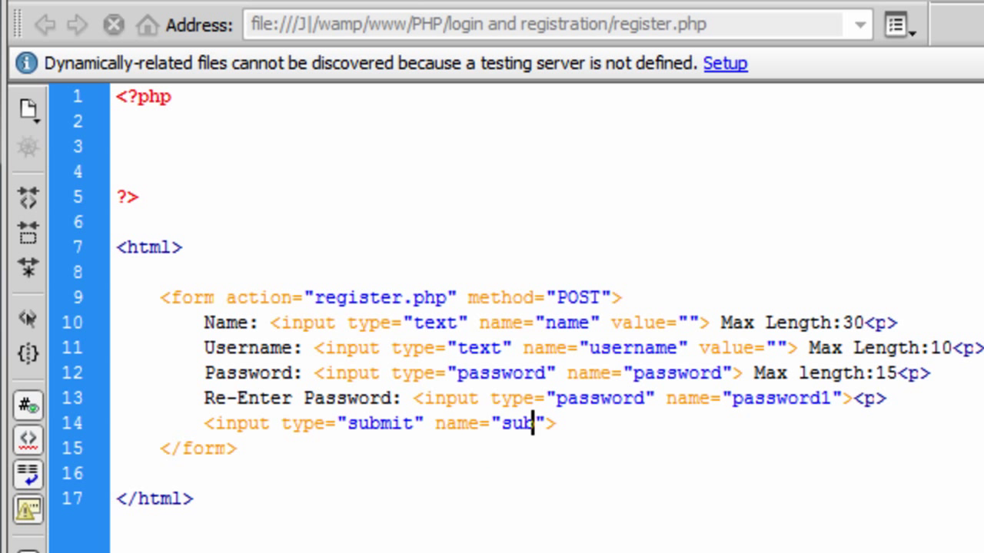
type("mit")
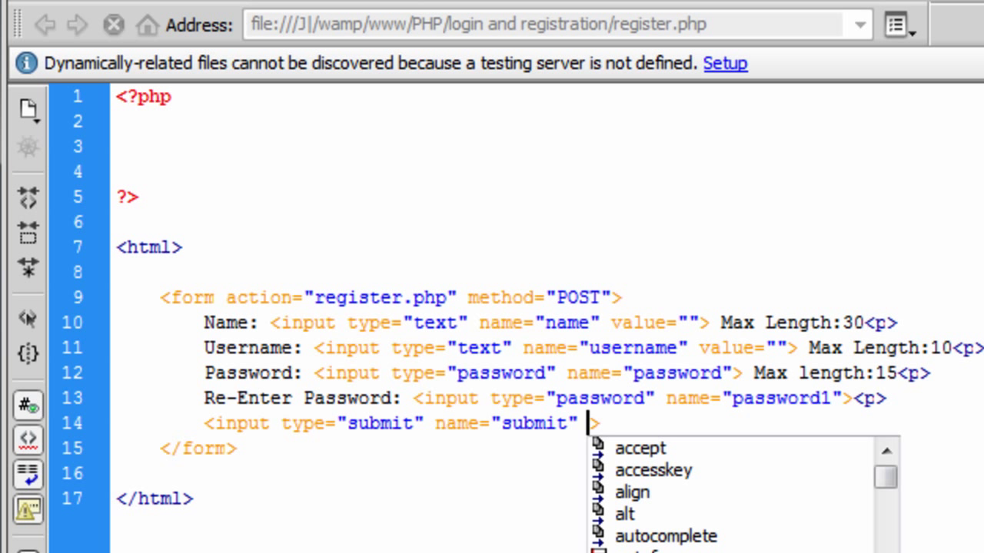
type("value=\"\"")
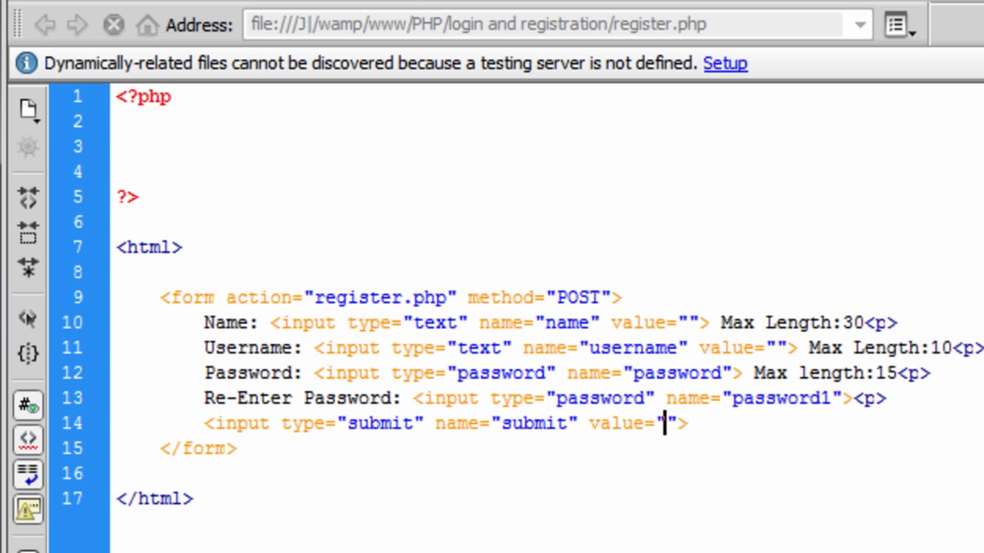
type("Regis")
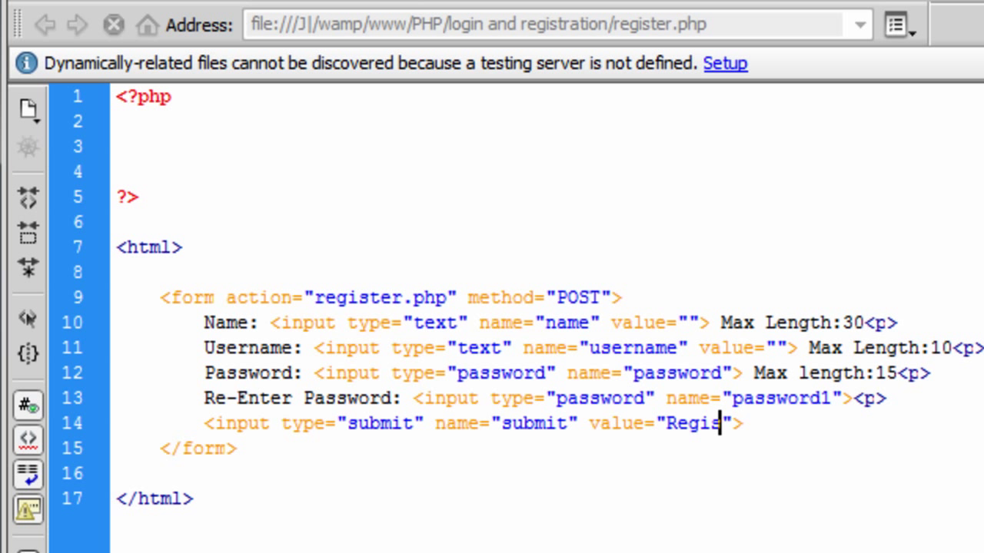
type("ter")
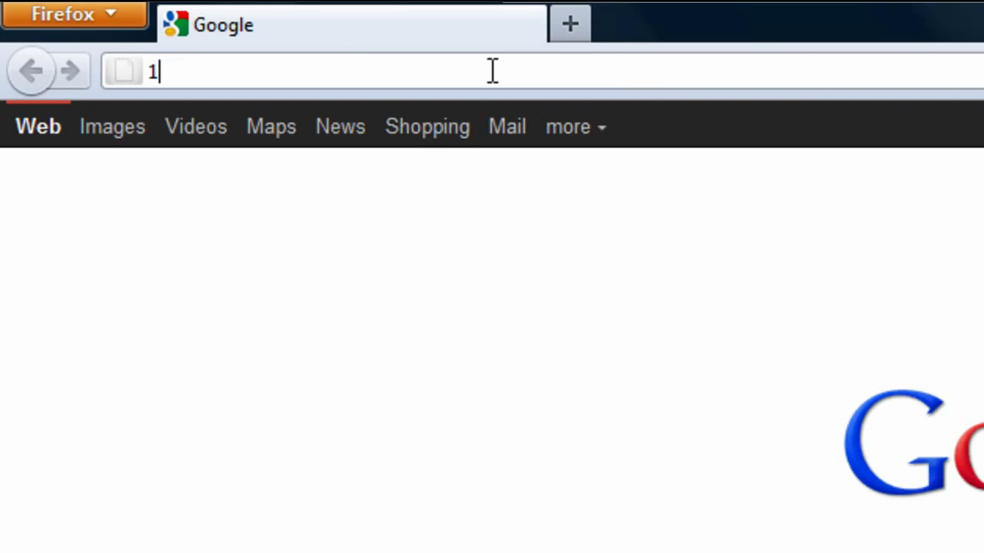
Step: Load the localhost login and registration site in Firefox and open its Register page
key("Return")
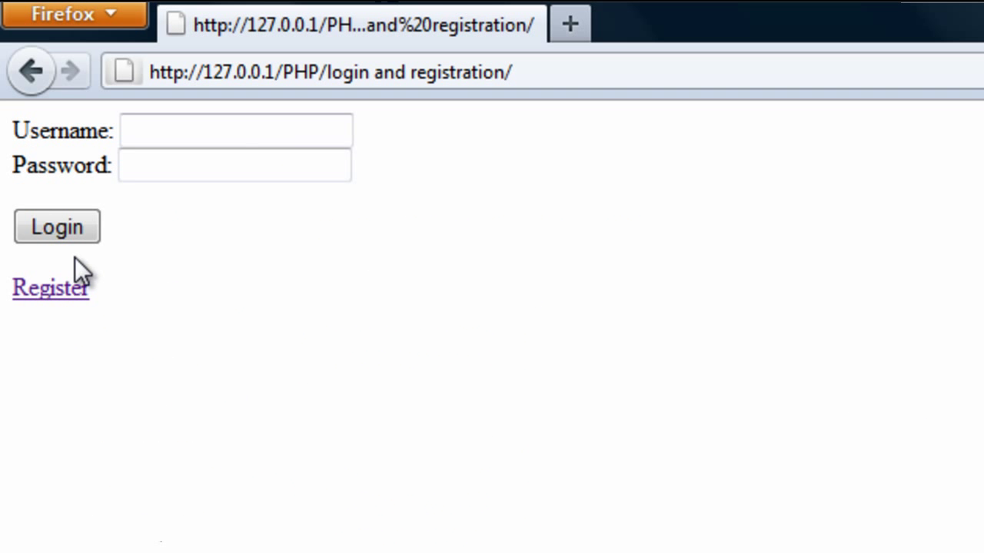
left_click(49, 287)
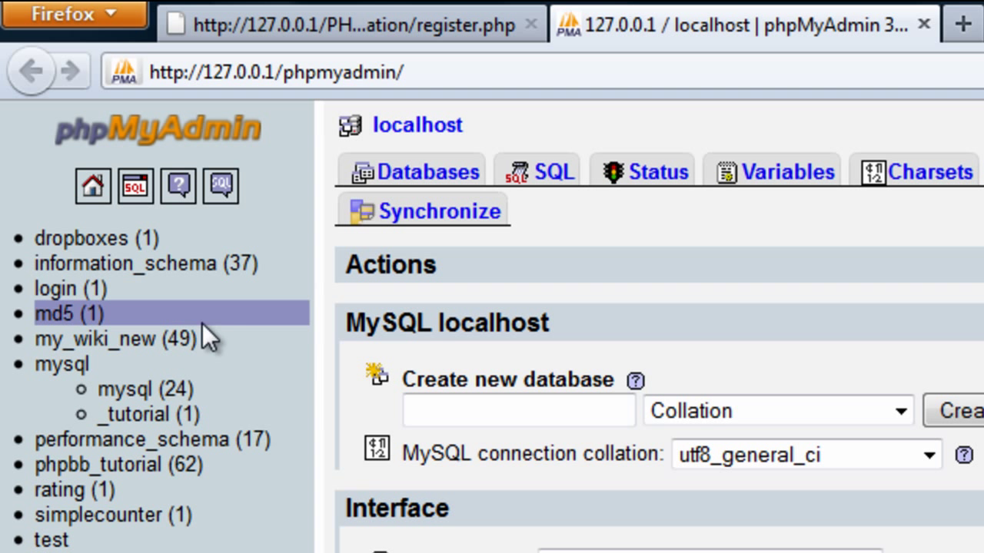
Step: Open the login database in phpMyAdmin and view the users table structure
left_click(519, 409)
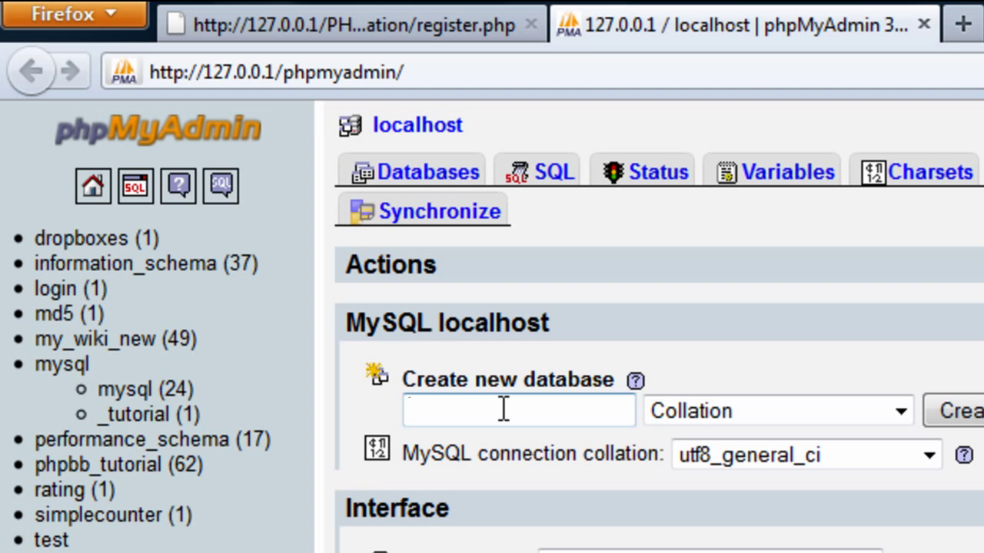
left_click(55, 288)
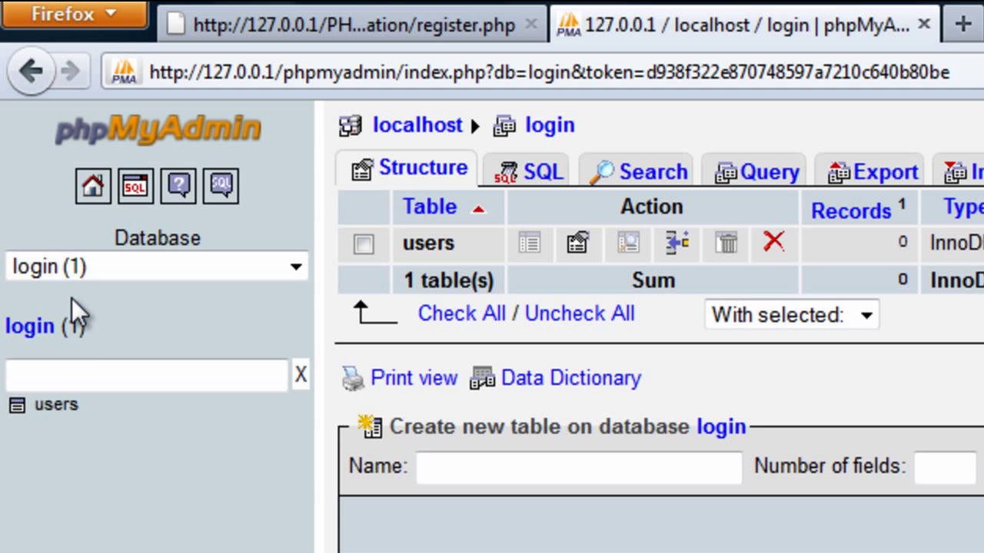
mouse_move(528, 244)
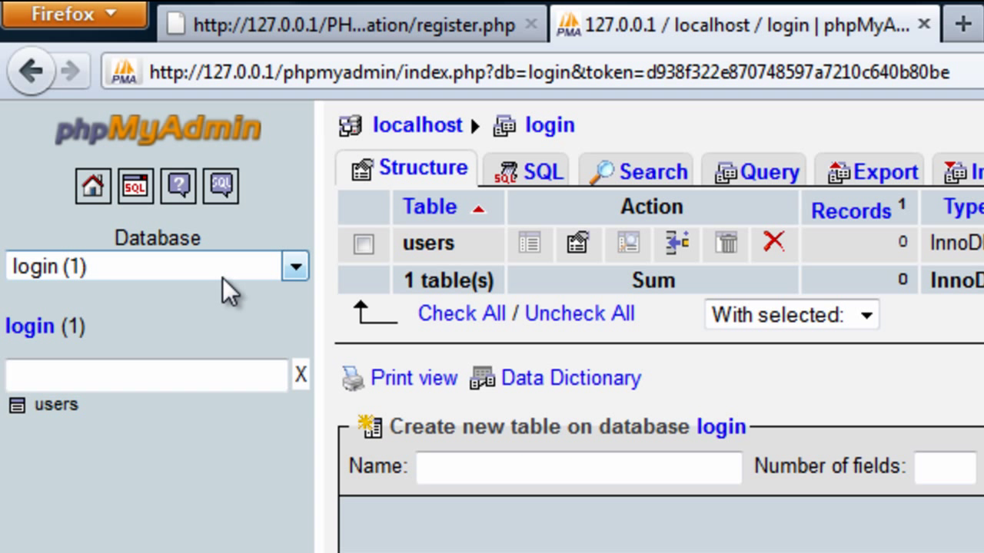
left_click(423, 169)
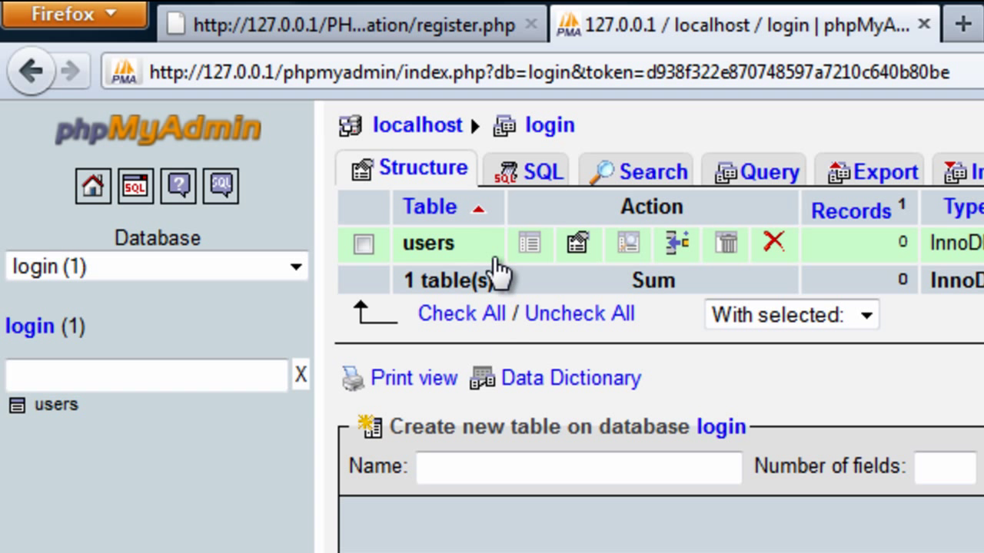
left_click(427, 243)
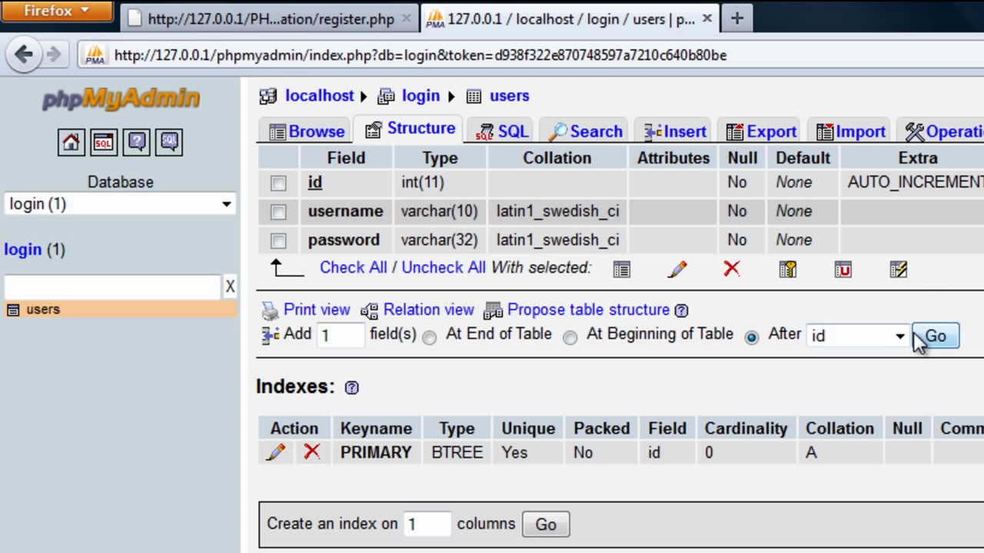
Step: Add a 'name' VARCHAR(30) field after id in users, then browse the table's rows
left_click(934, 336)
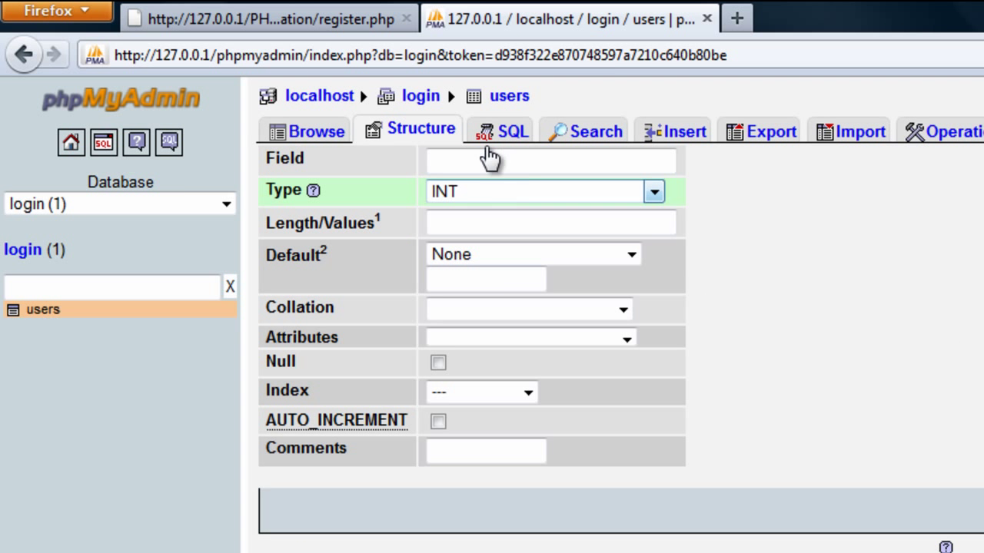
type("name")
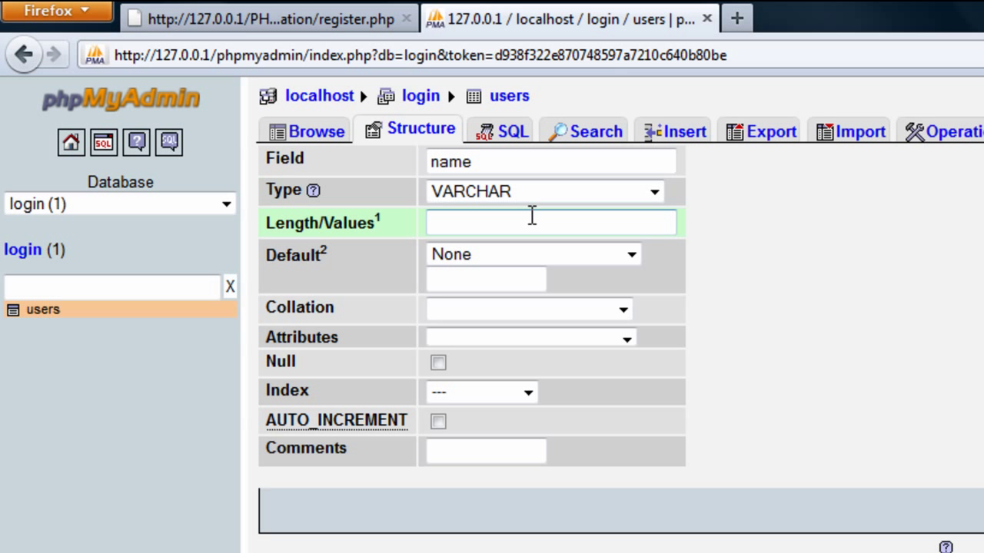
type("30")
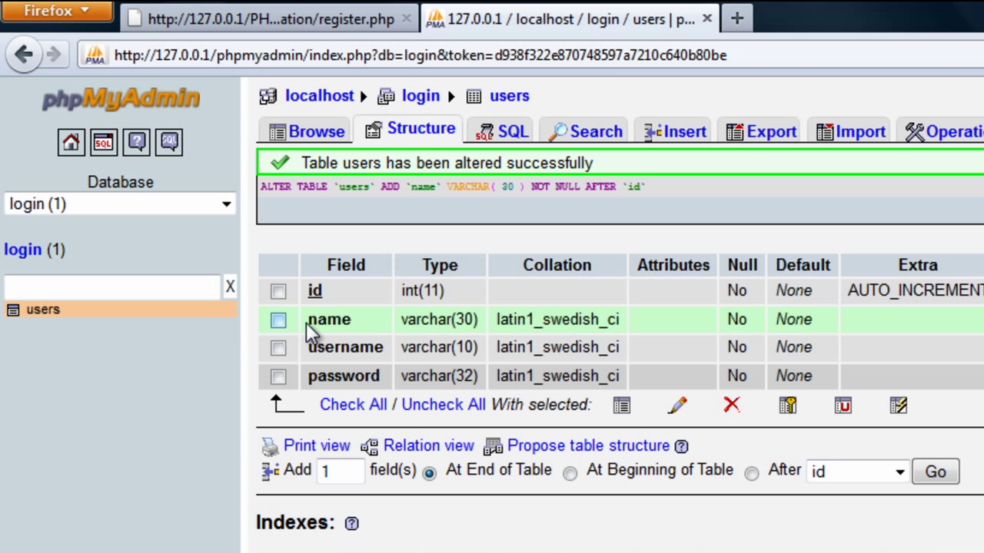
mouse_move(354, 323)
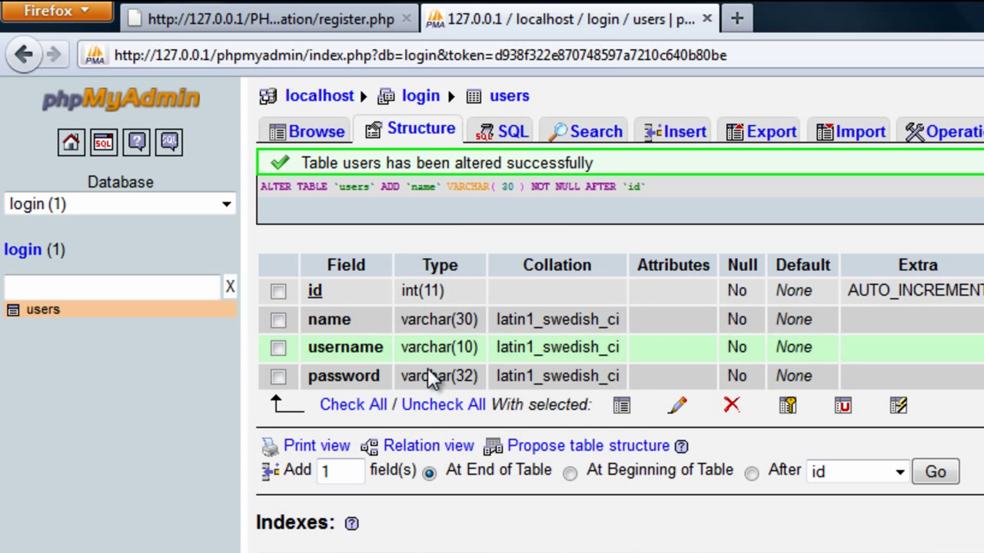
left_click(314, 131)
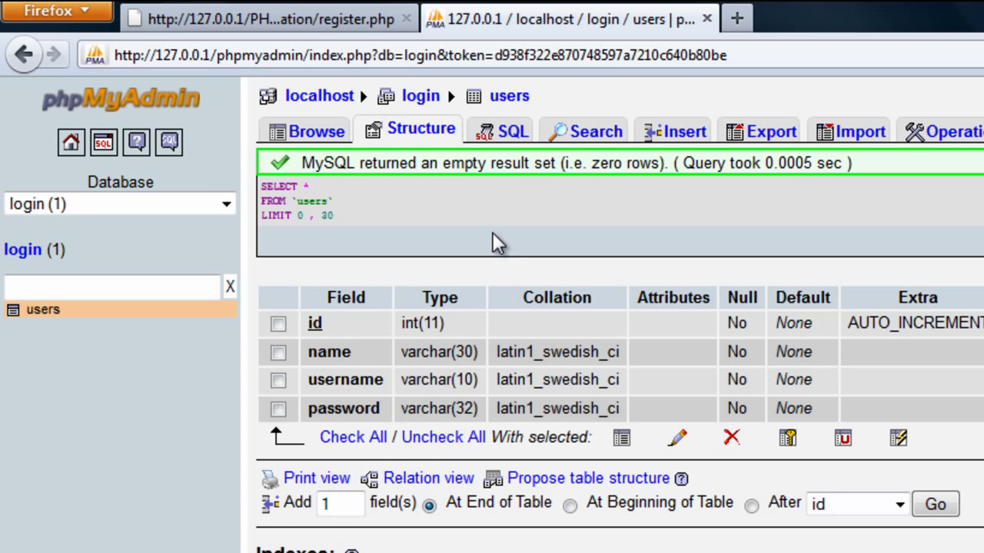
mouse_move(673, 299)
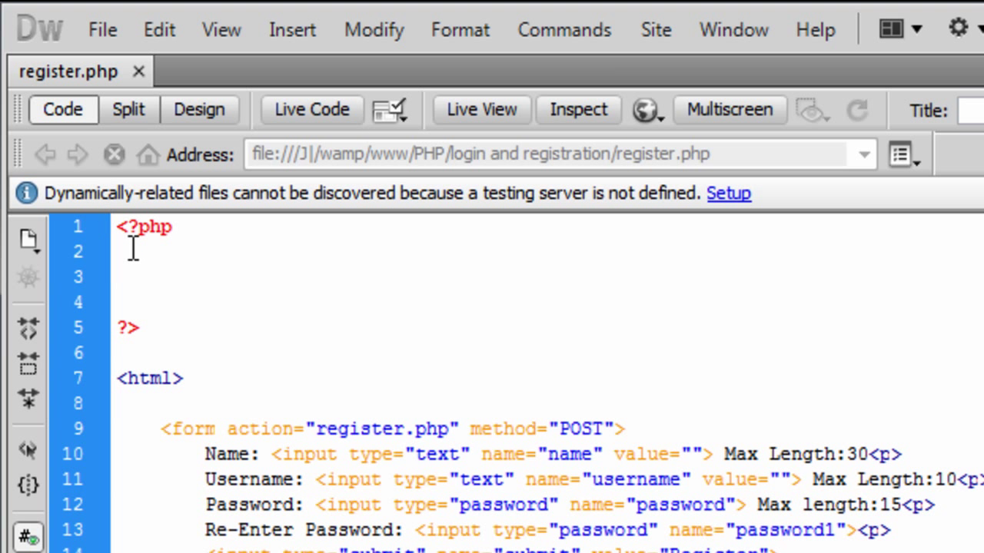
Step: Write if($_POST['submit']) in the PHP block with echo "Working"; inside it
type("if()")
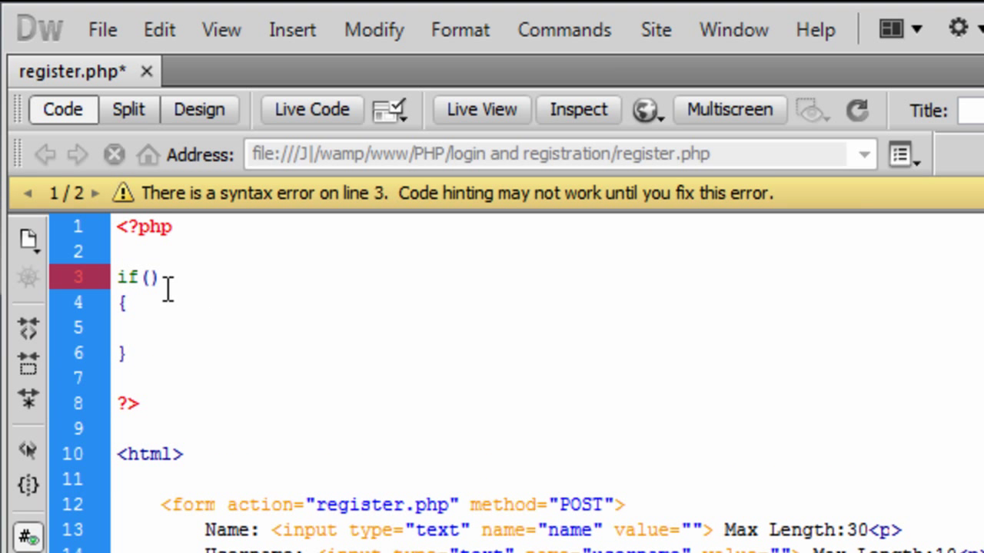
type("$_POST")
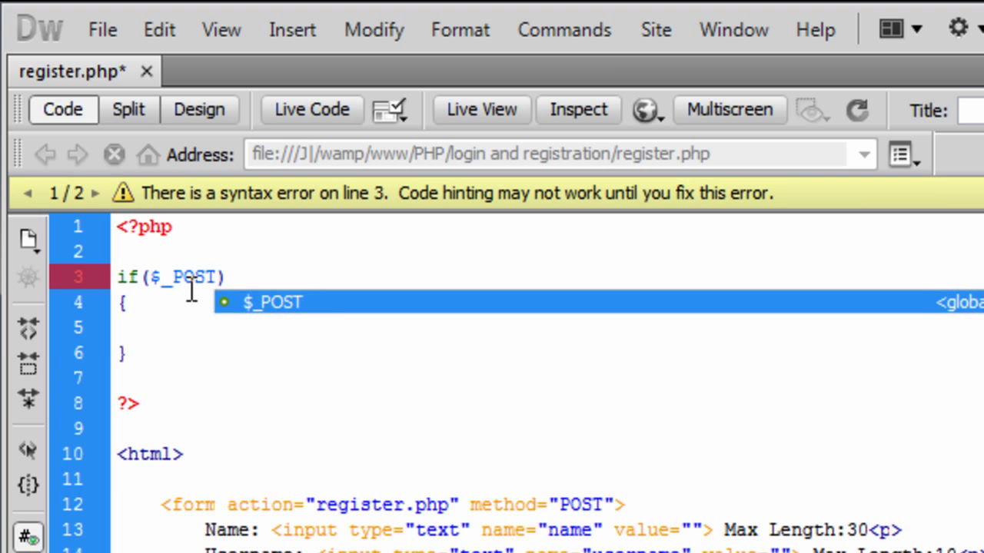
type("['s']")
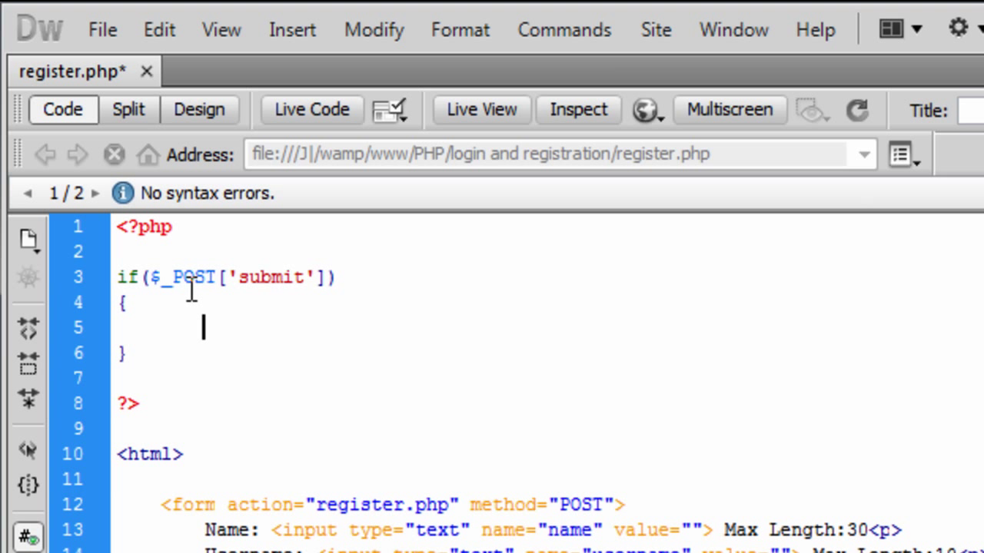
type("echo")
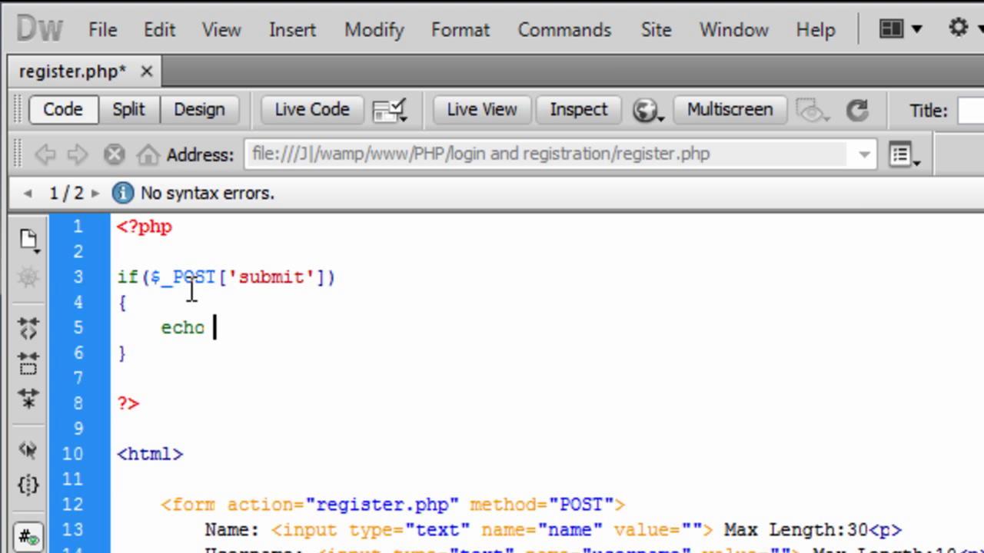
type("\"Work\";")
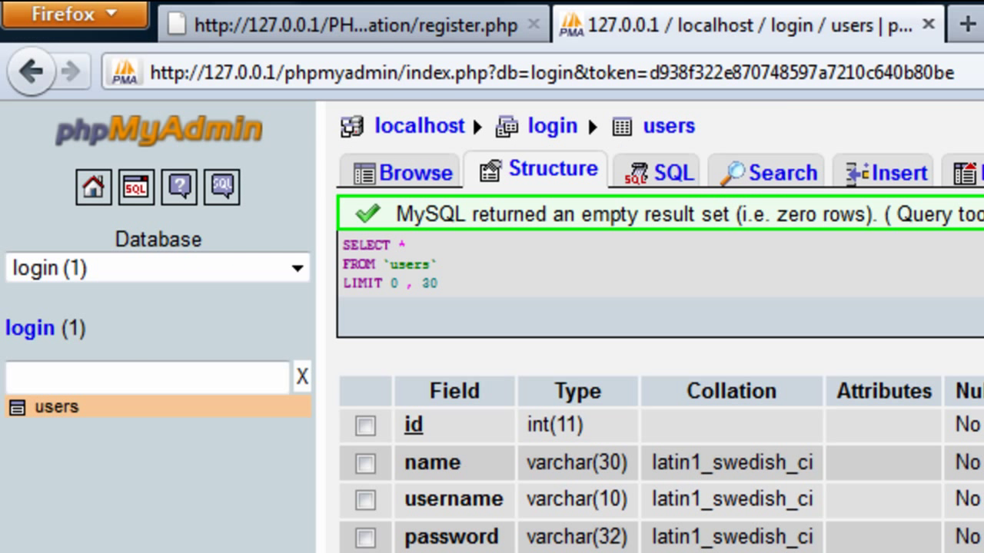
Step: Add error_reporting(0); at the top of register.php and reload the form in Firefox
left_click(346, 23)
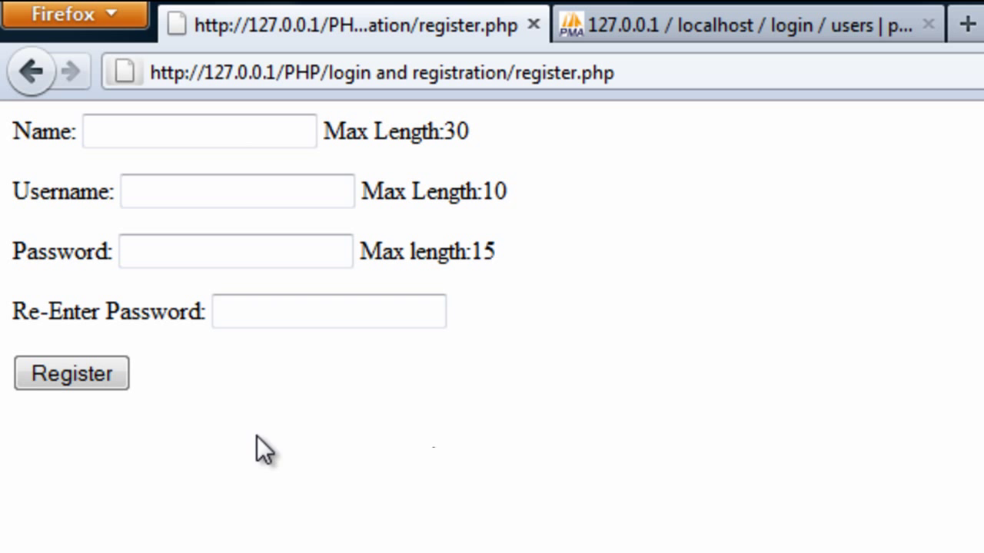
left_click(70, 373)
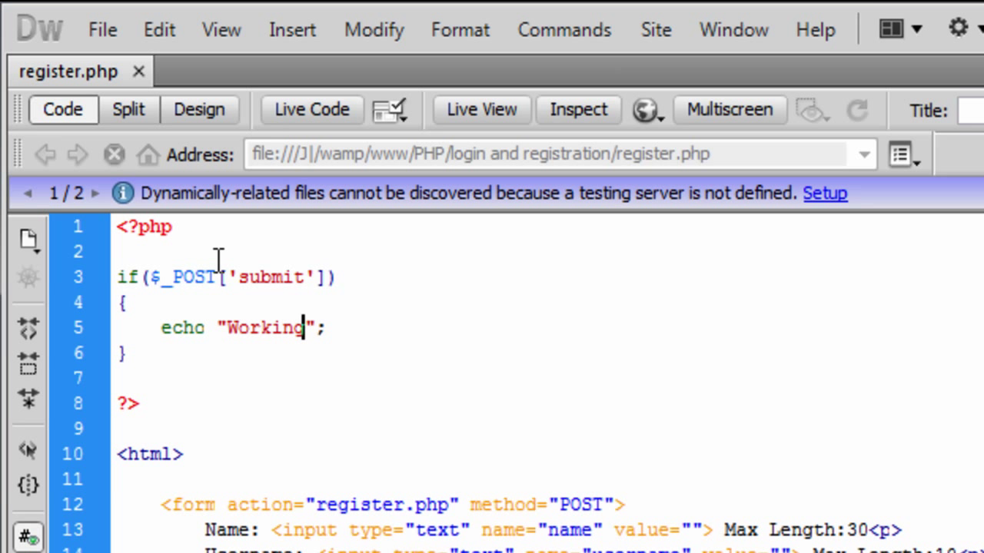
type("error")
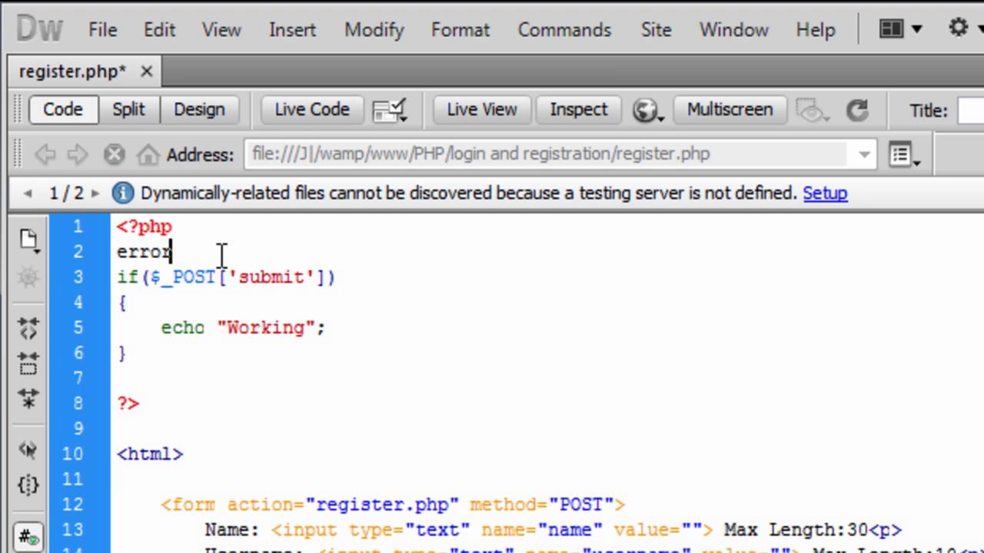
type("_reporting")
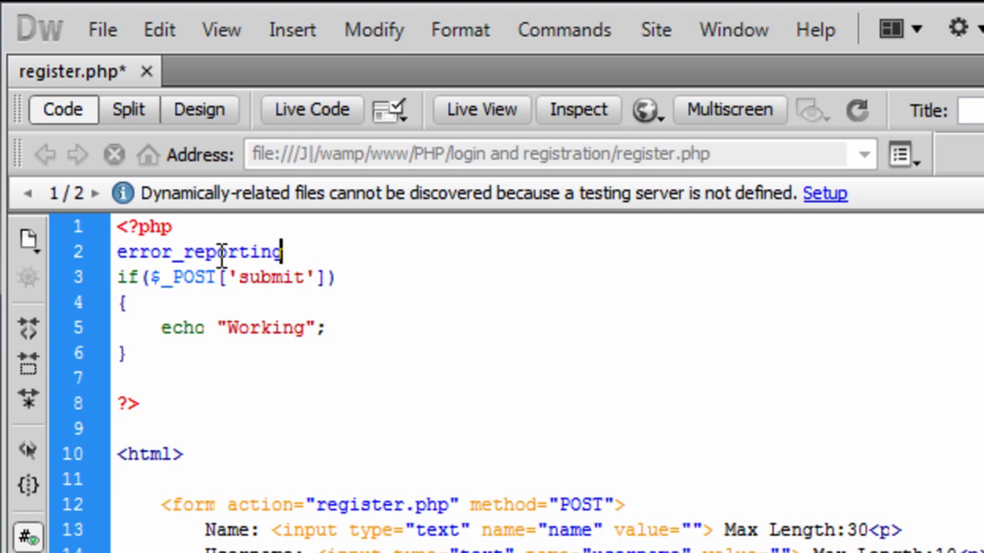
type("()")
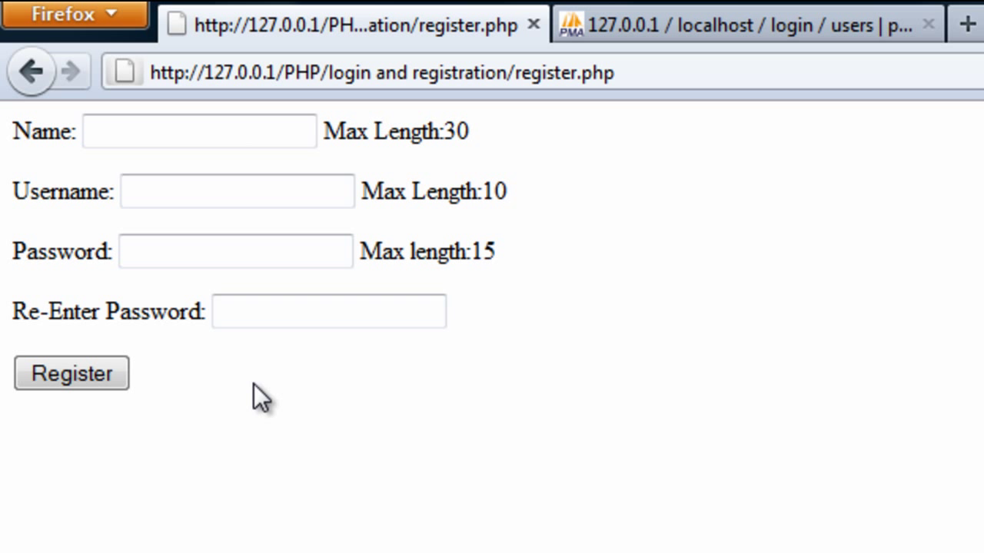
left_click(71, 373)
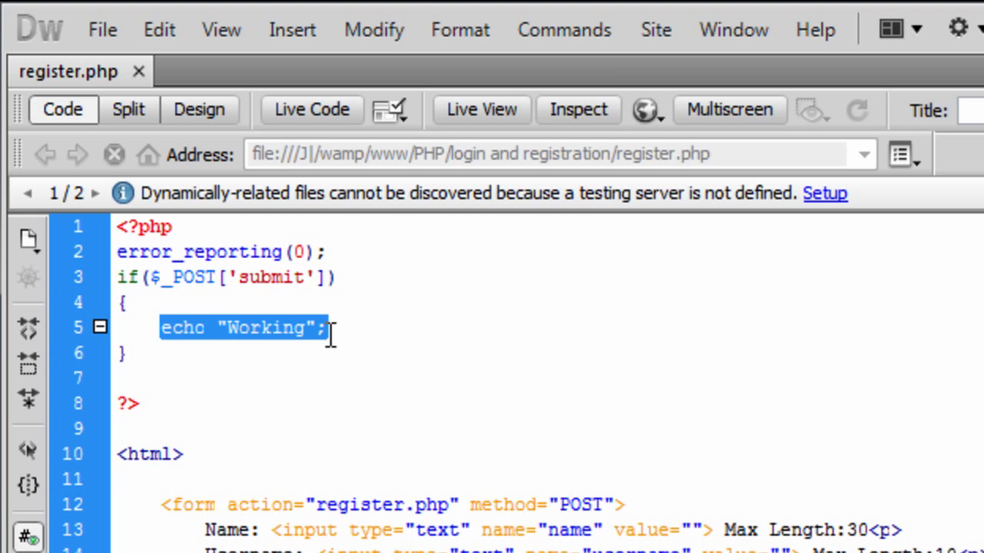
Step: Replace the echo with $name = $_POST['name']; inside the submit check
type("$")
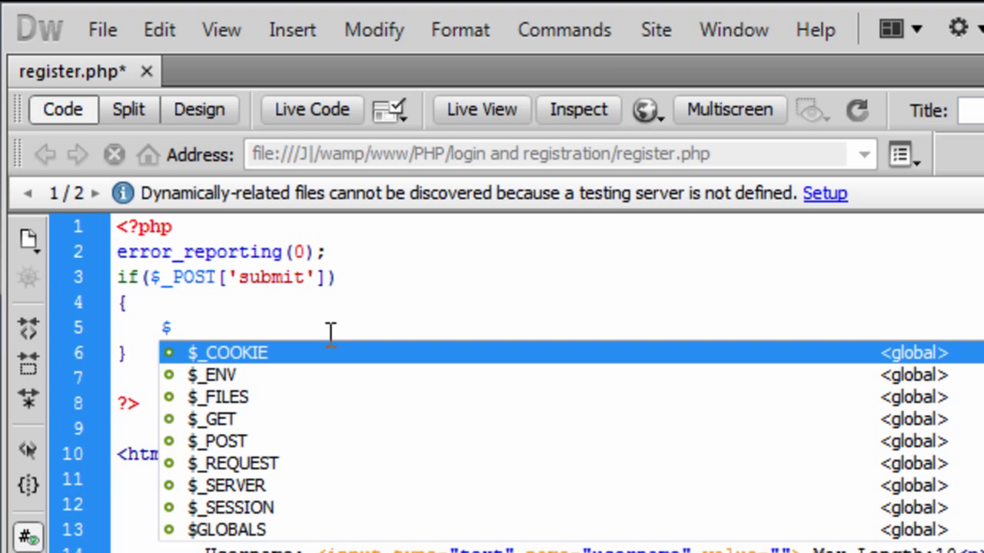
type("name =")
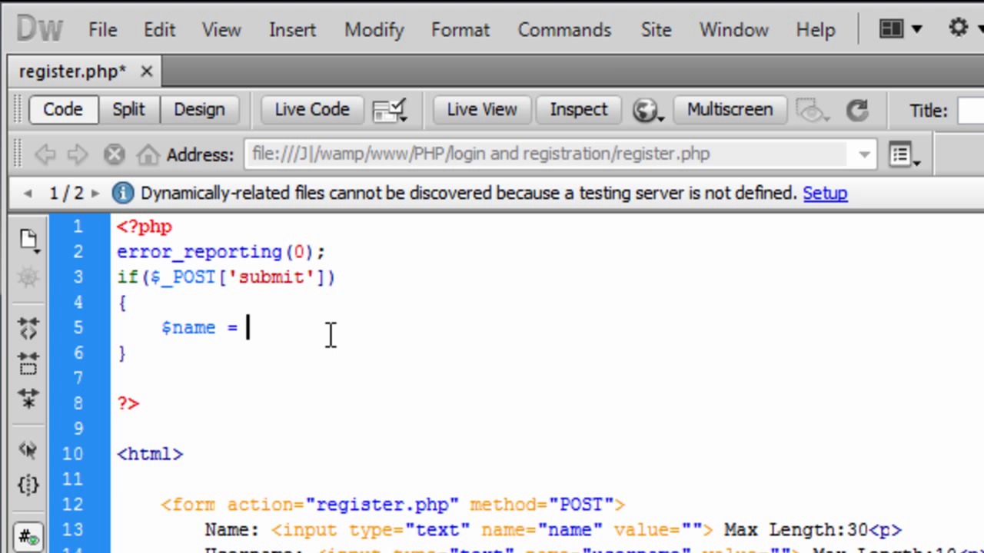
type("$_POST[''];")
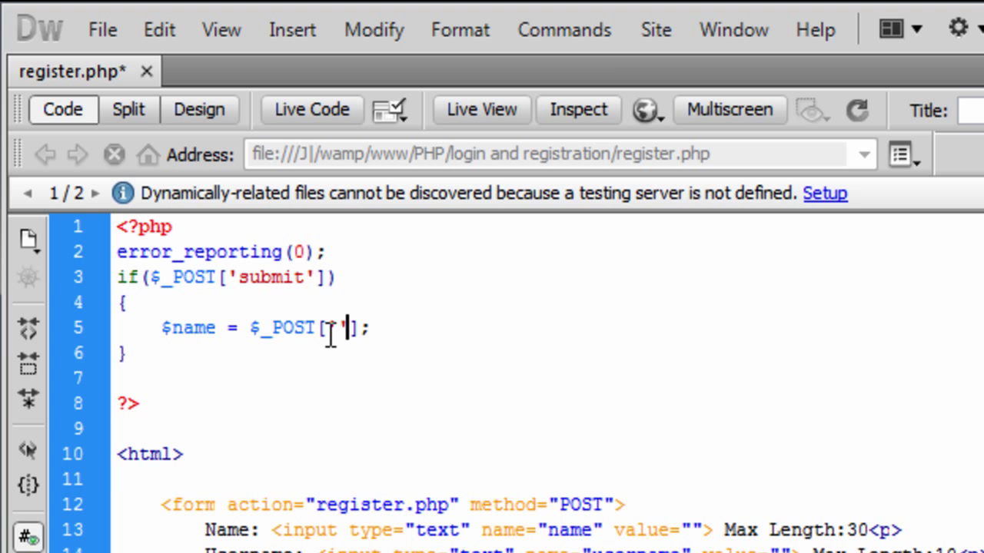
type("name")
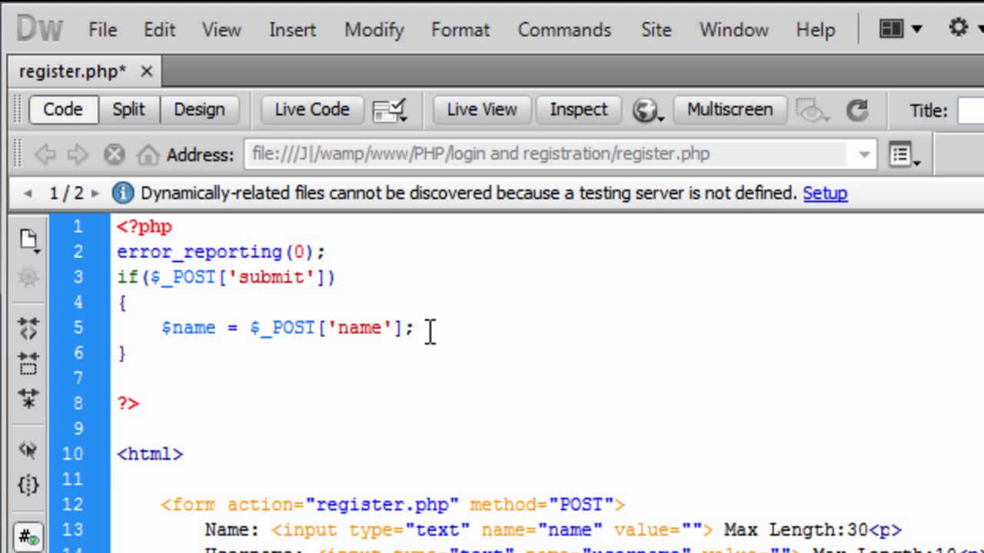
type("$name = $_POST['name'];")
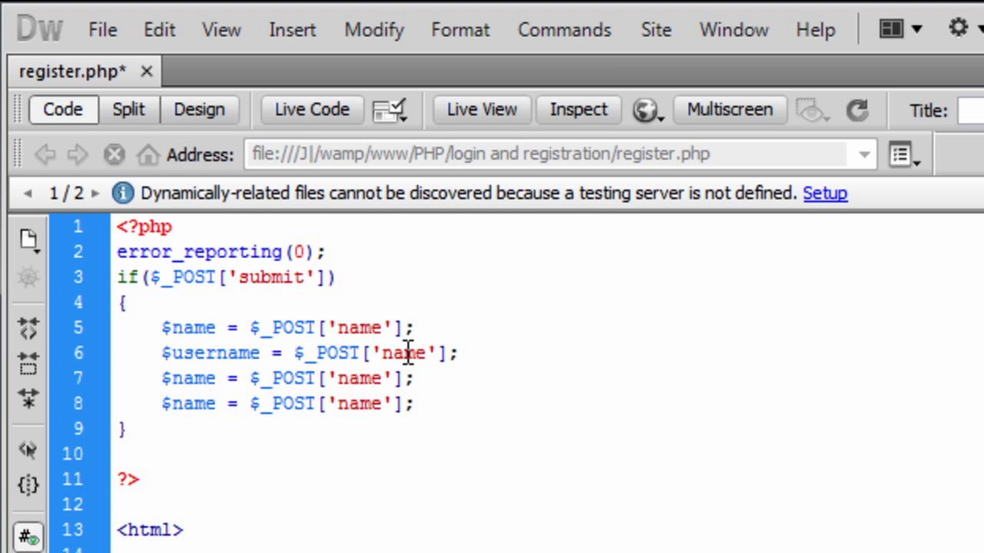
Step: Add $username, $password and $password1 assignments from their matching POST fields
type("username")
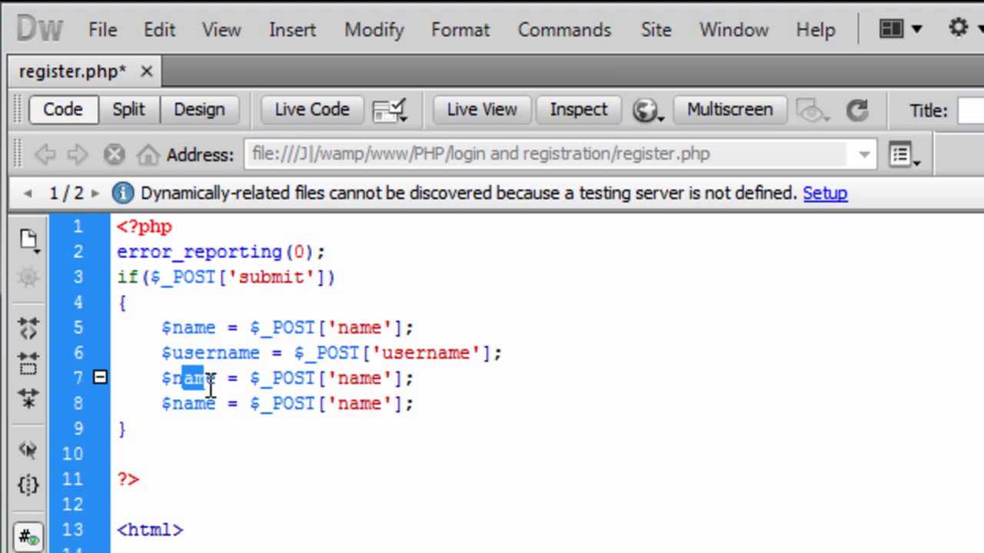
type("passwd")
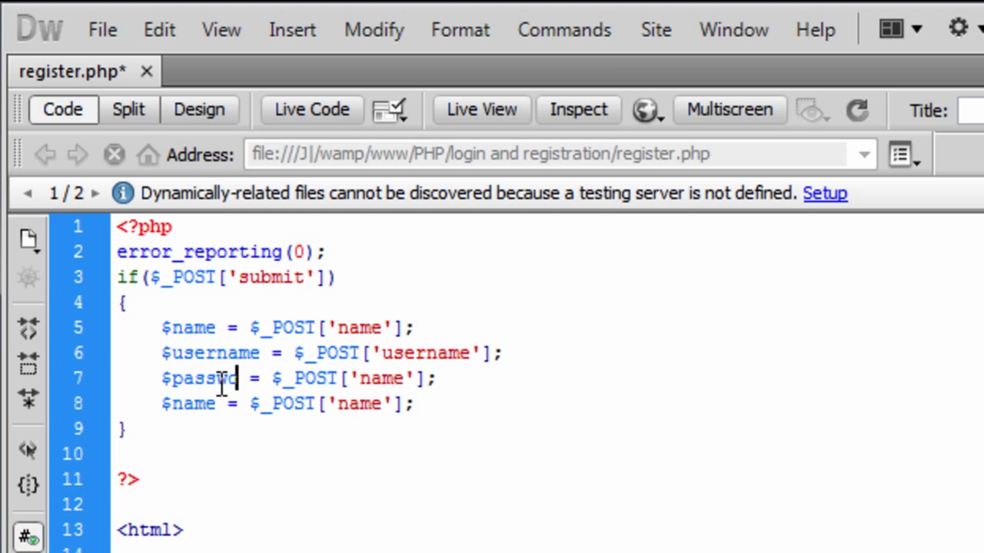
double_click(407, 377)
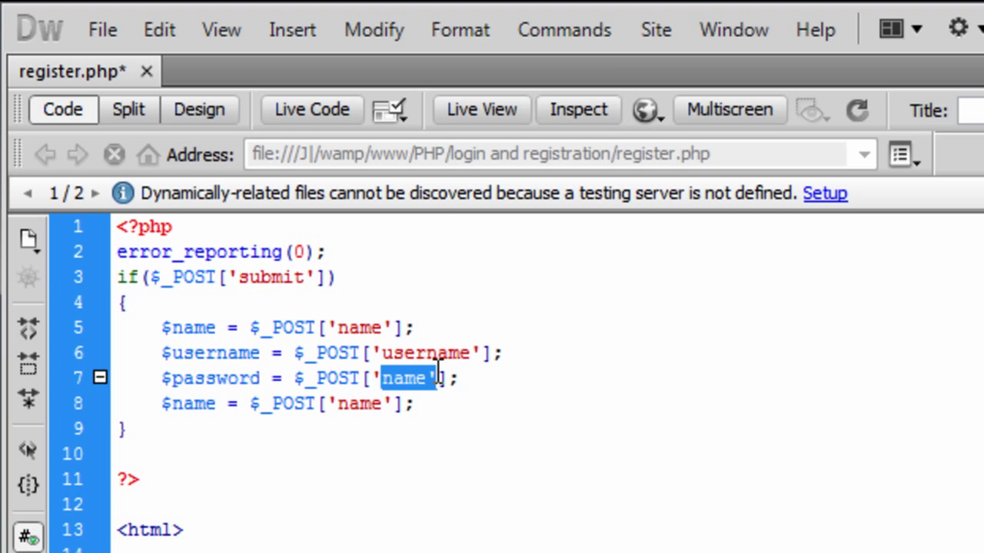
type("password")
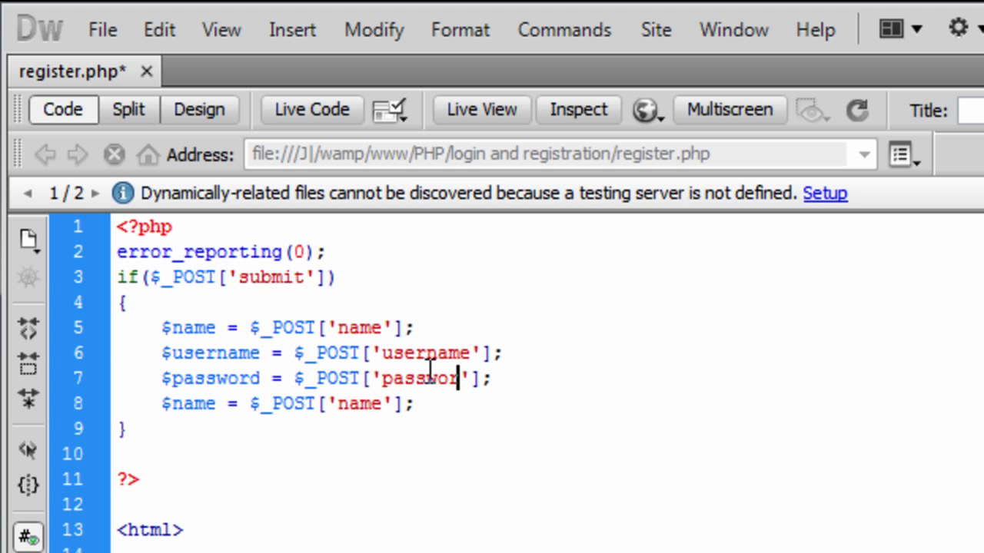
double_click(189, 403)
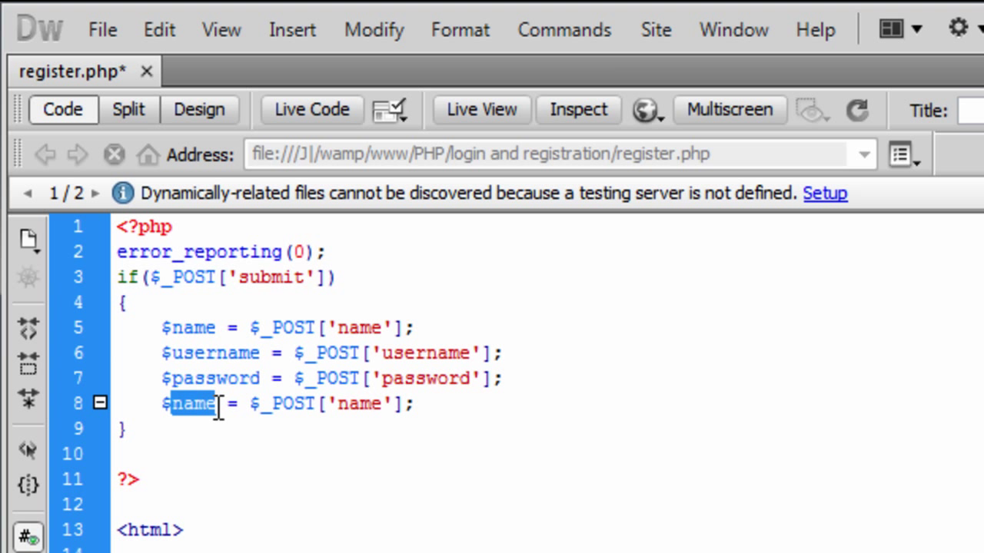
type("password1")
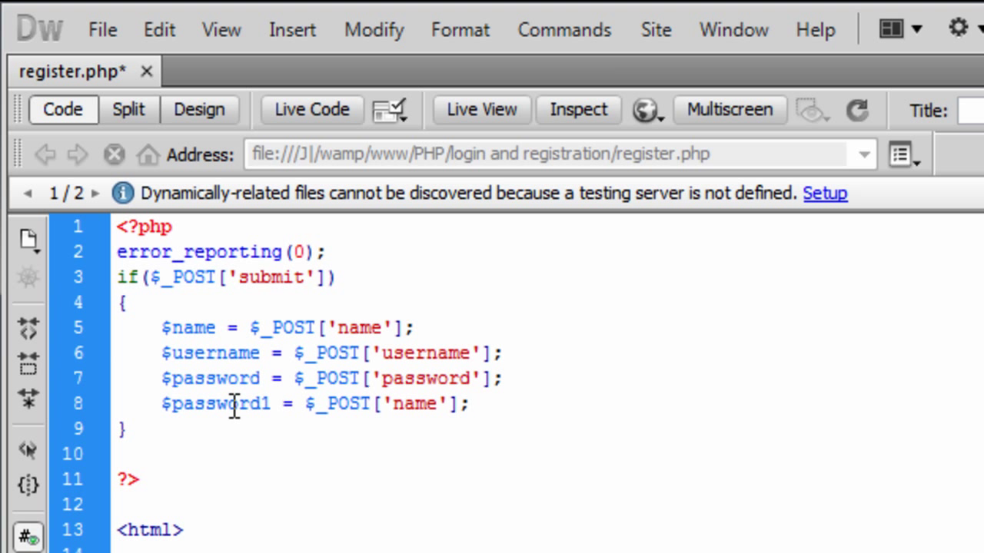
double_click(414, 403)
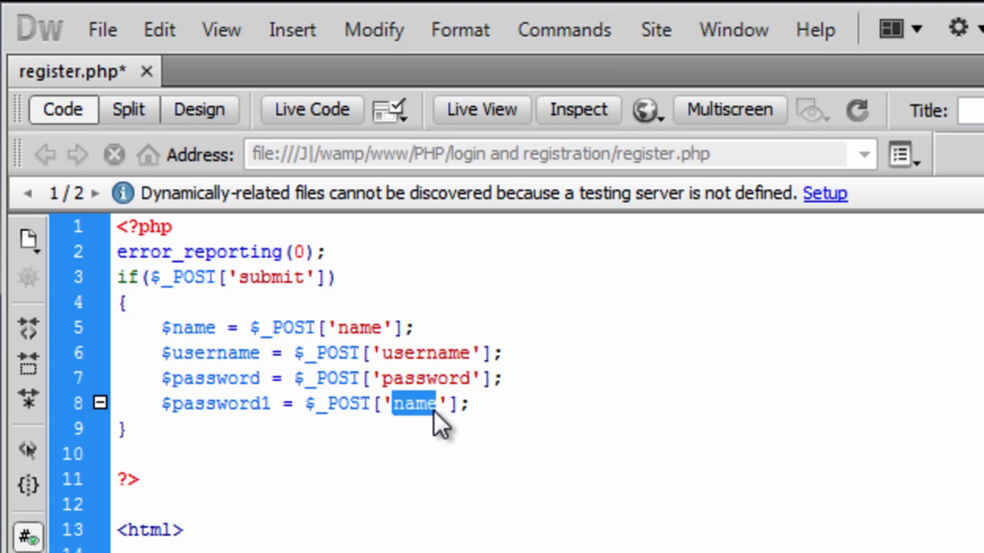
type("password1")
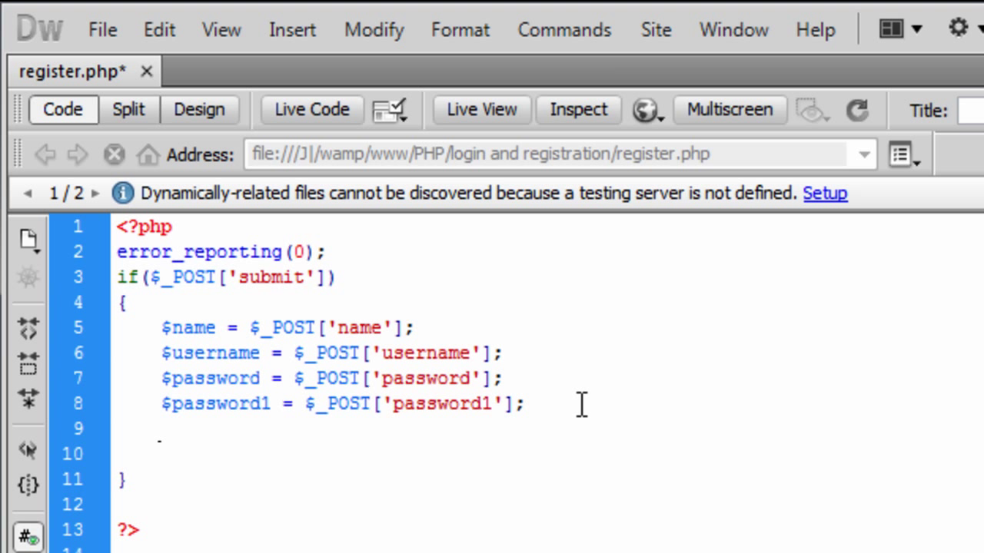
Step: Set $enc_password = md5($password); using code hinting
type("$enc_pas")
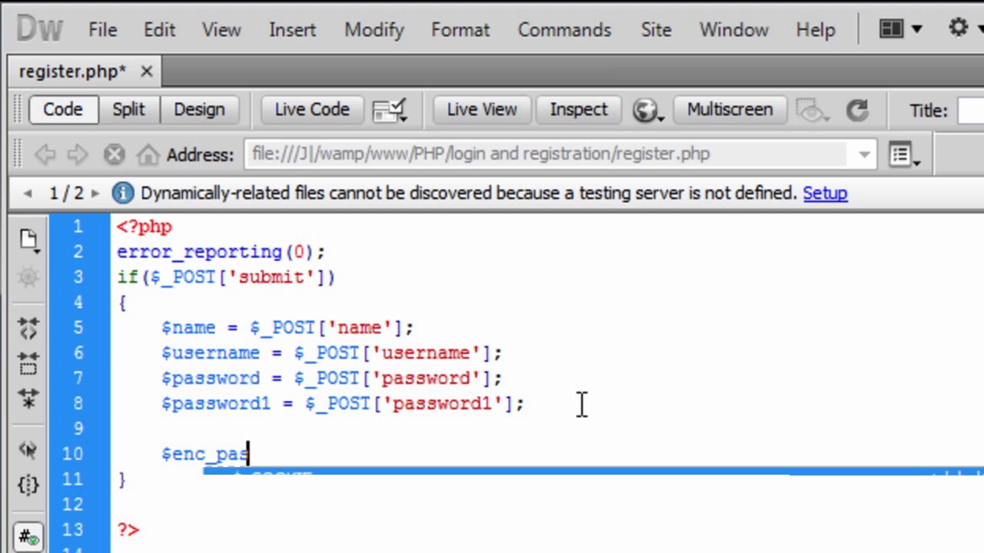
type("sword =")
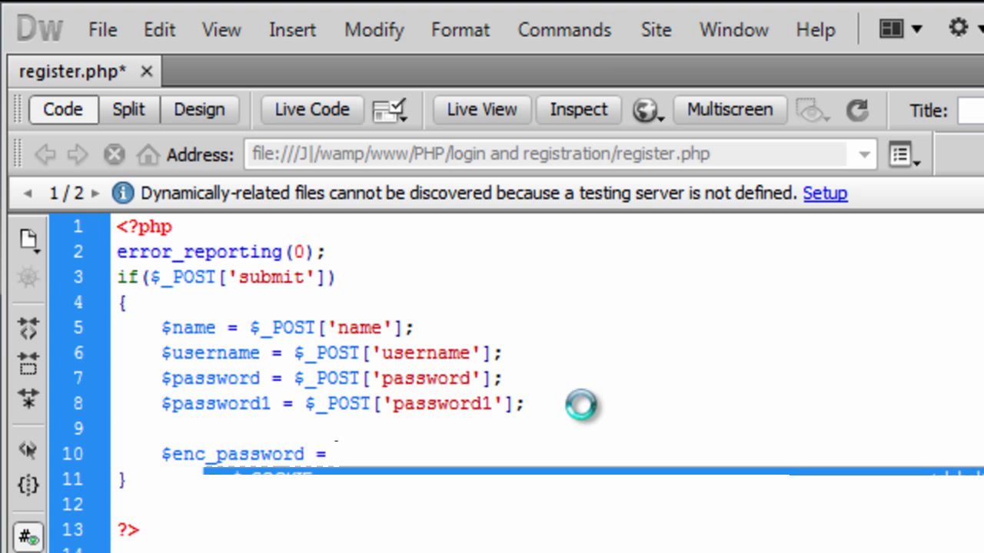
left_click(336, 454)
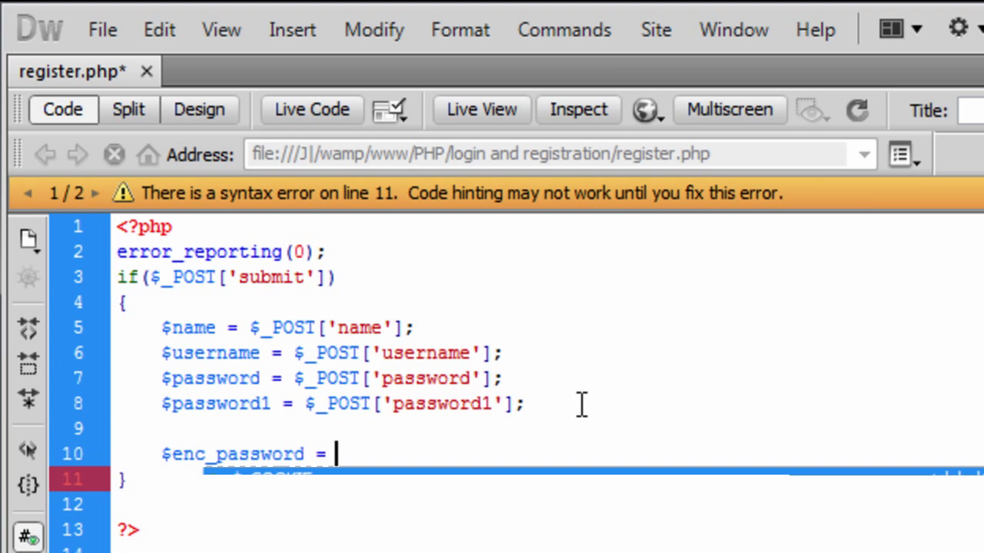
type("mc()")
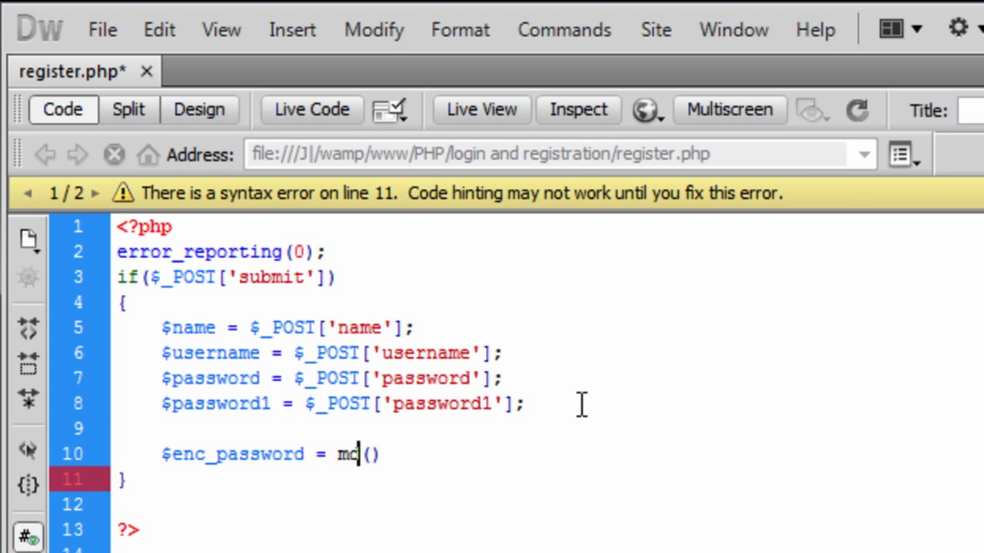
type("d5();")
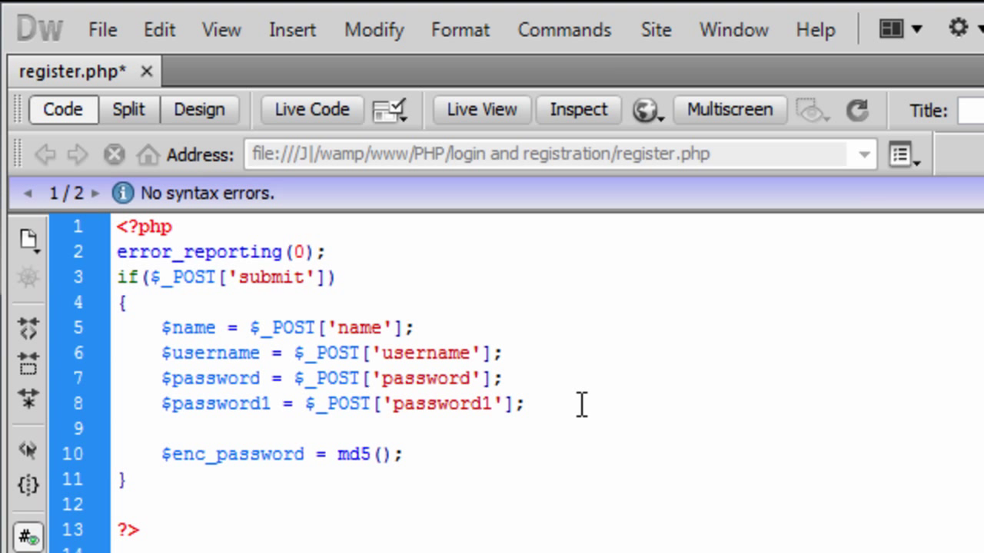
type("$name")
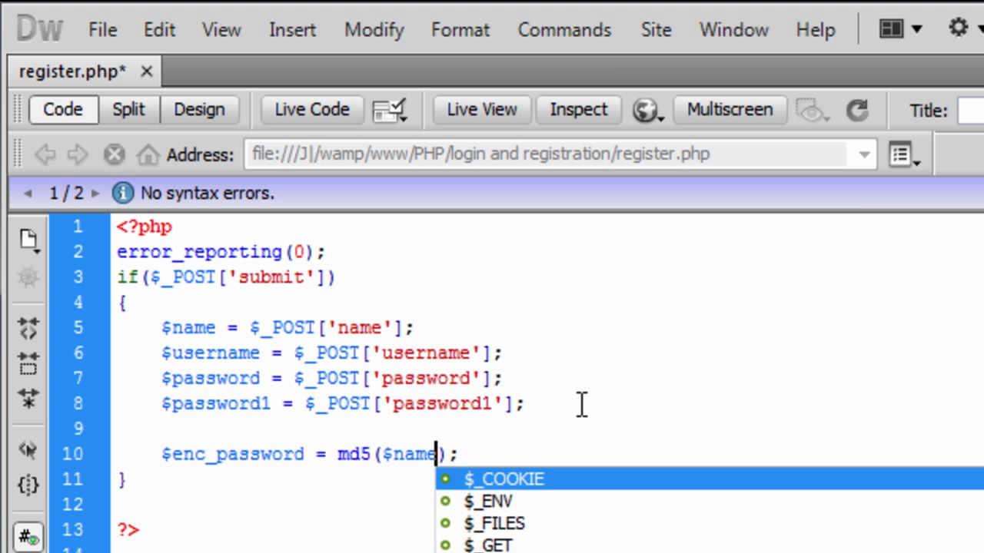
key("Backspace")
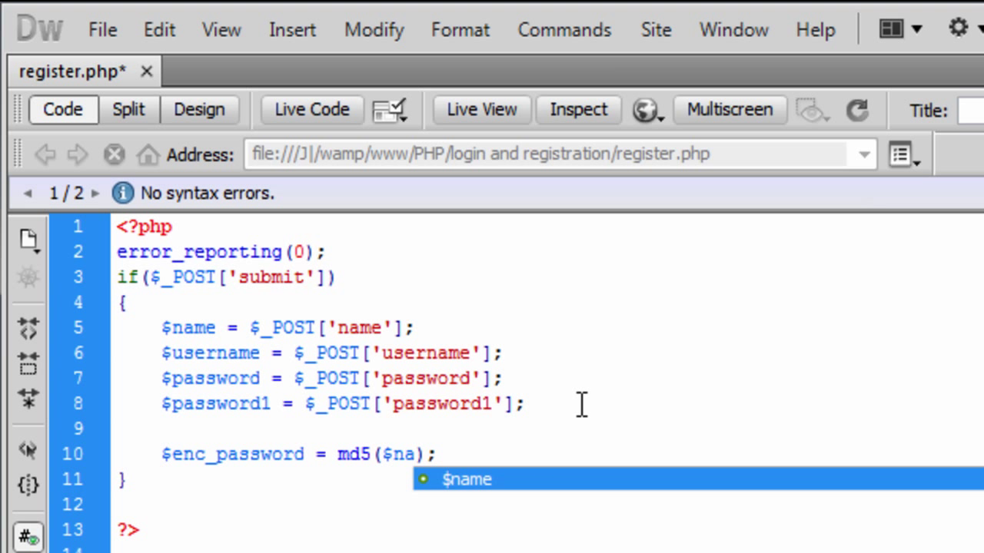
type("password")
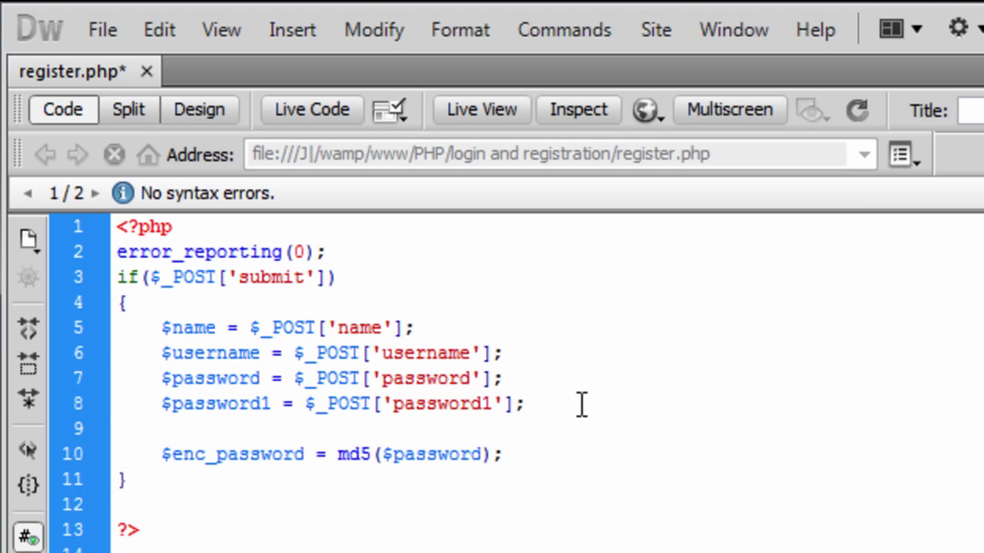
Step: Add new blank lines below the md5 line
left_click(500, 454)
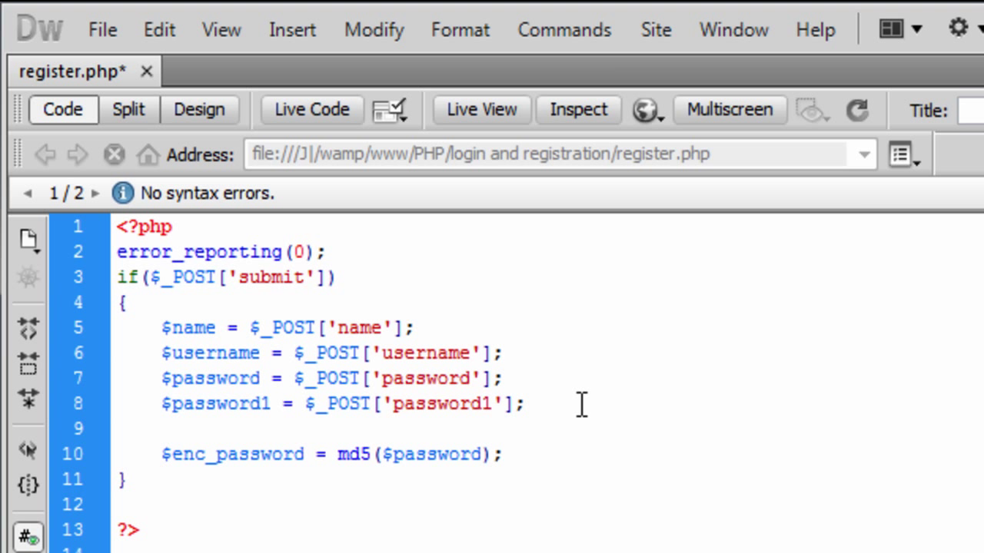
left_click(500, 454)
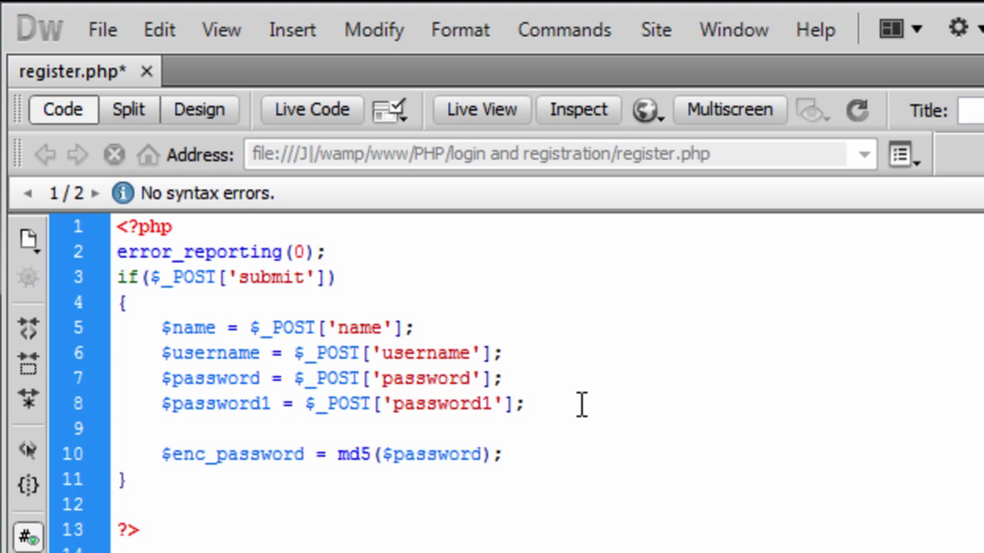
left_click(499, 453)
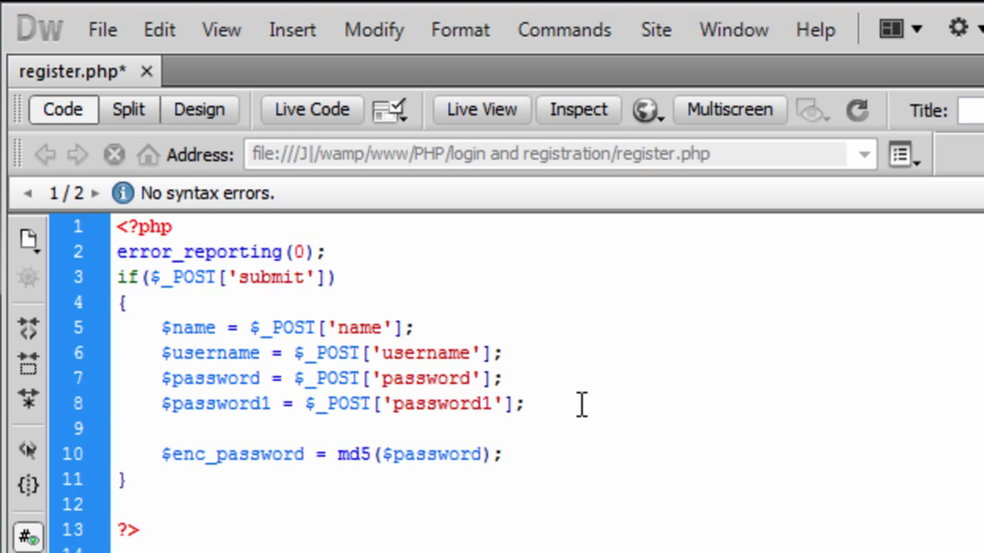
left_click(499, 454)
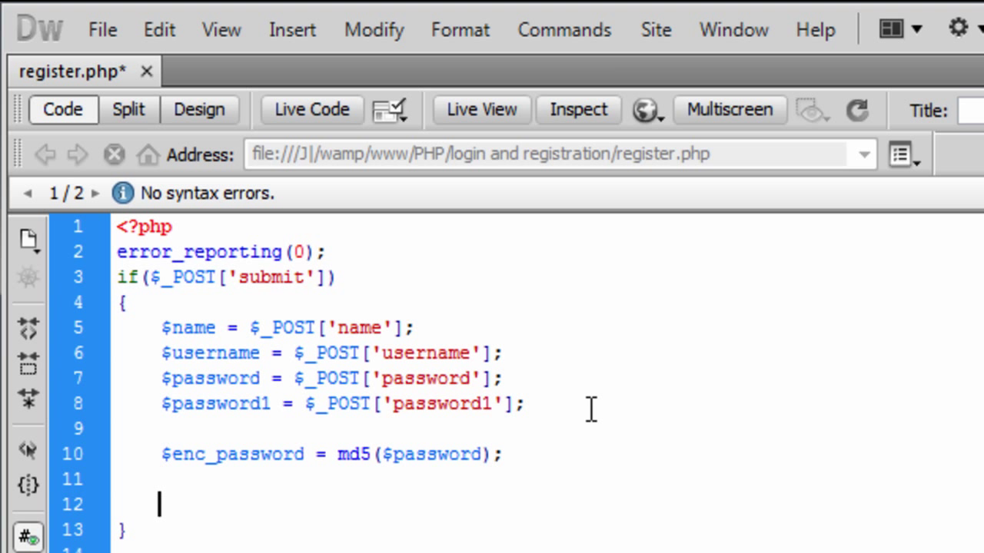
Step: Write if($name && $username && $password && $password1) with empty braces below the md5 line
type("if()")
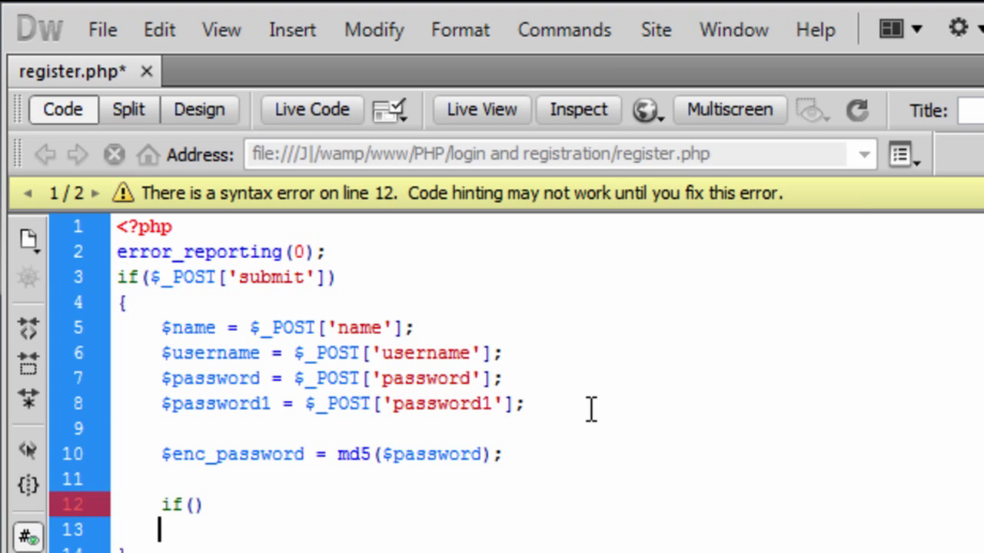
type("{")
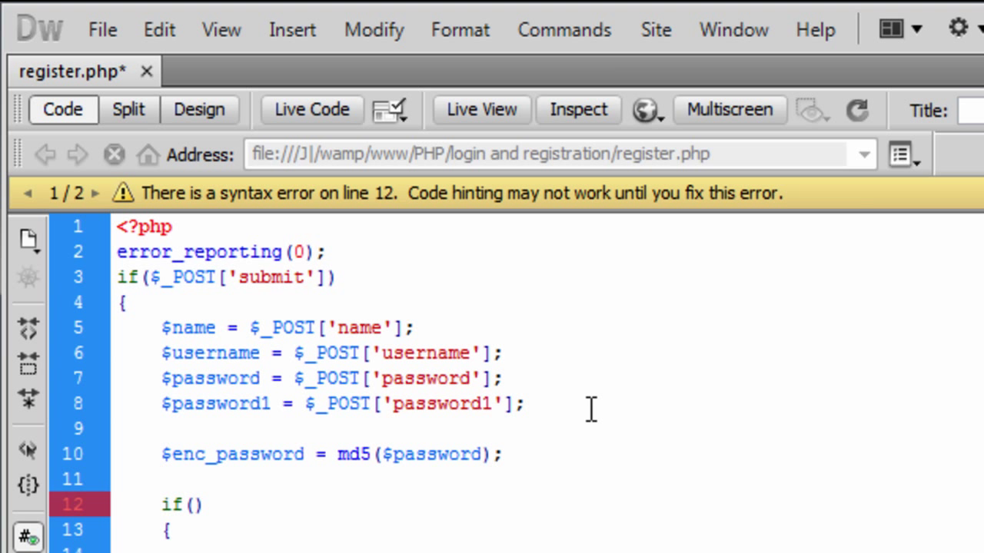
type("$name &&")
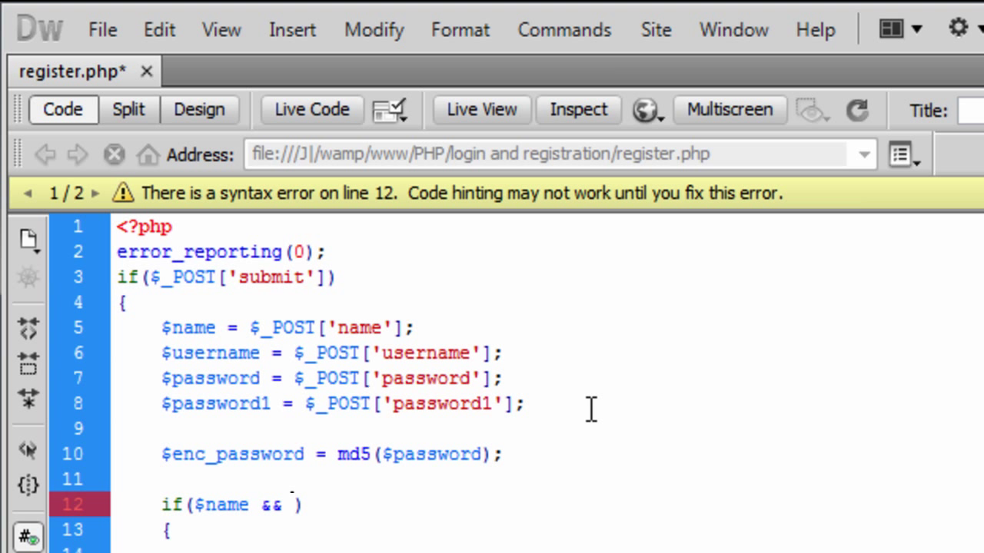
type("$username")
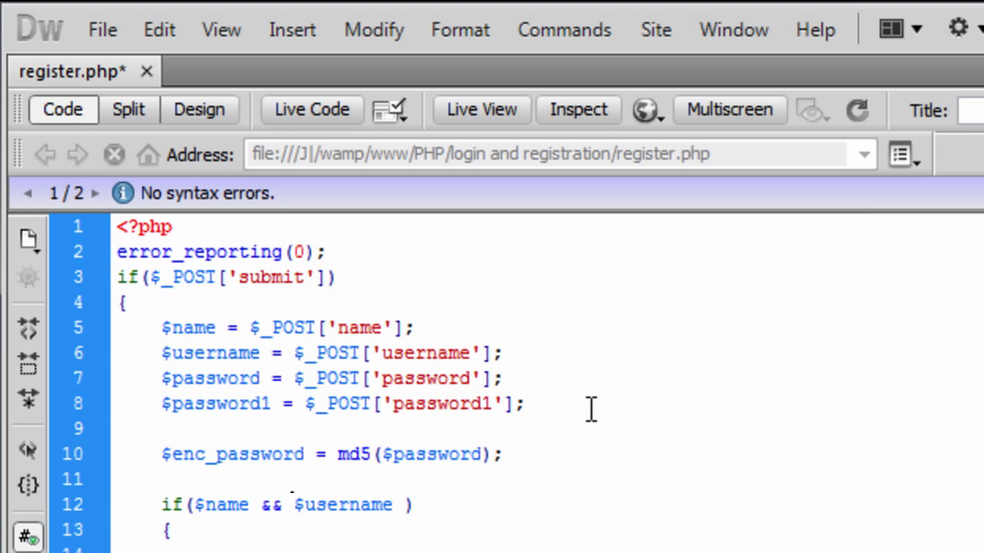
type("&&")
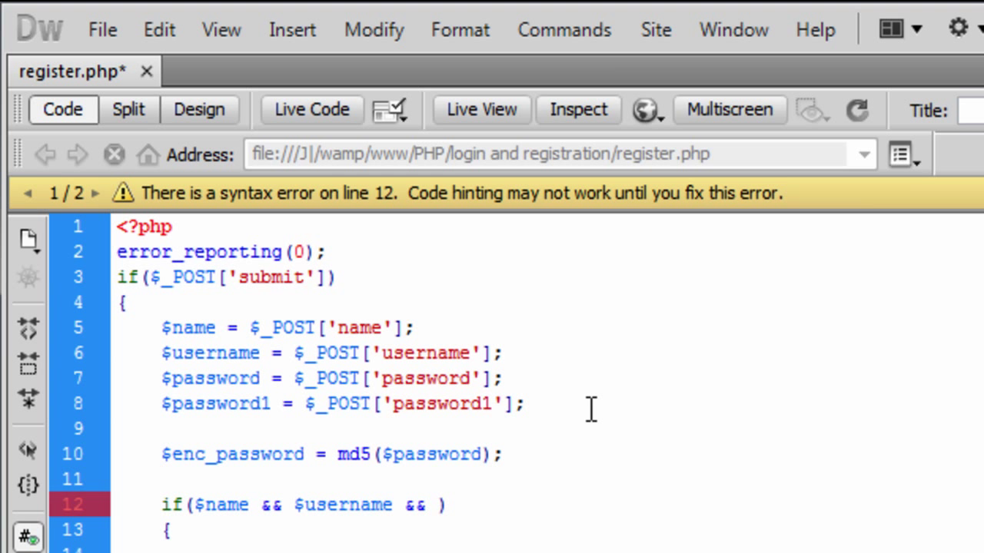
type("$password")
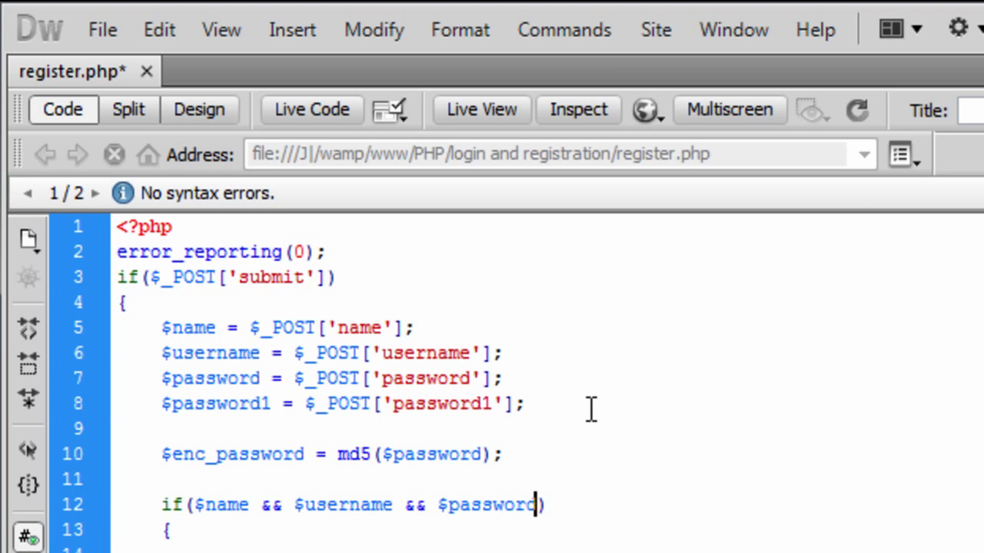
type("&& $password1")
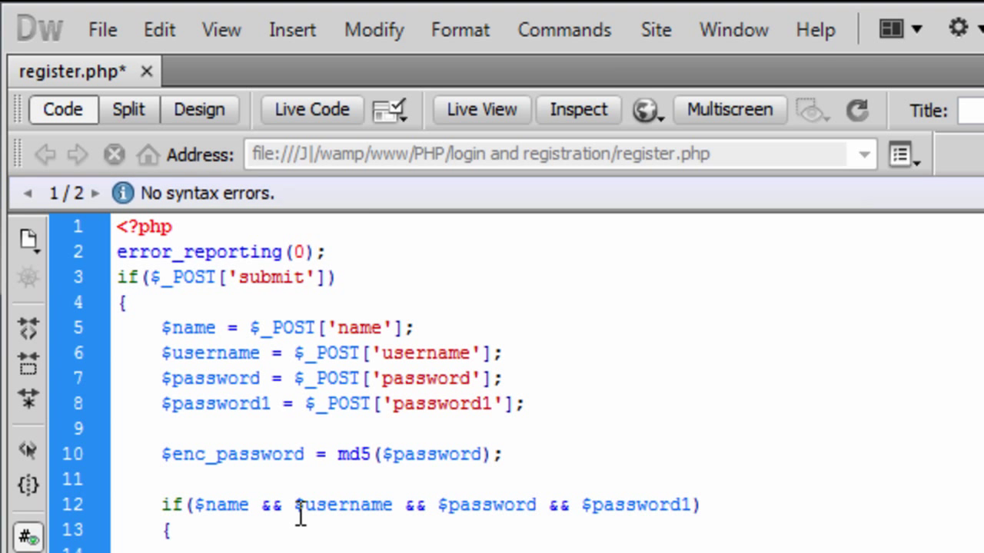
scroll("down", 3)
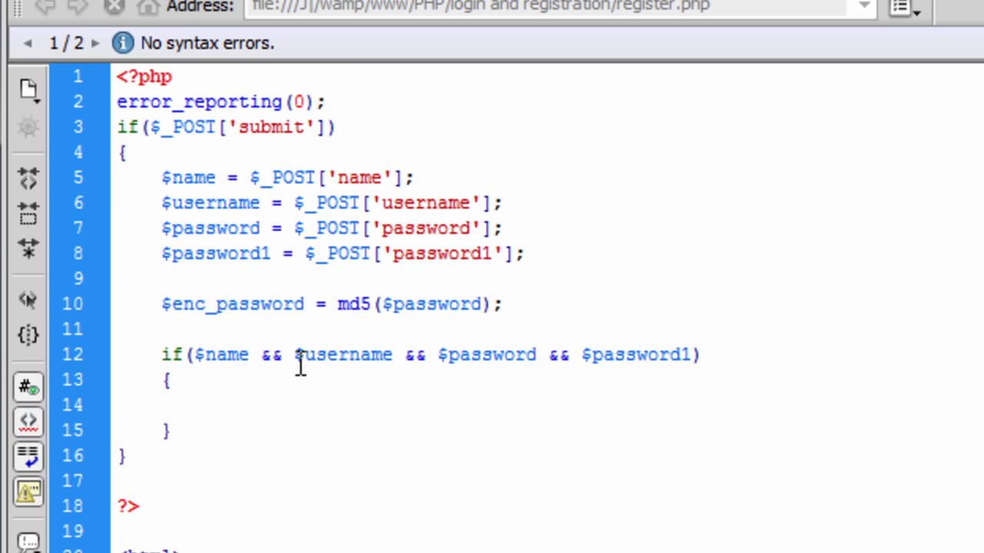
left_click(202, 405)
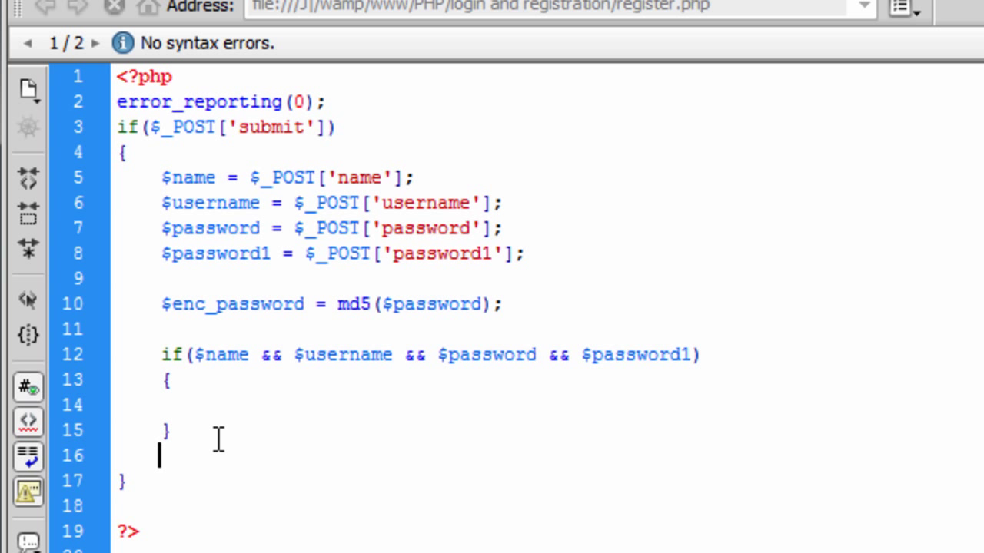
Step: Add an else branch echoing "All fields are required" after the if block
type("else")
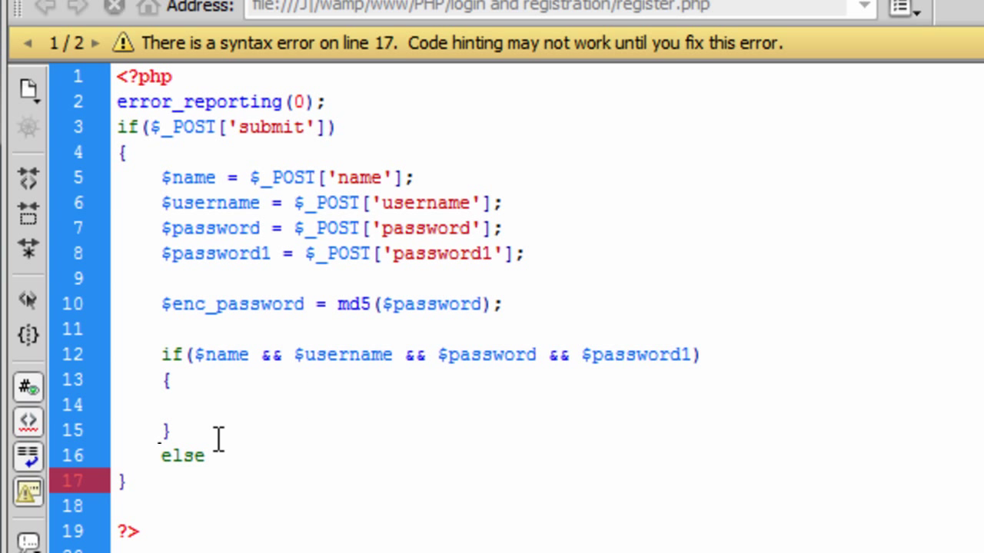
type("echo")
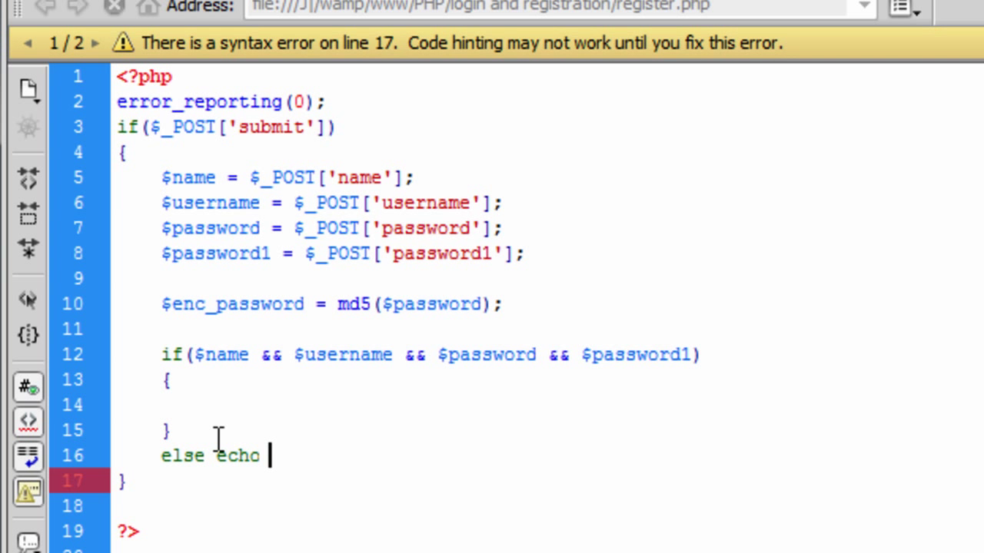
type("\"\";")
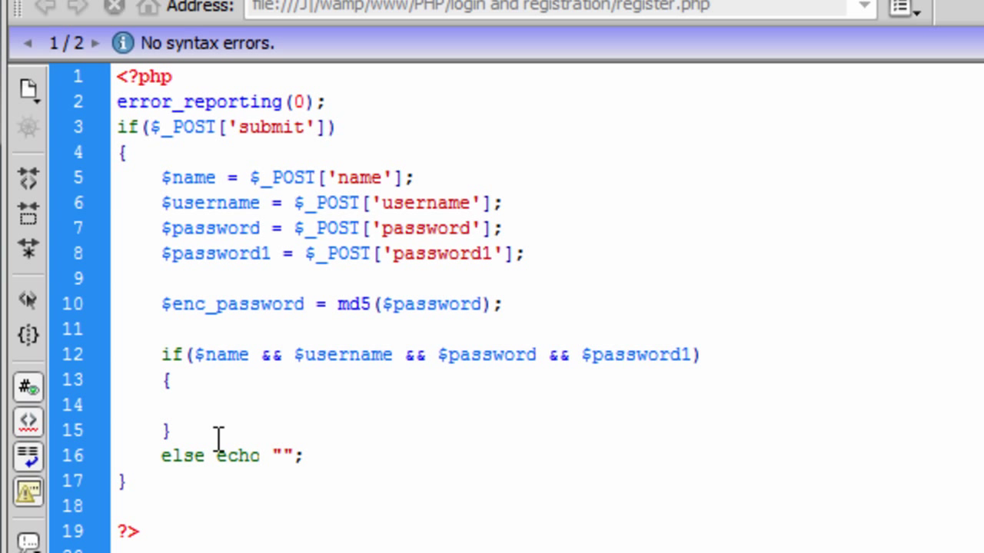
type("All feilds")
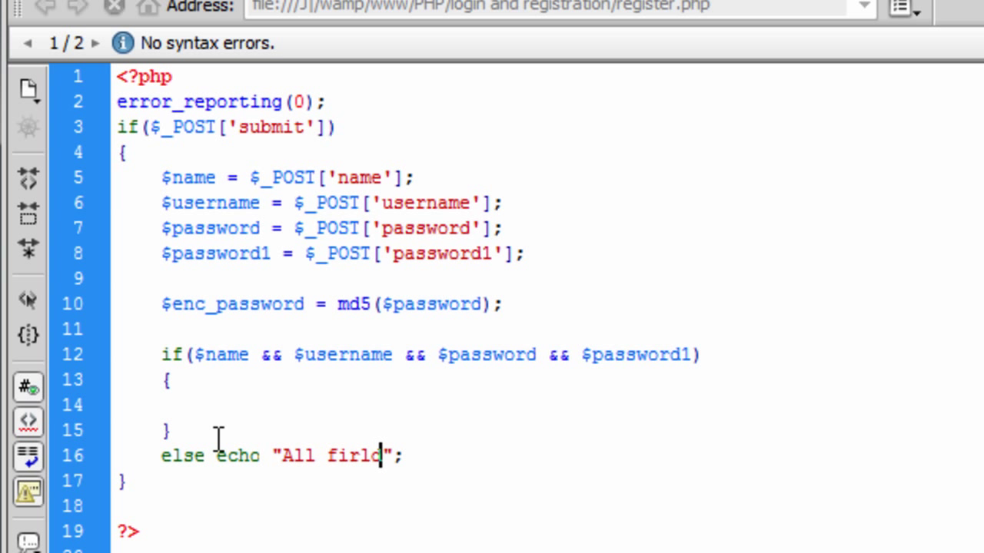
type("fields m")
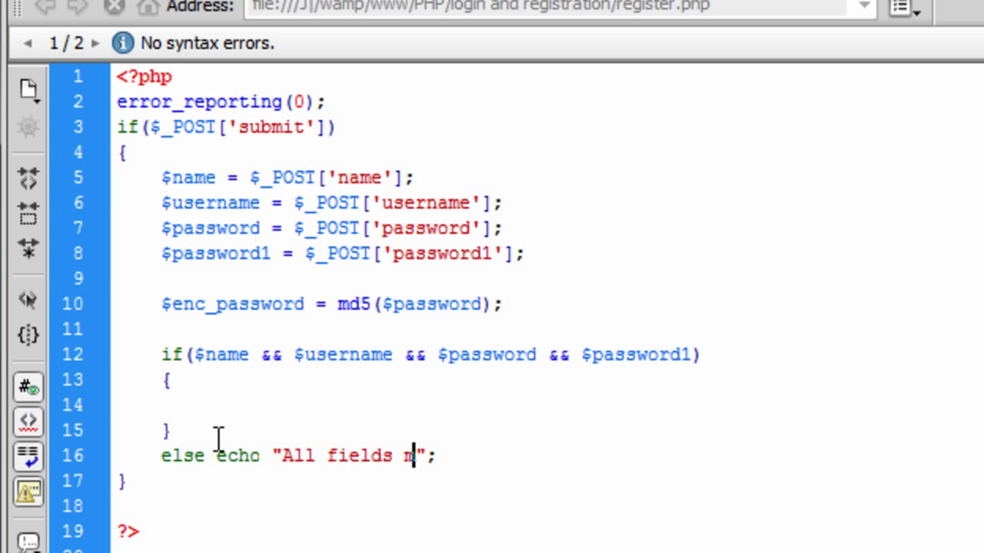
type("us")
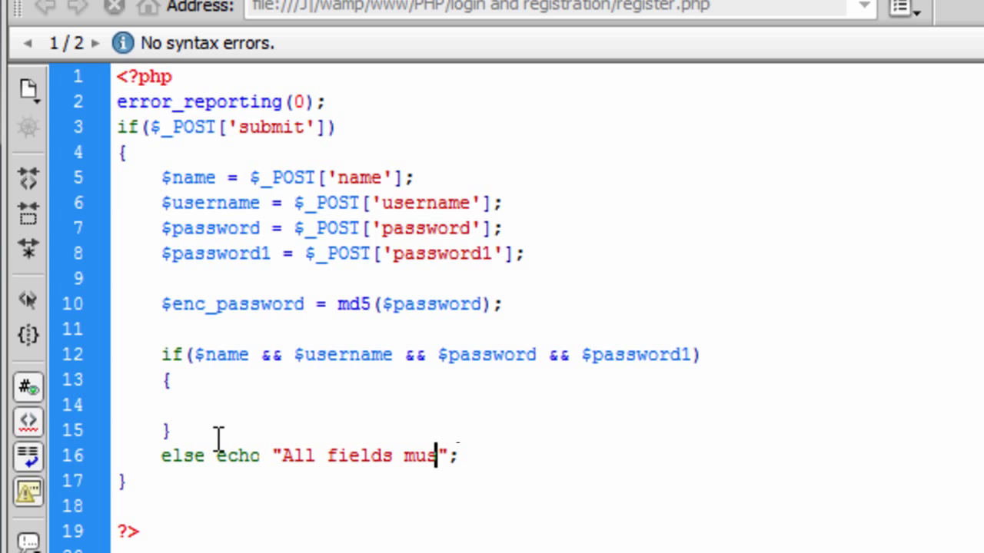
type("are re")
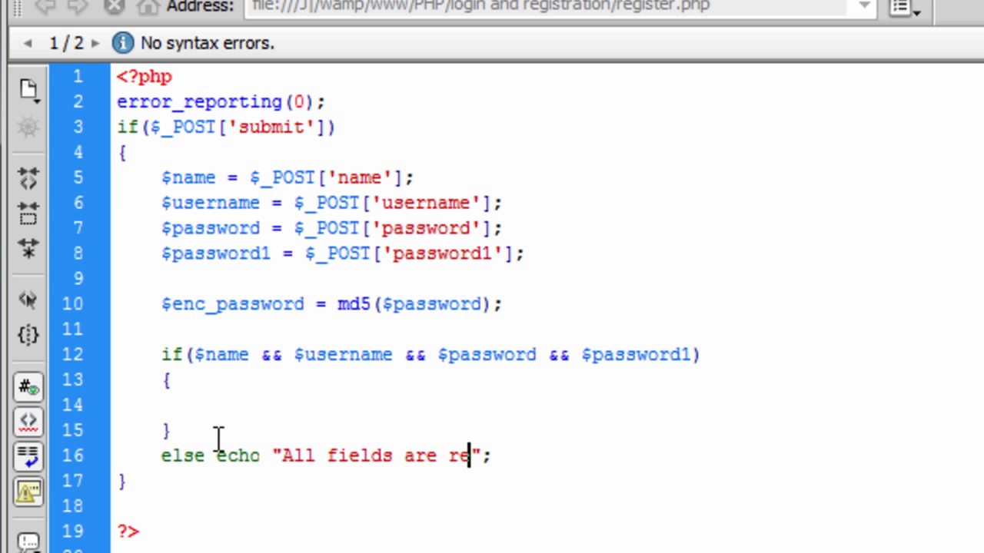
type("quired")
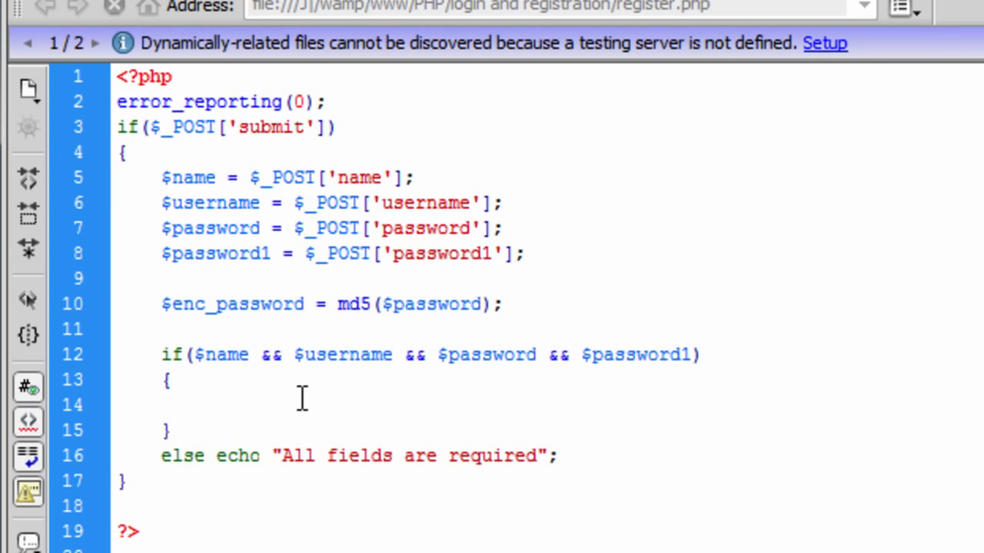
Step: Put echo "Working"; inside the if braces
type("echo \"\"")
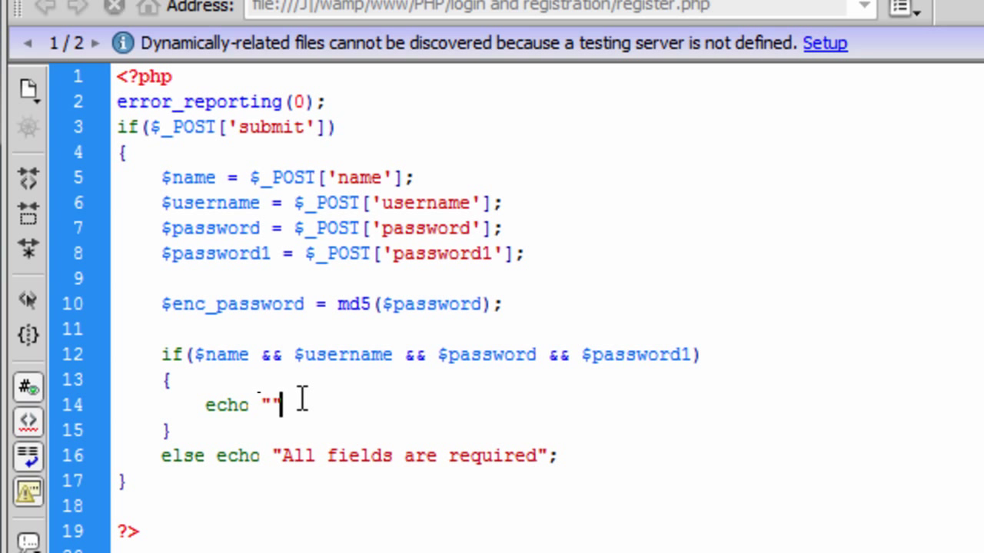
type(";")
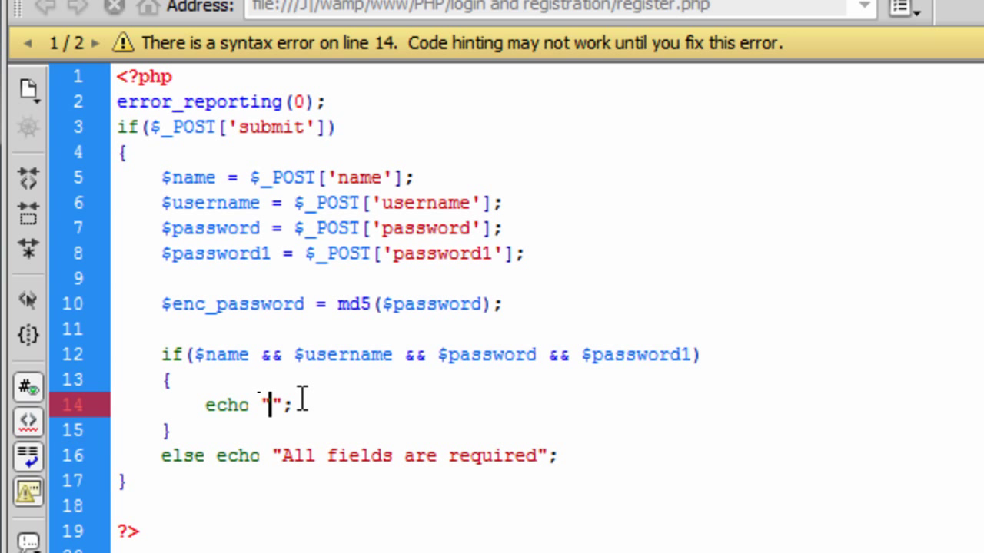
type("Working")
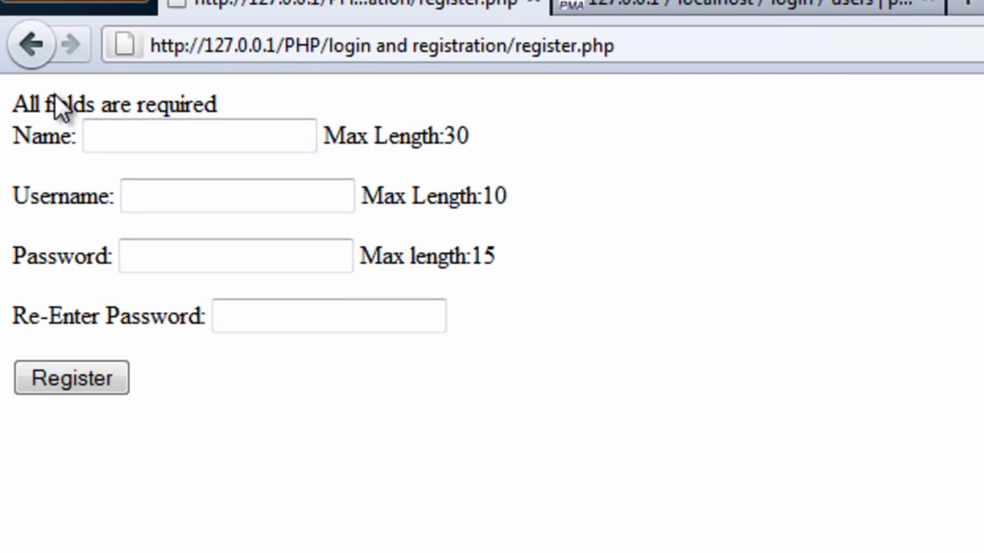
Step: Fill in the registration fields and submit the form with Register
type("sdgff")
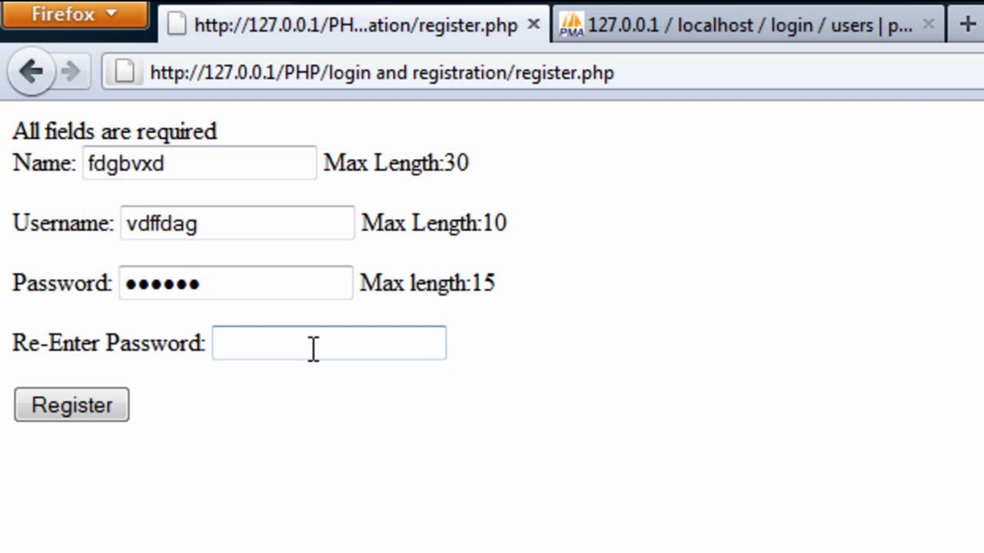
left_click(71, 404)
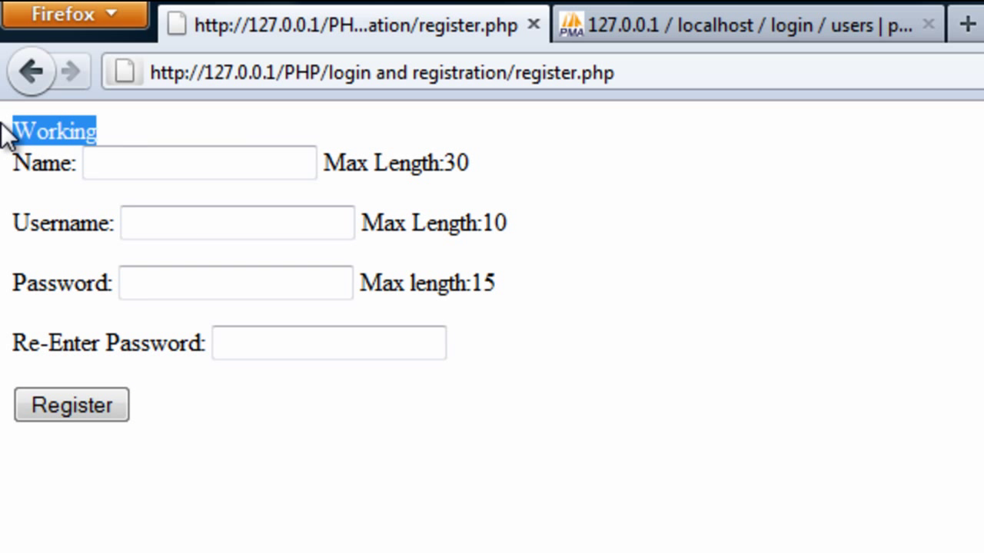